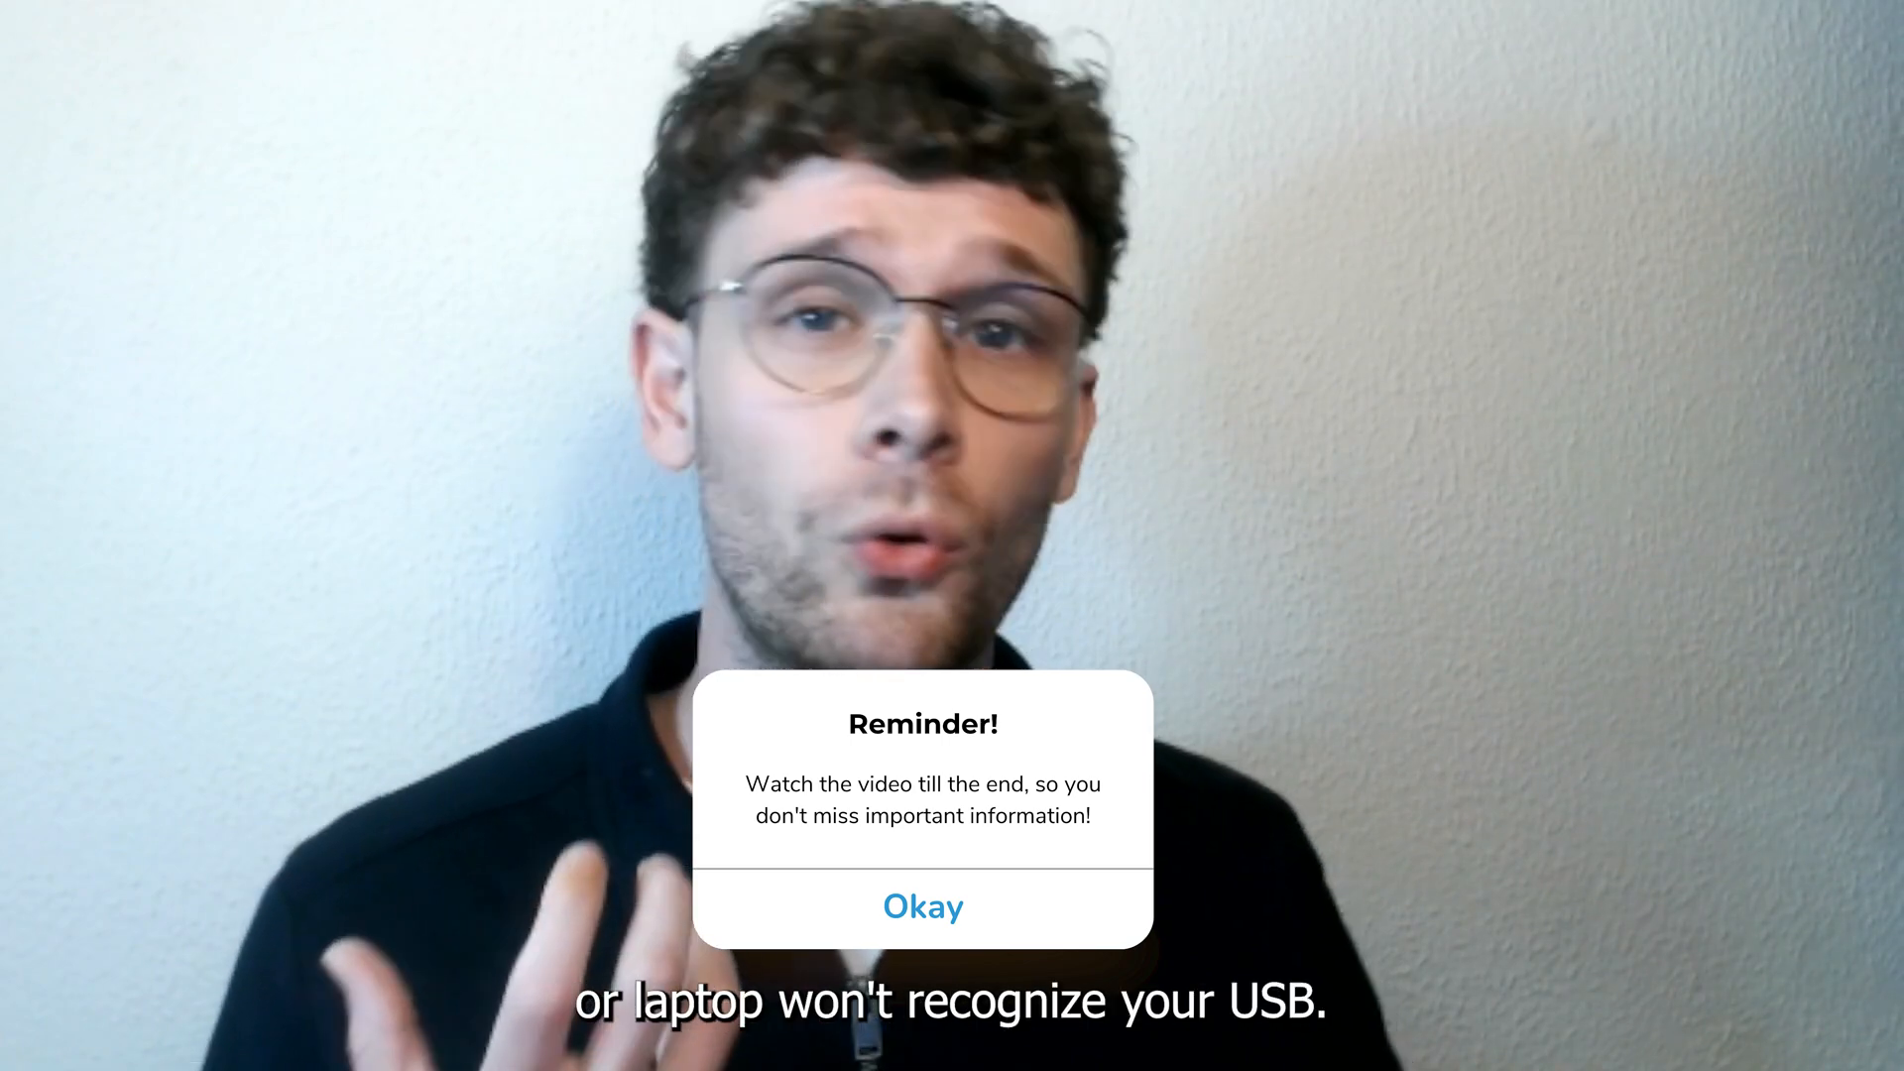
Step: Search for Control Panel and go through System and Security and Power Options to the plan's advanced settings
click(921, 905)
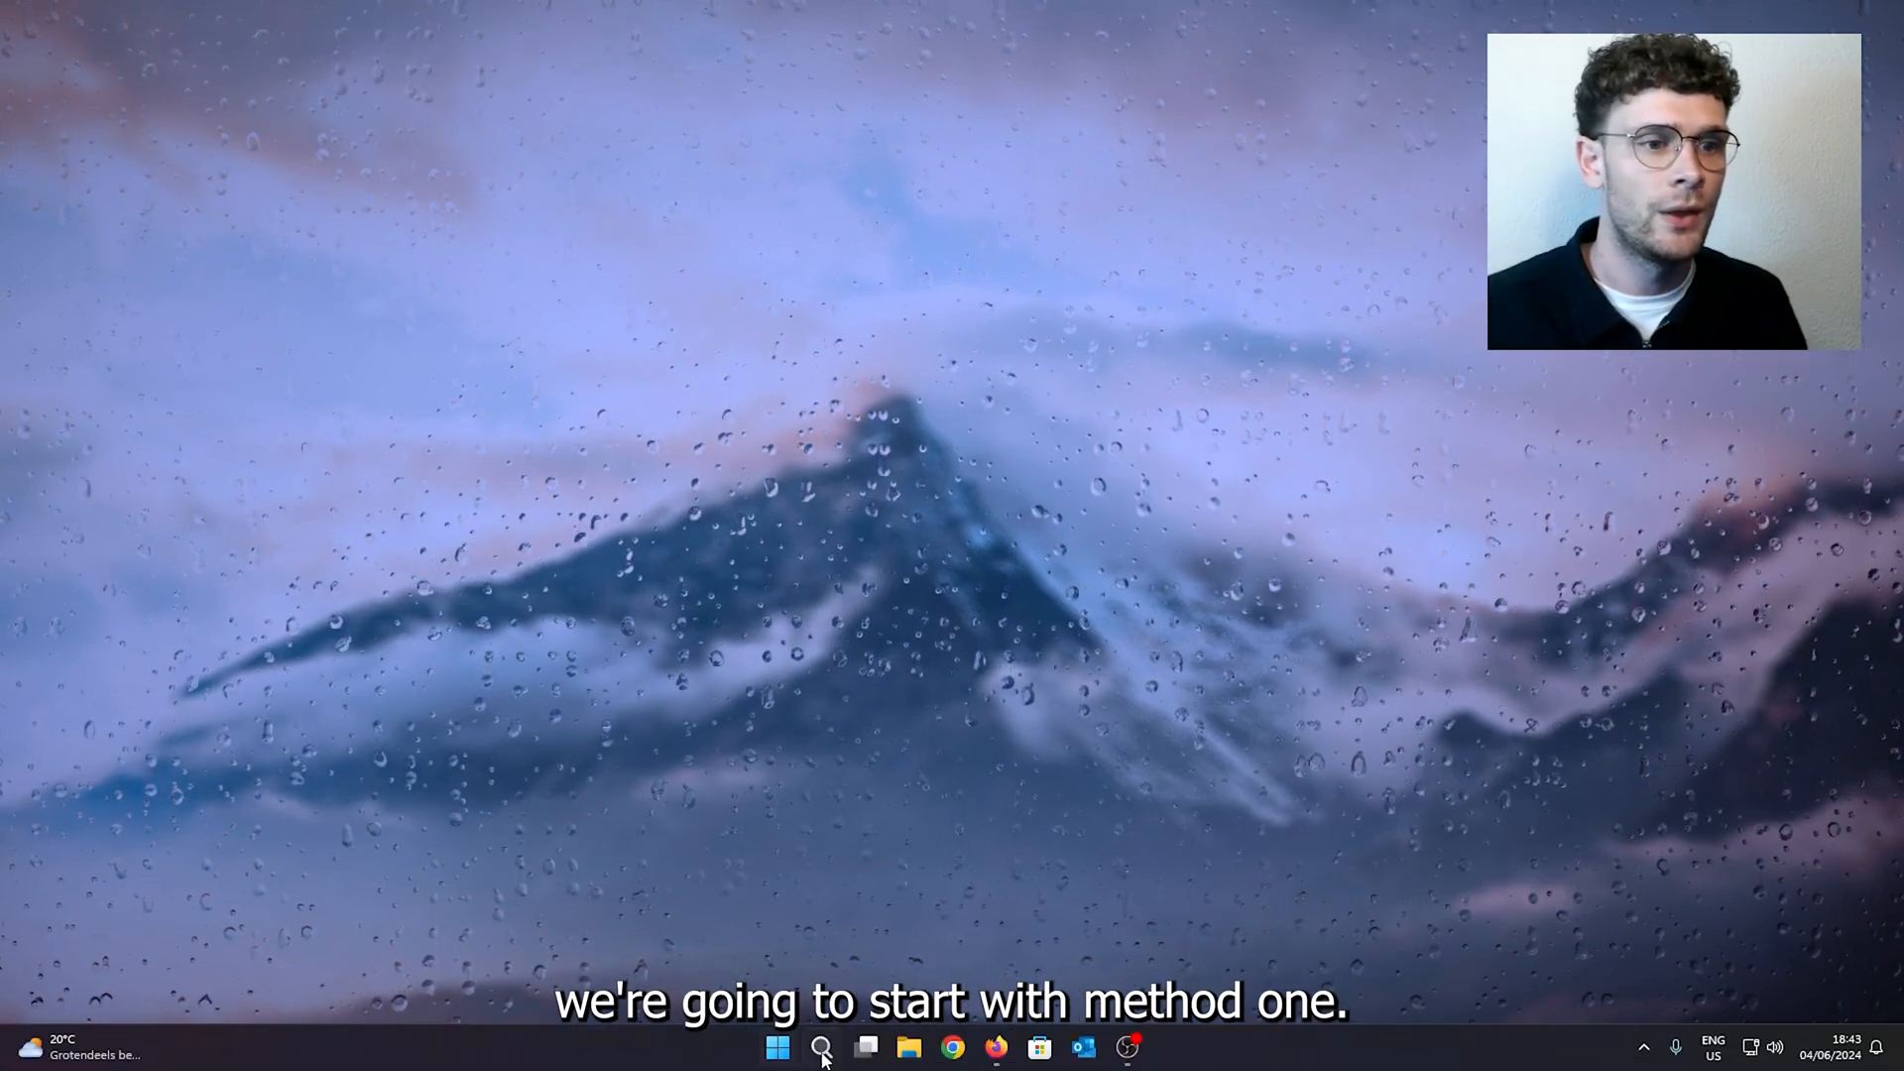
click(821, 1047)
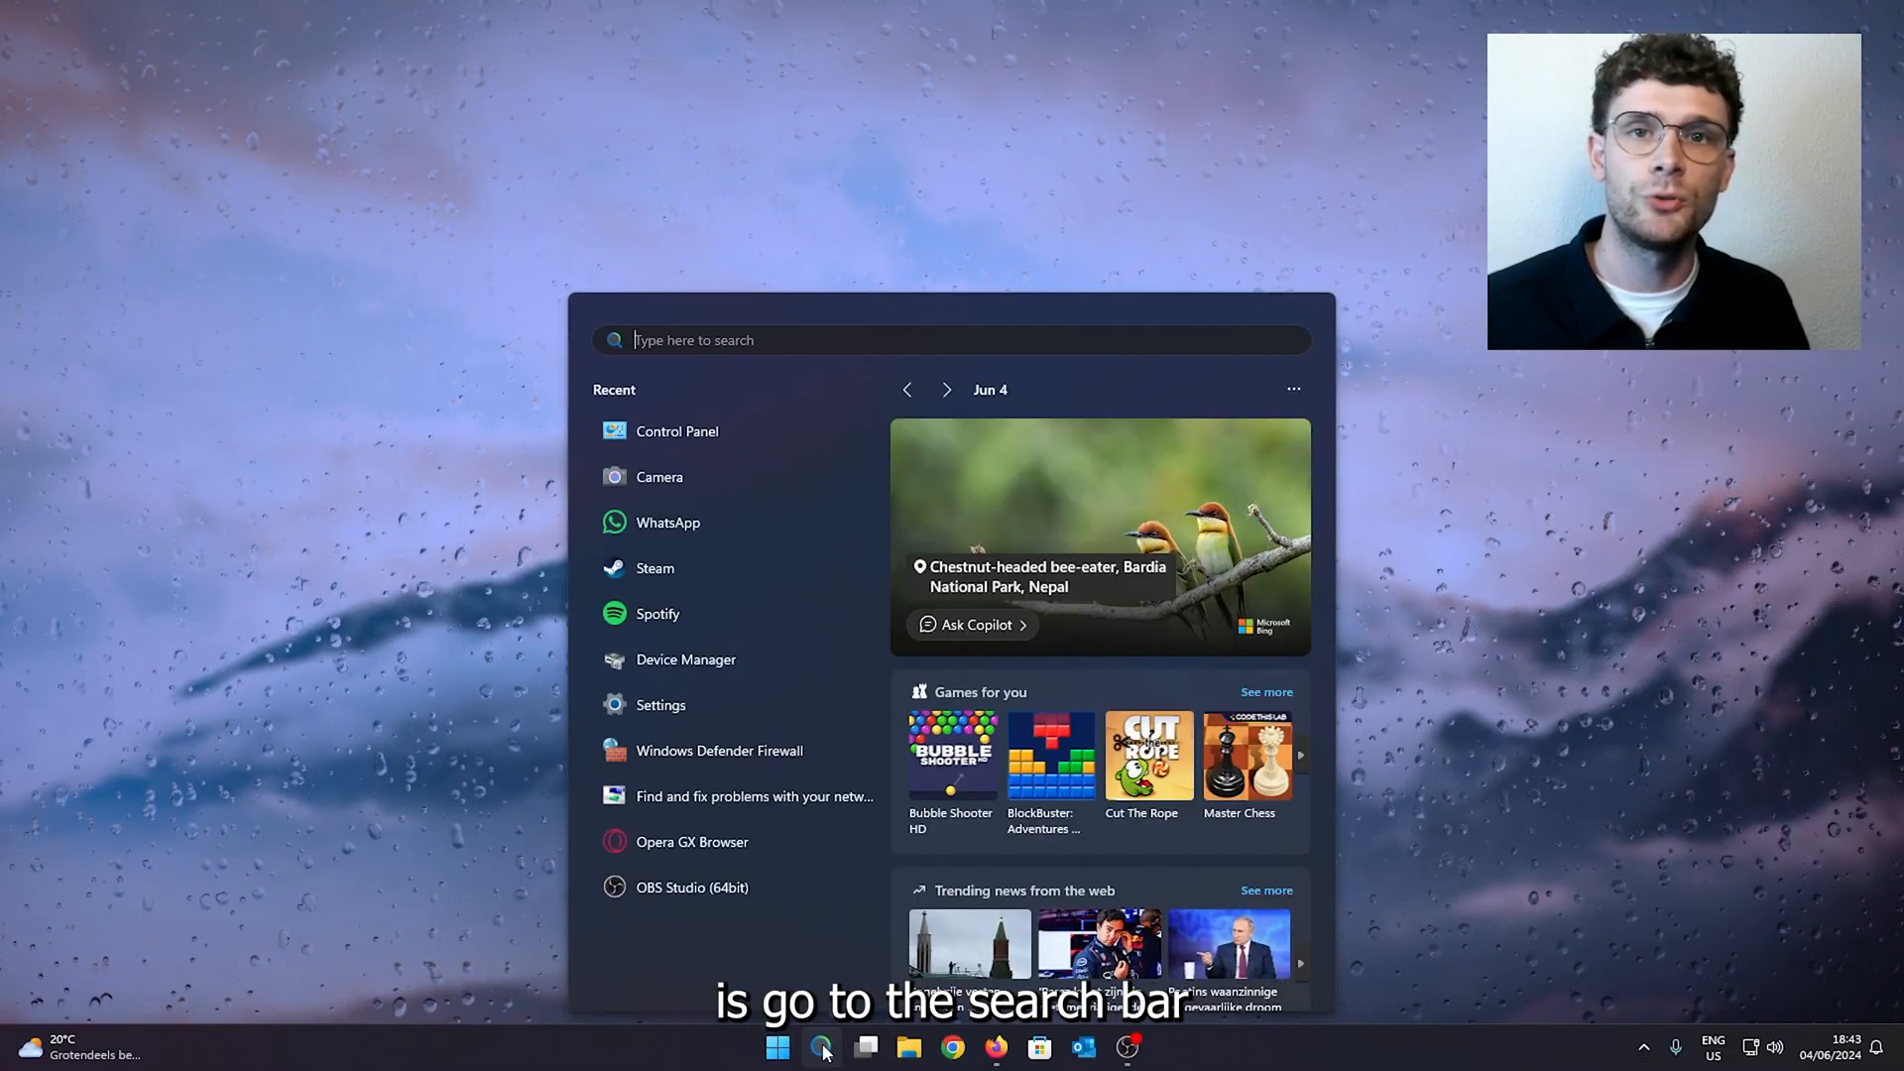
text(control Panel)
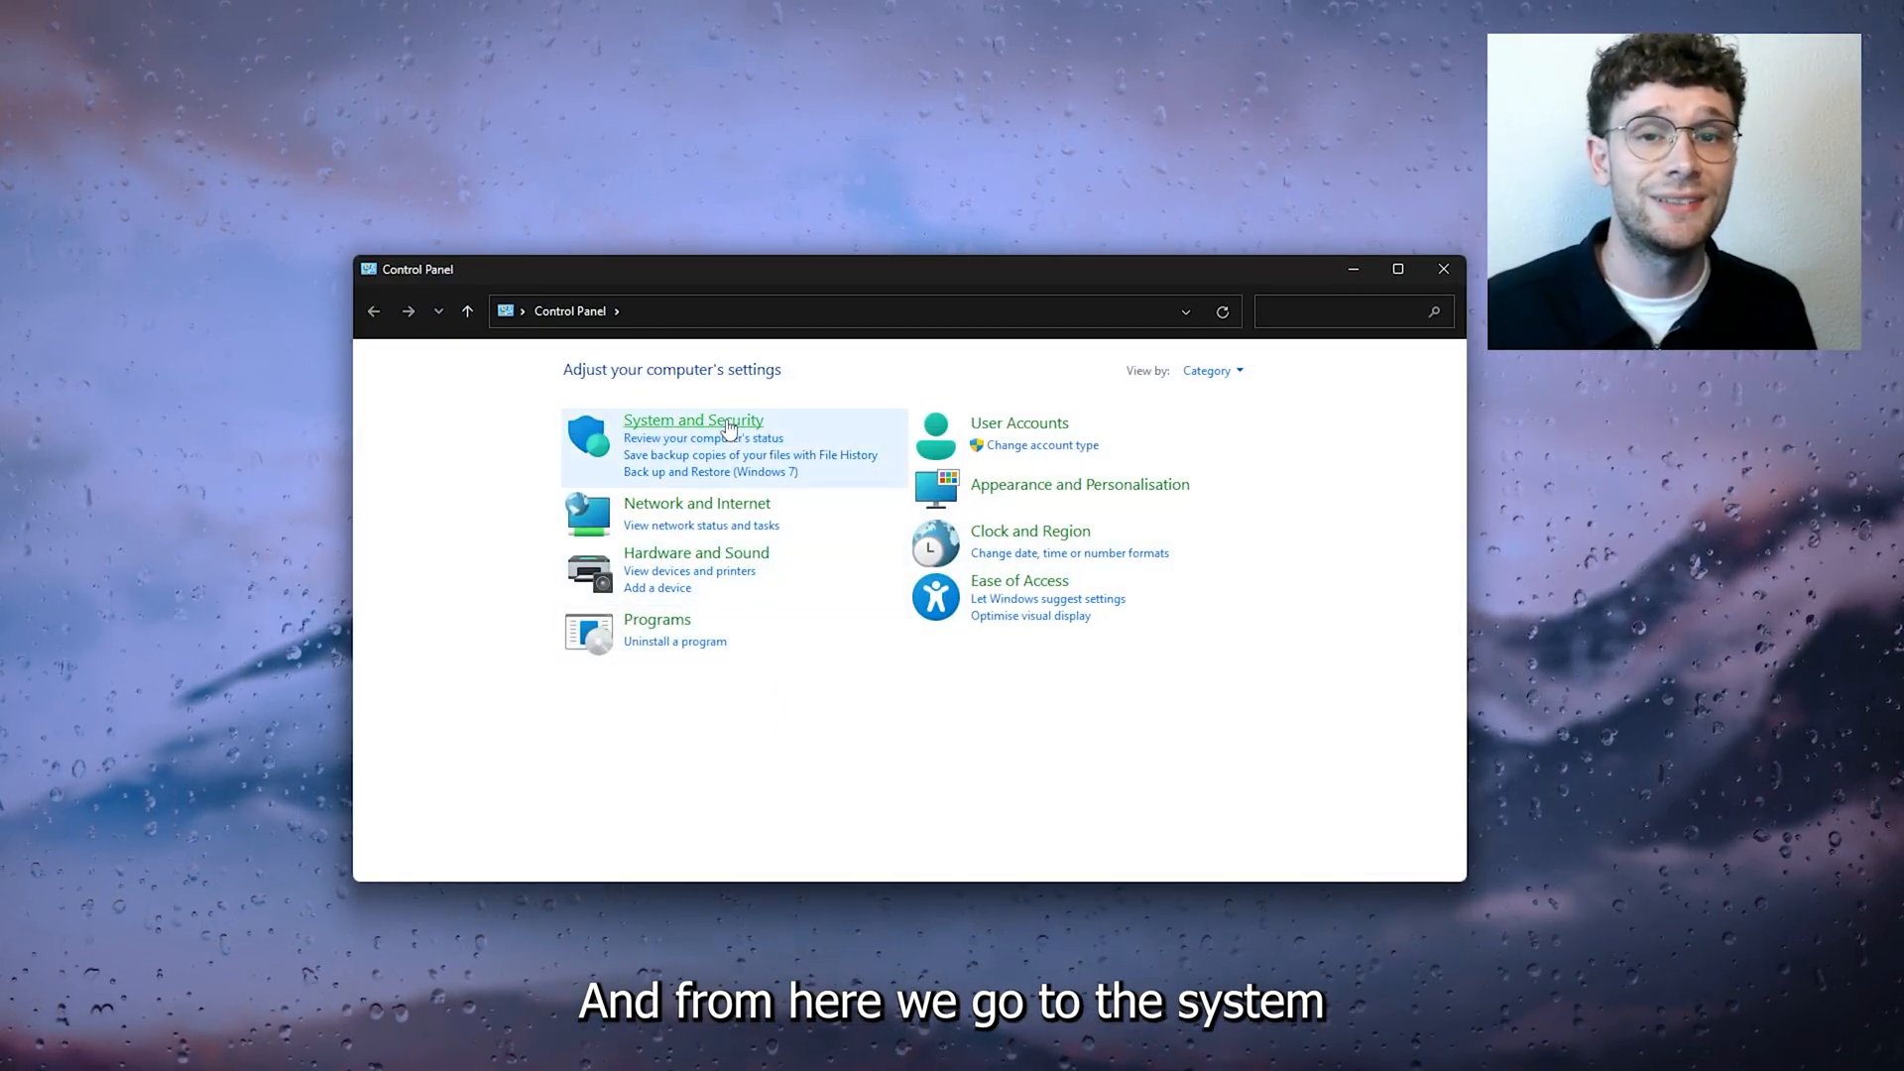
click(693, 420)
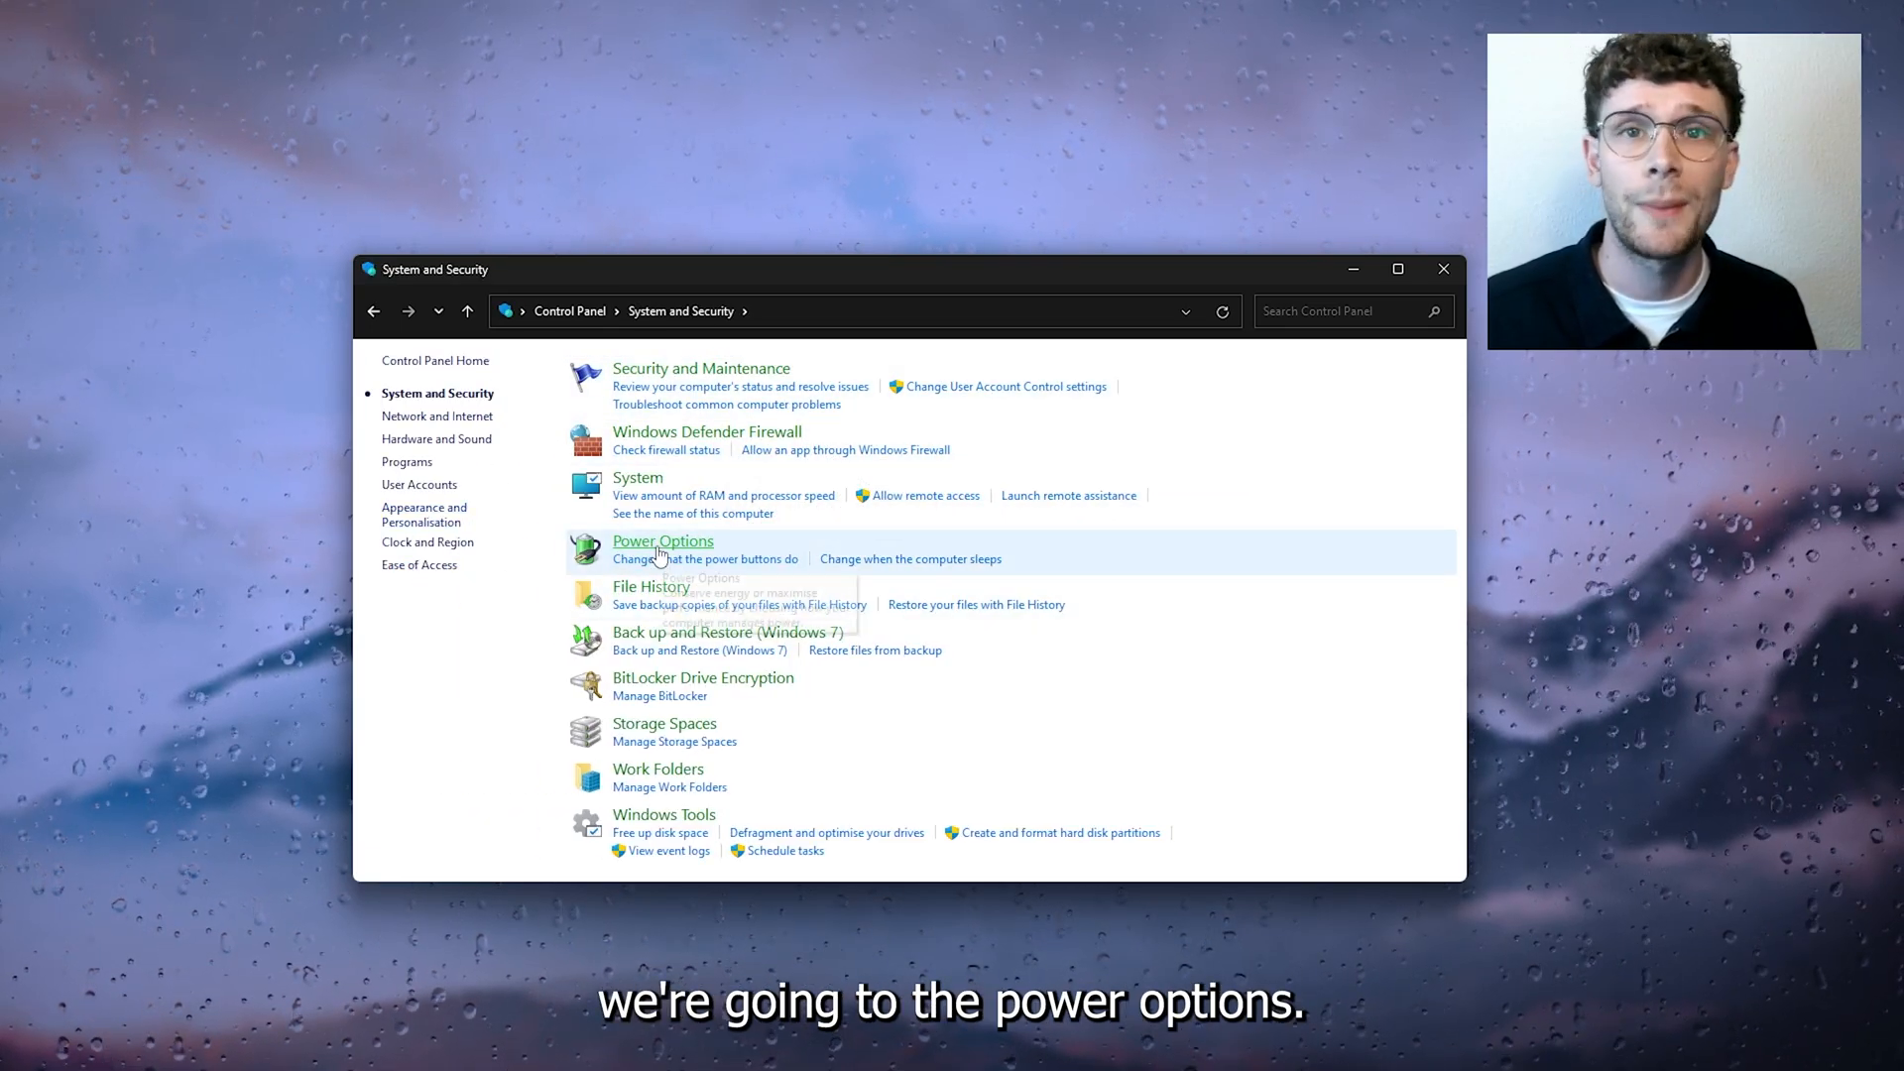
click(662, 540)
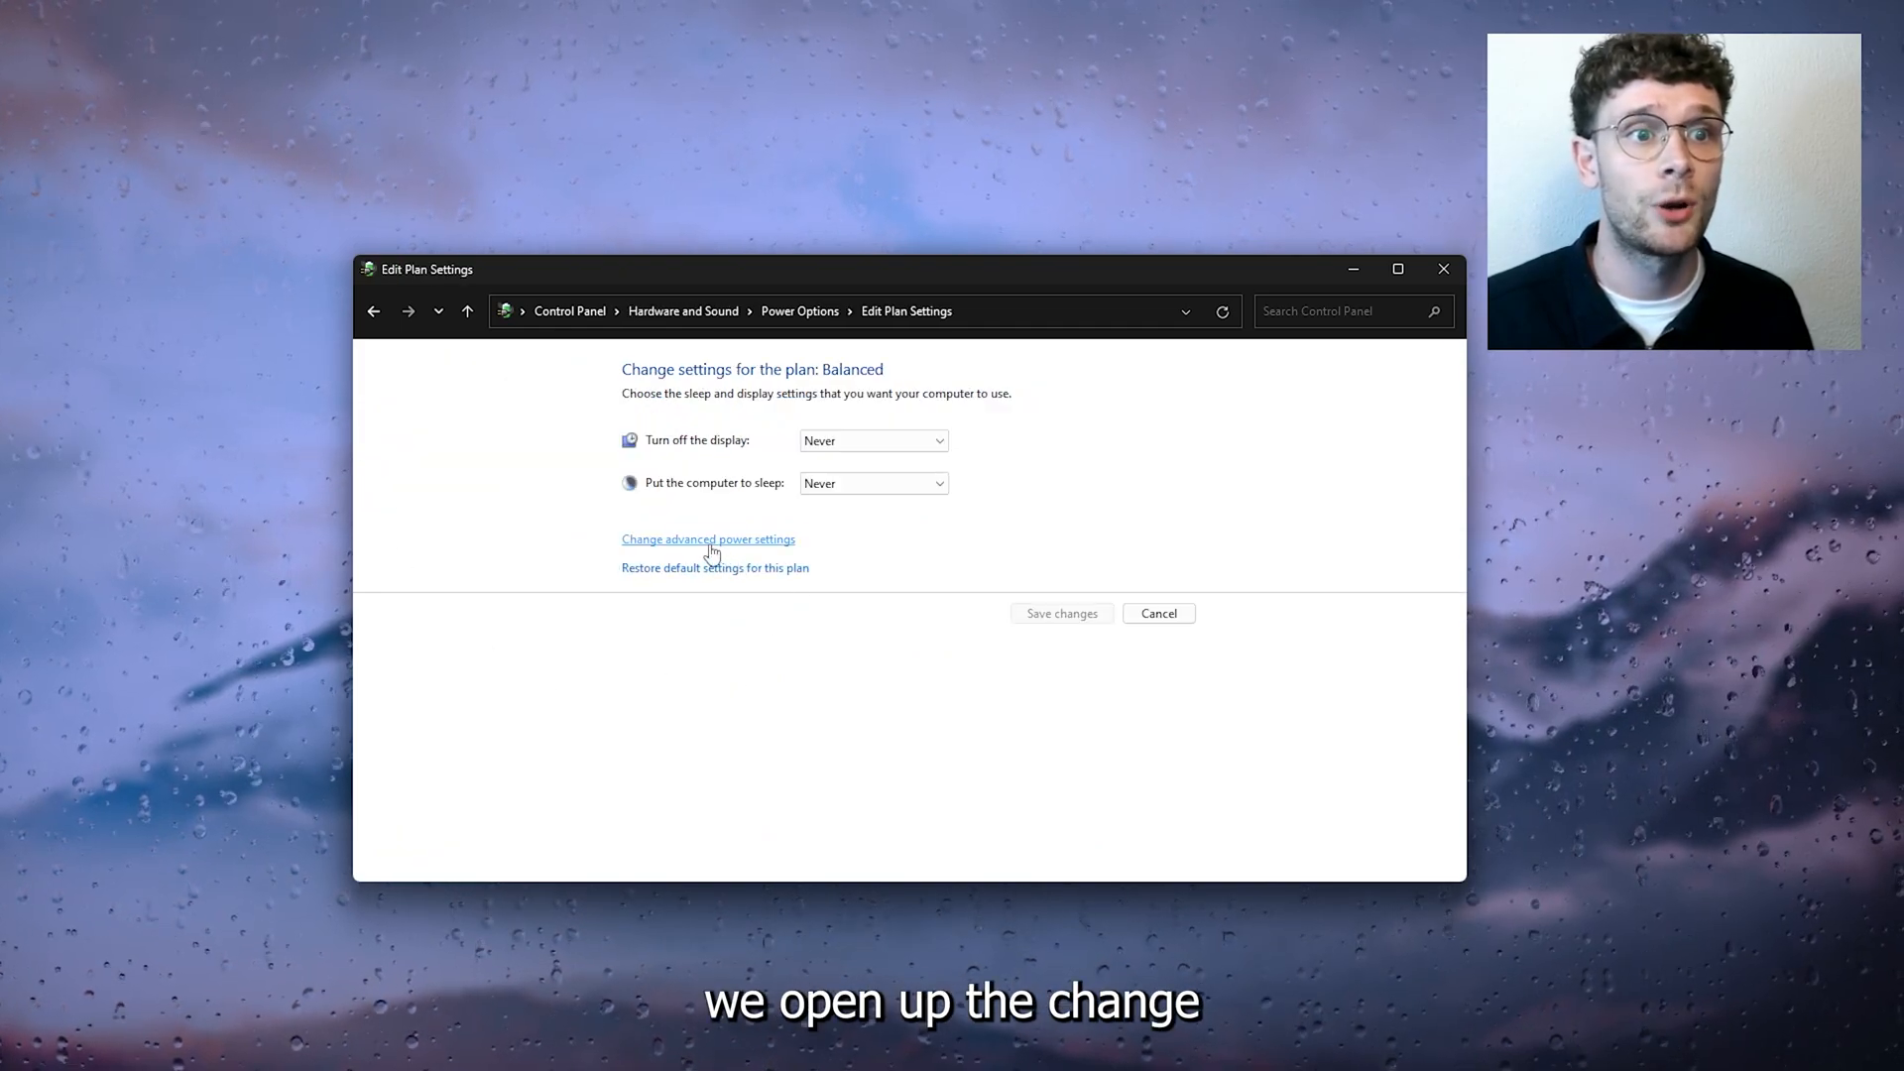
click(708, 540)
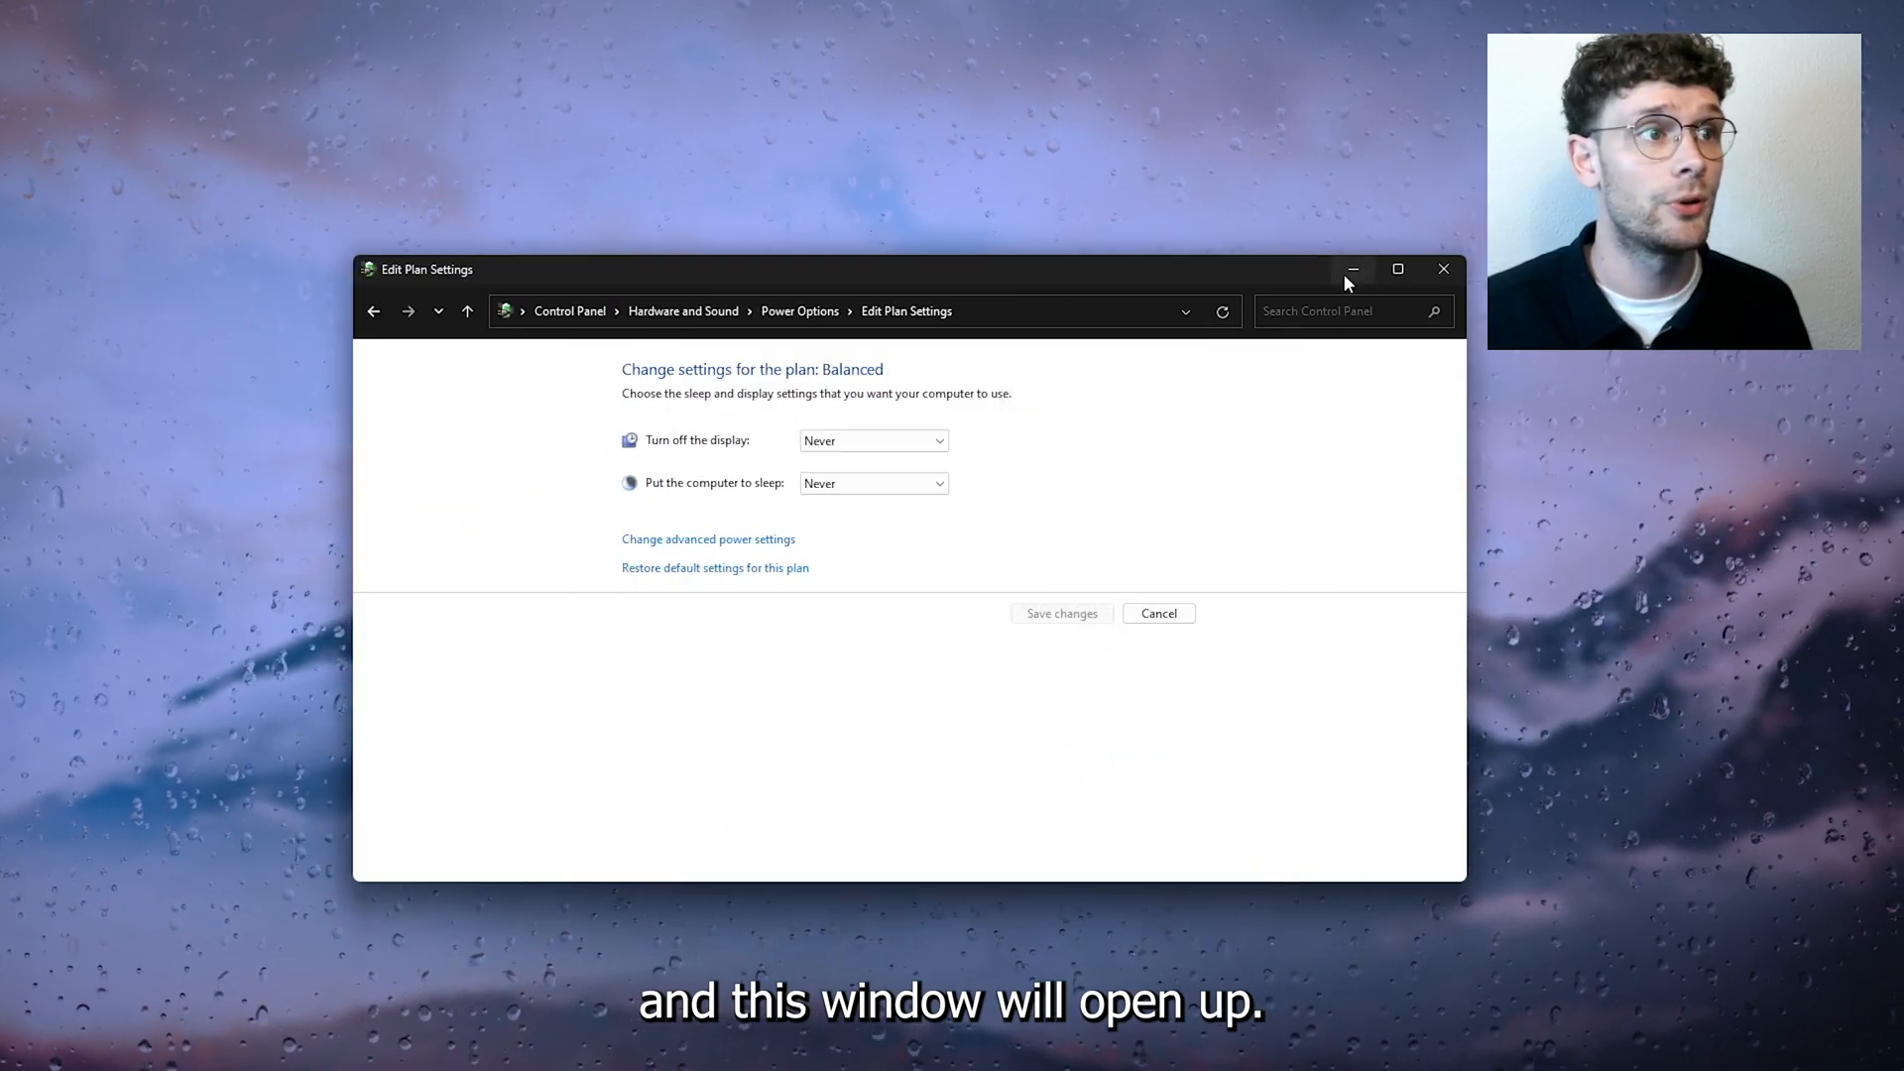
Step: Set USB settings > USB selective suspend setting to Disabled, then Apply and OK
click(708, 540)
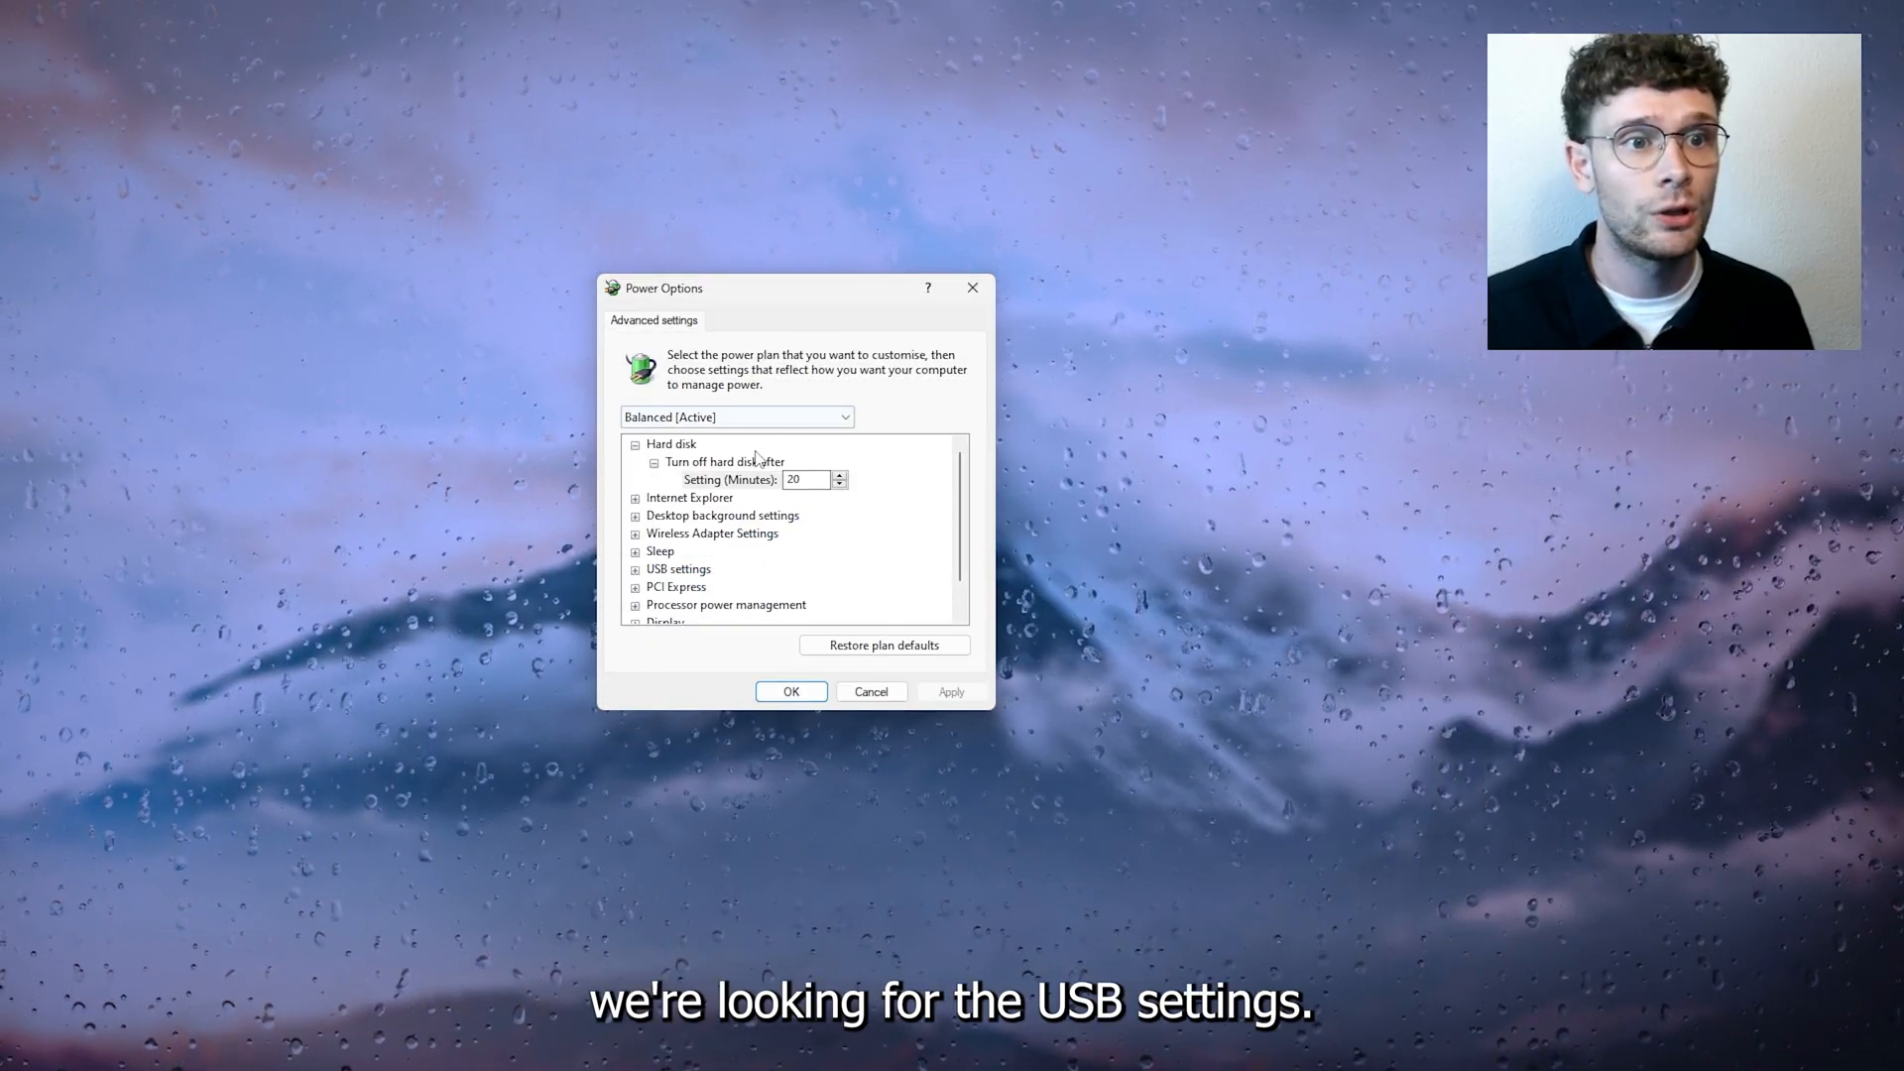
click(634, 533)
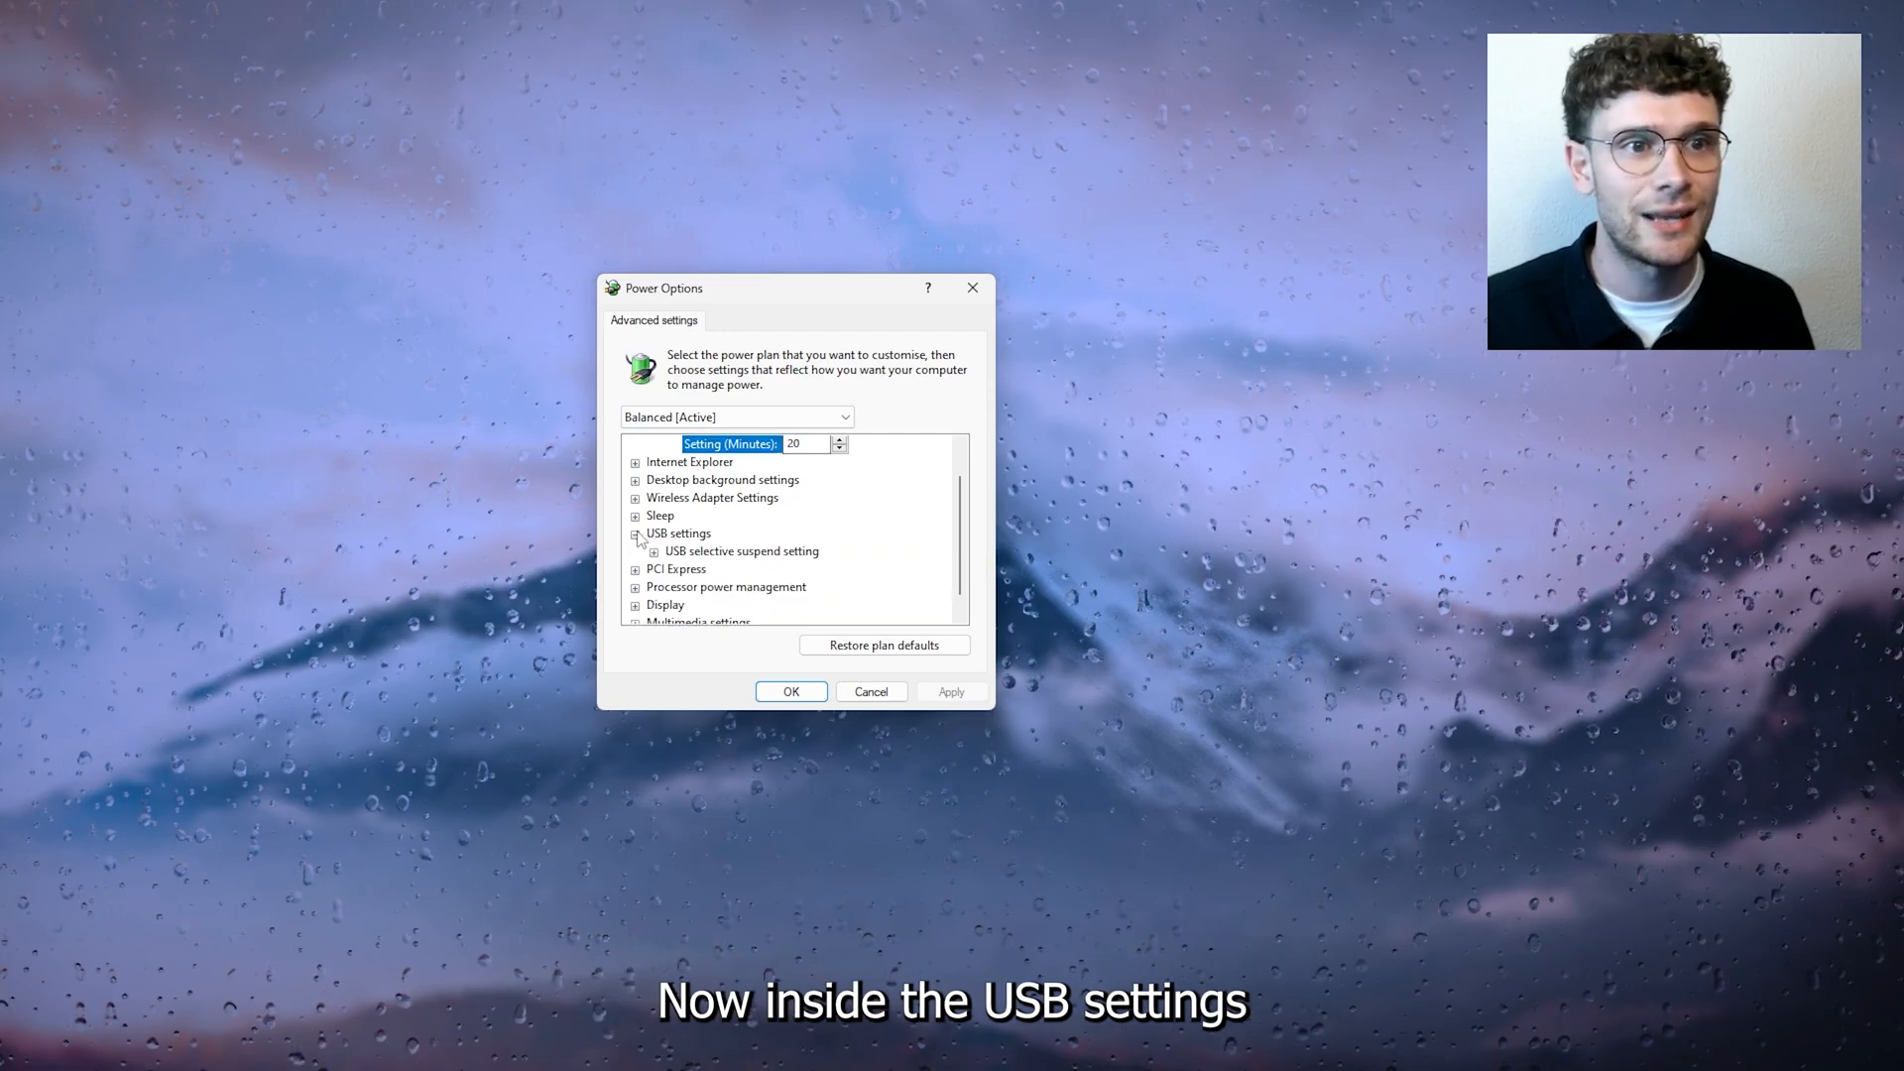
mouse_move(701, 559)
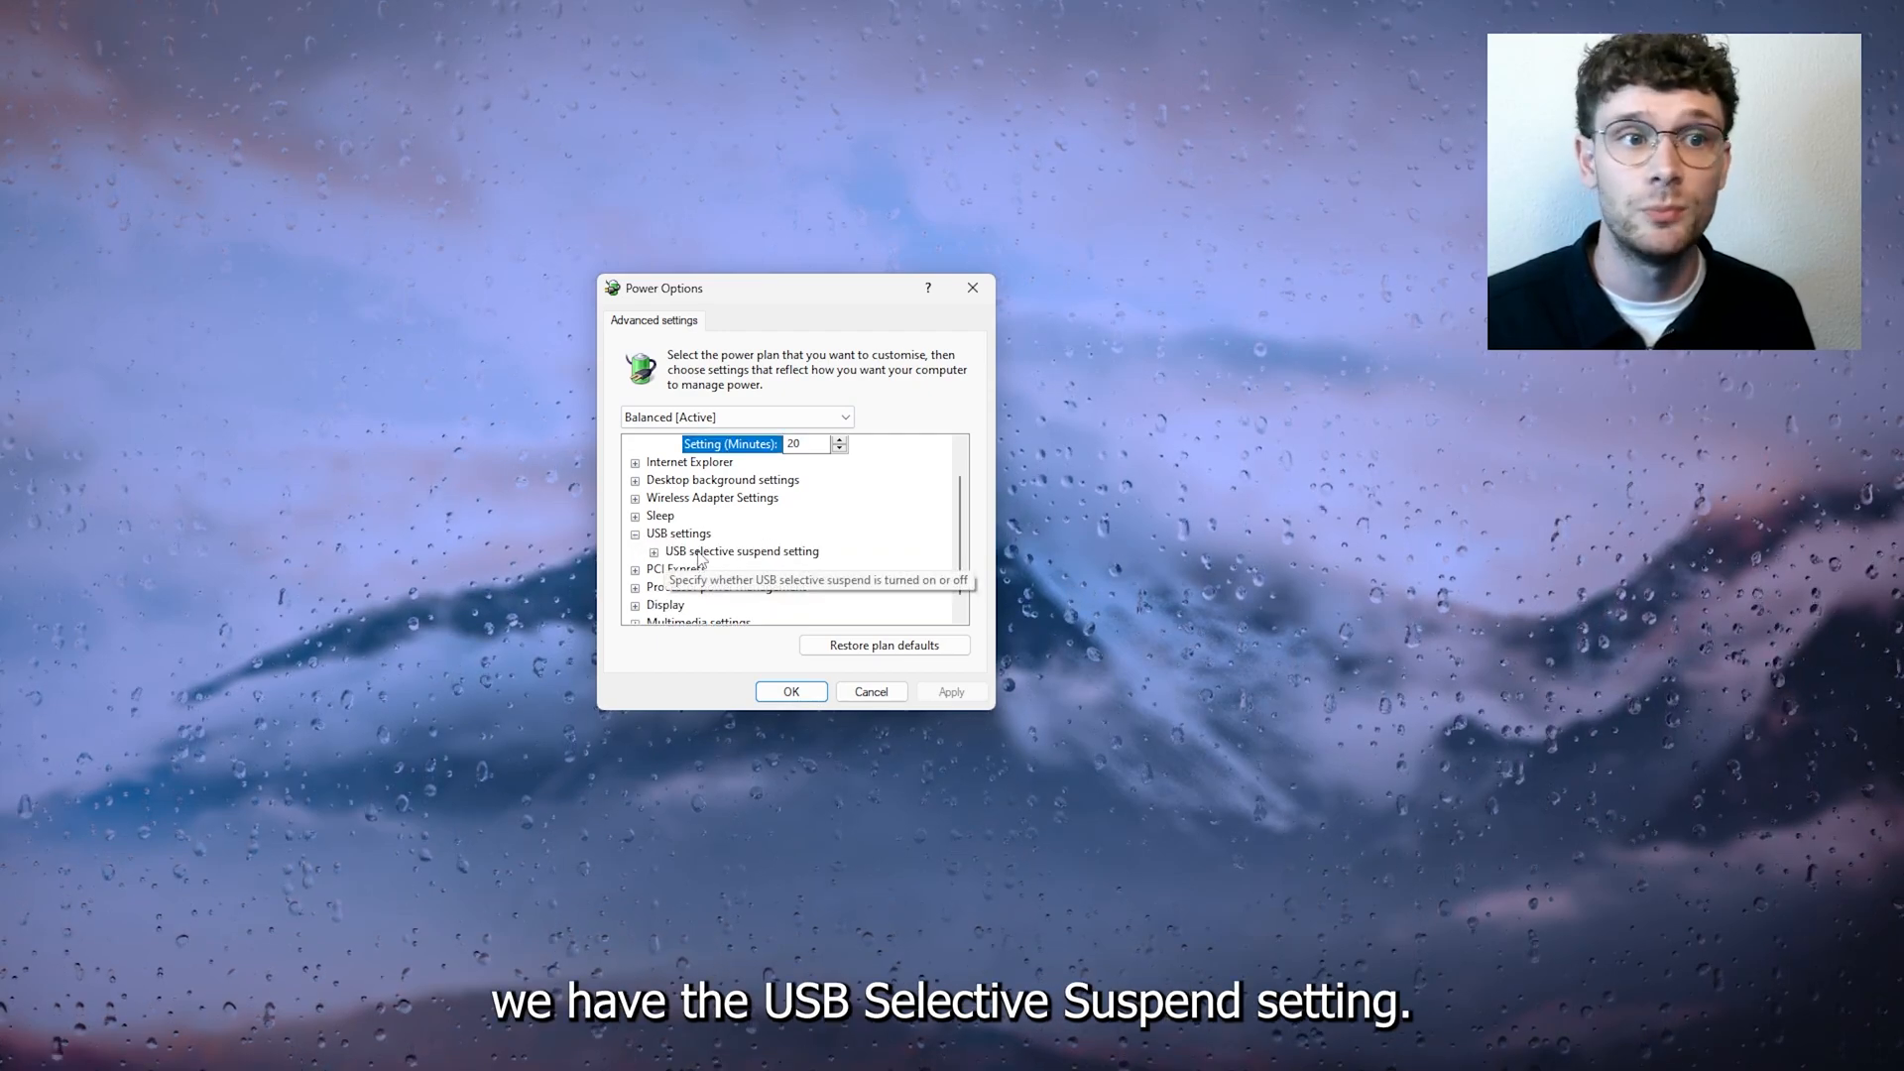
click(653, 551)
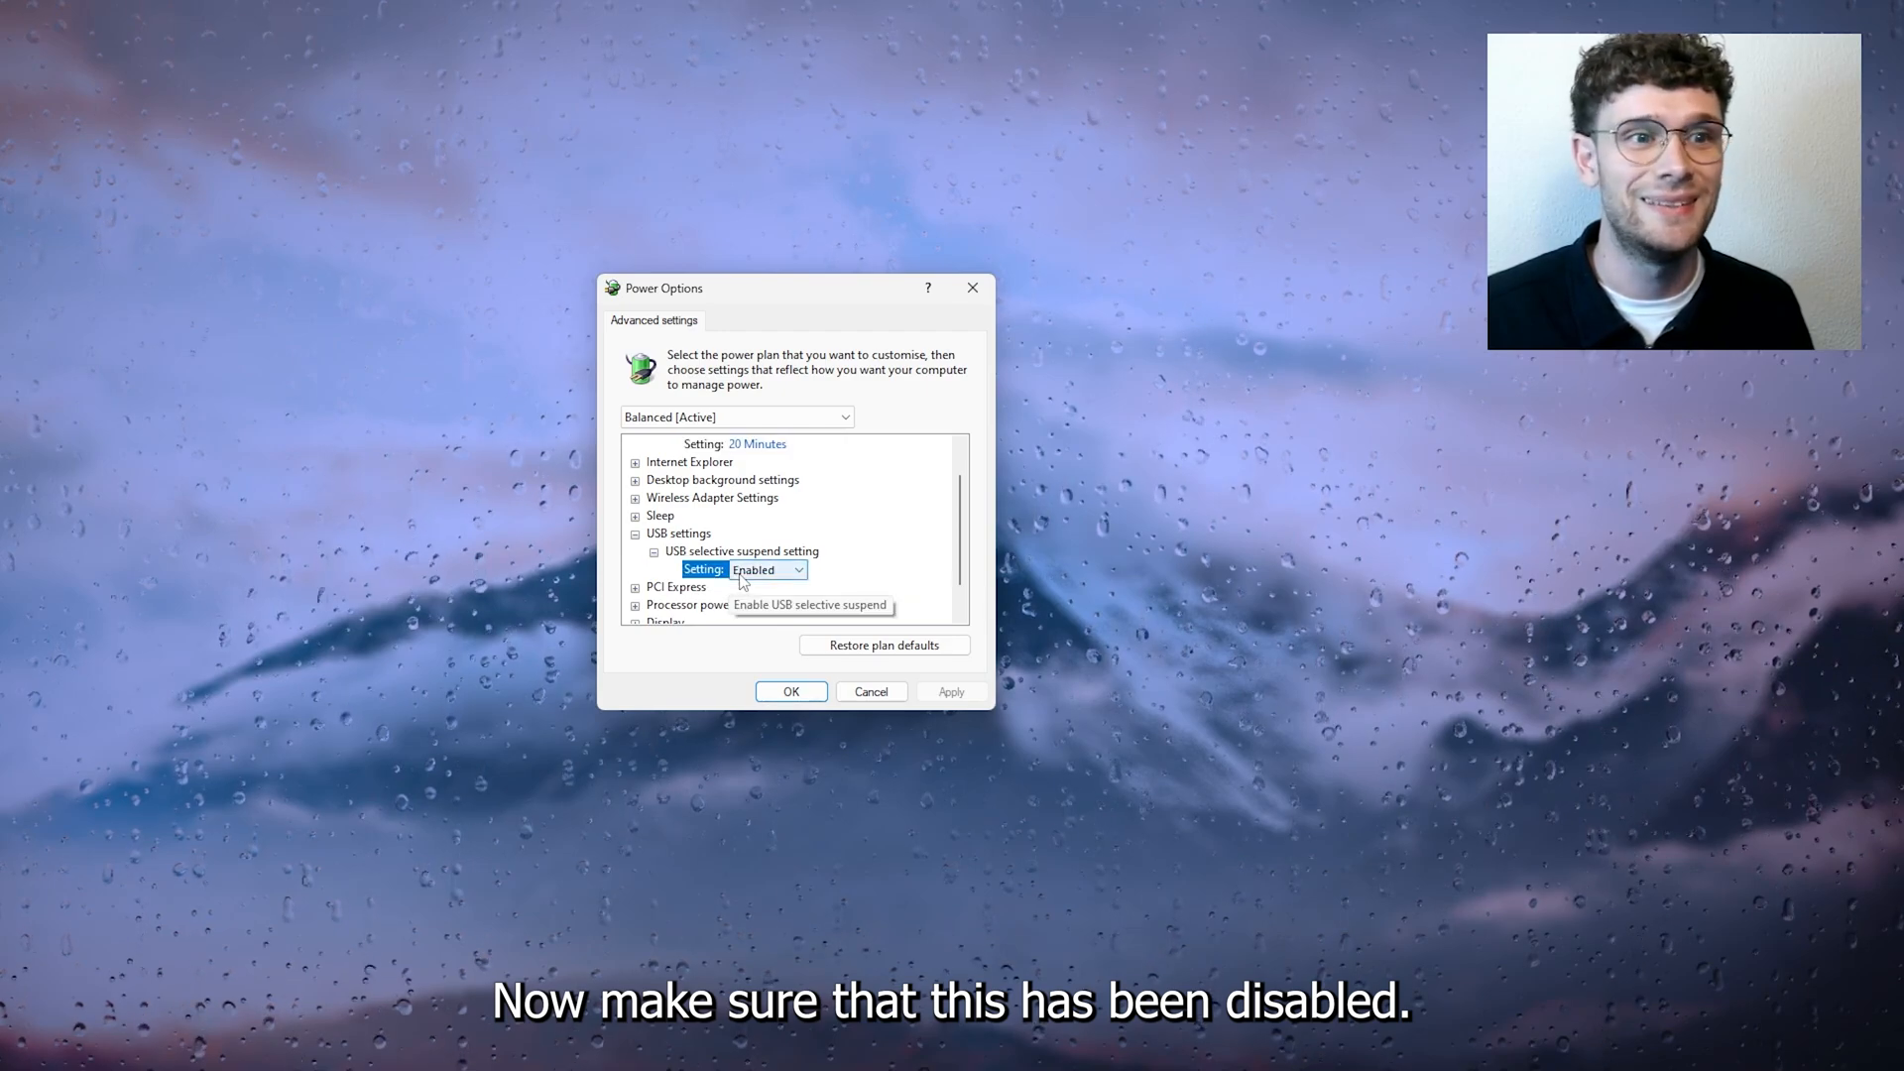
click(746, 569)
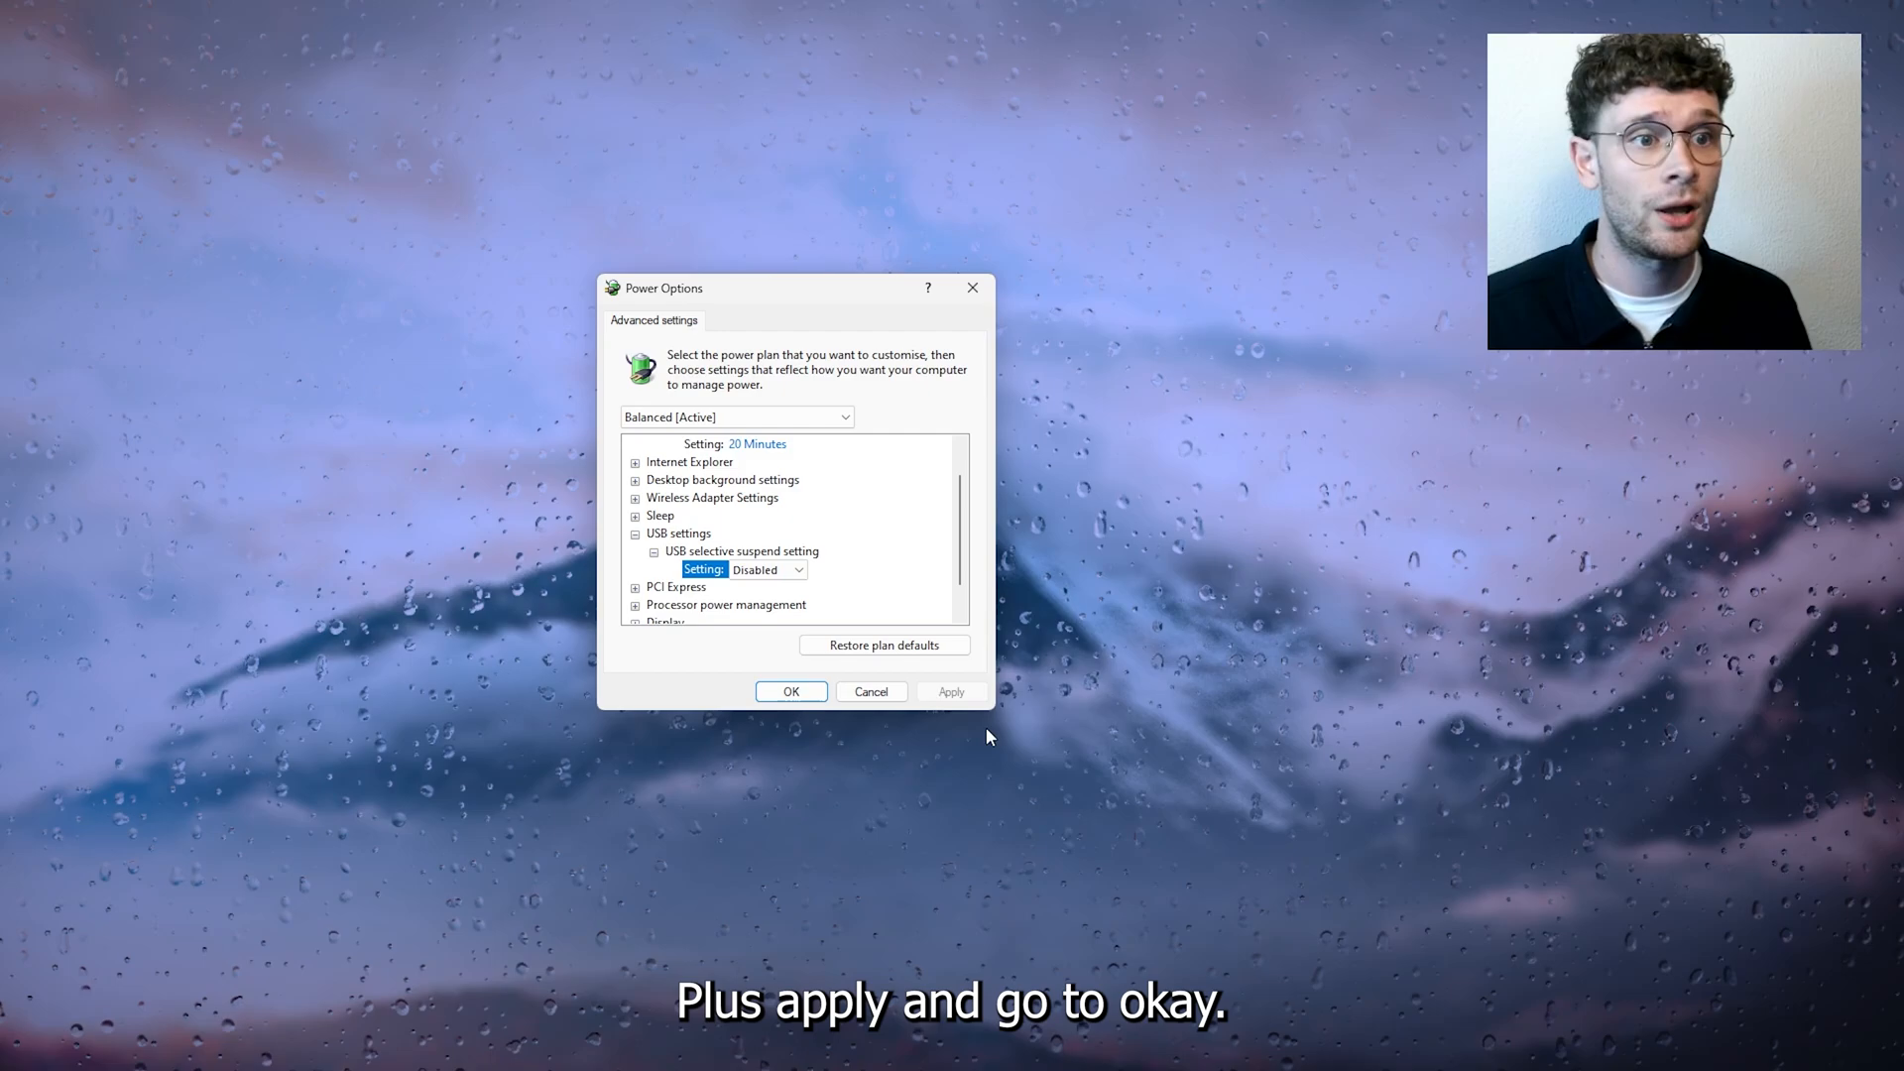
click(790, 691)
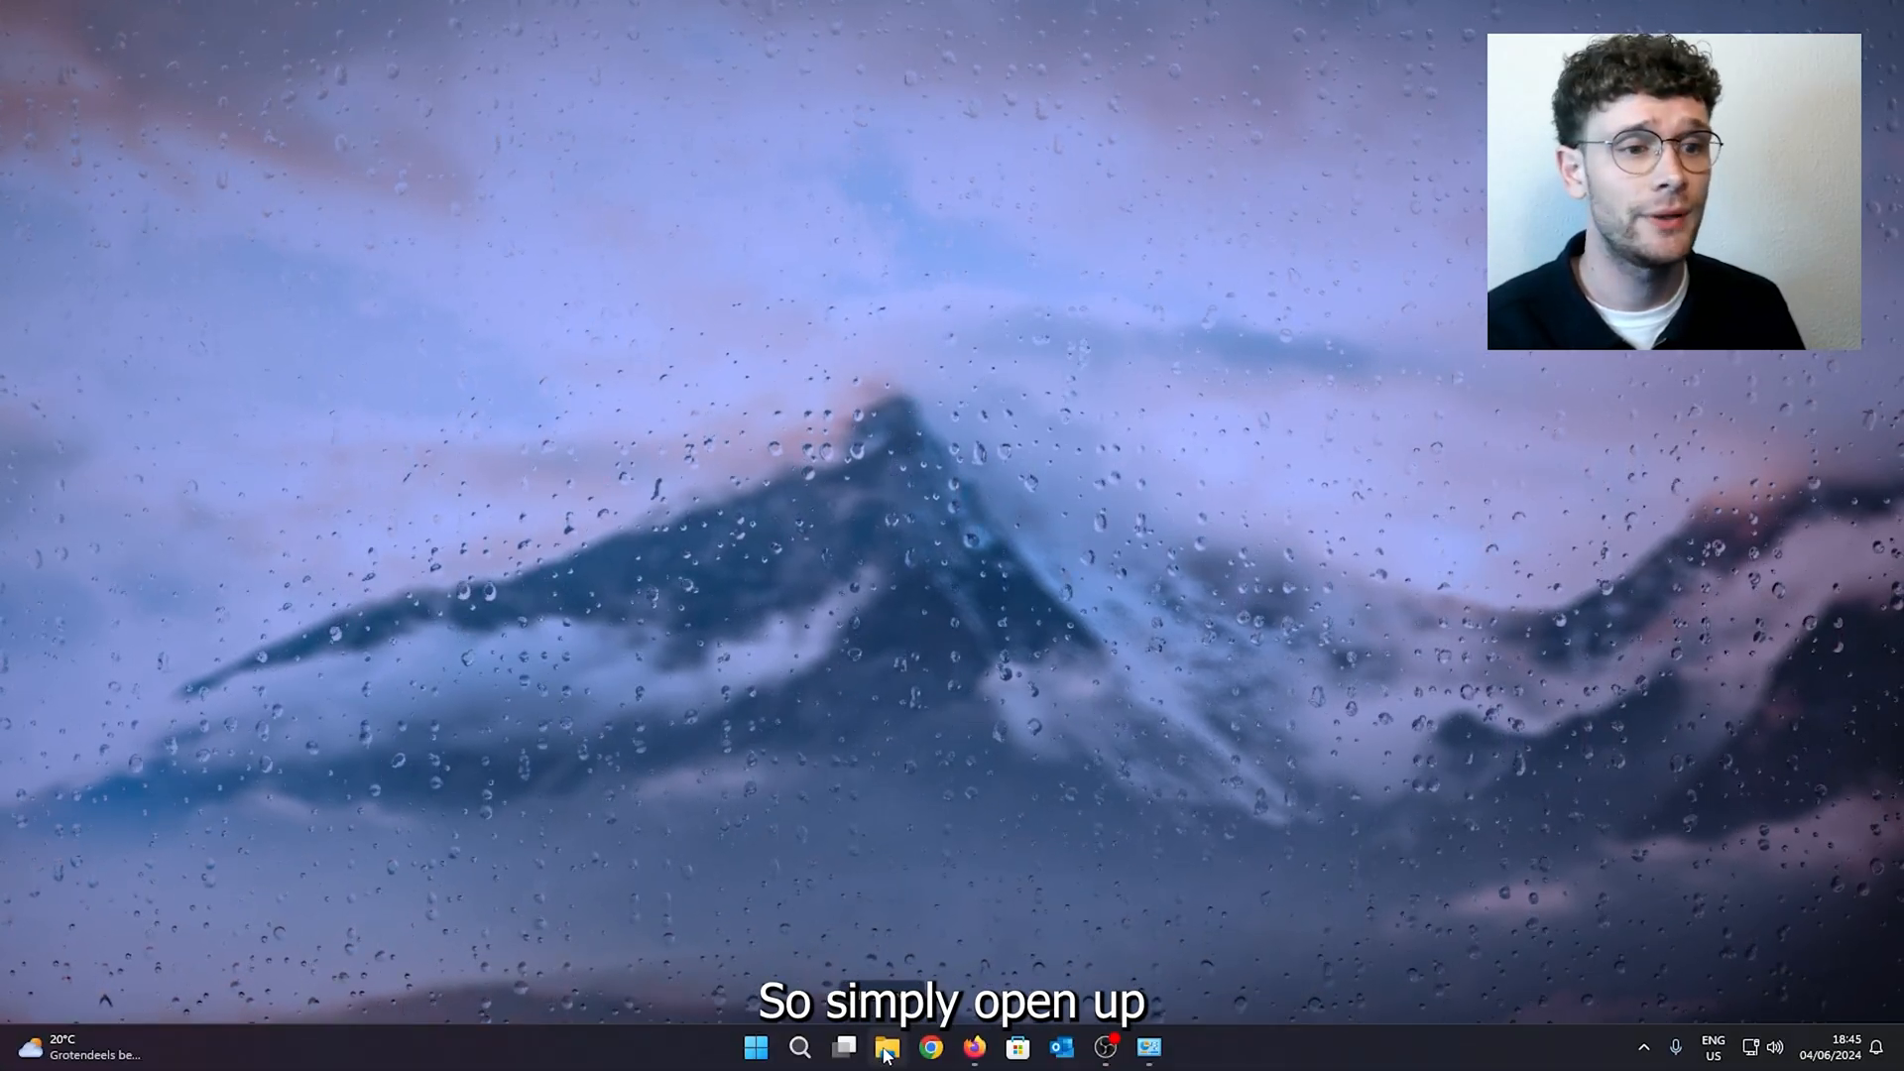
Step: Browse File Explorer from This PC through Local Disk (C:) and Windows into INF
click(886, 1048)
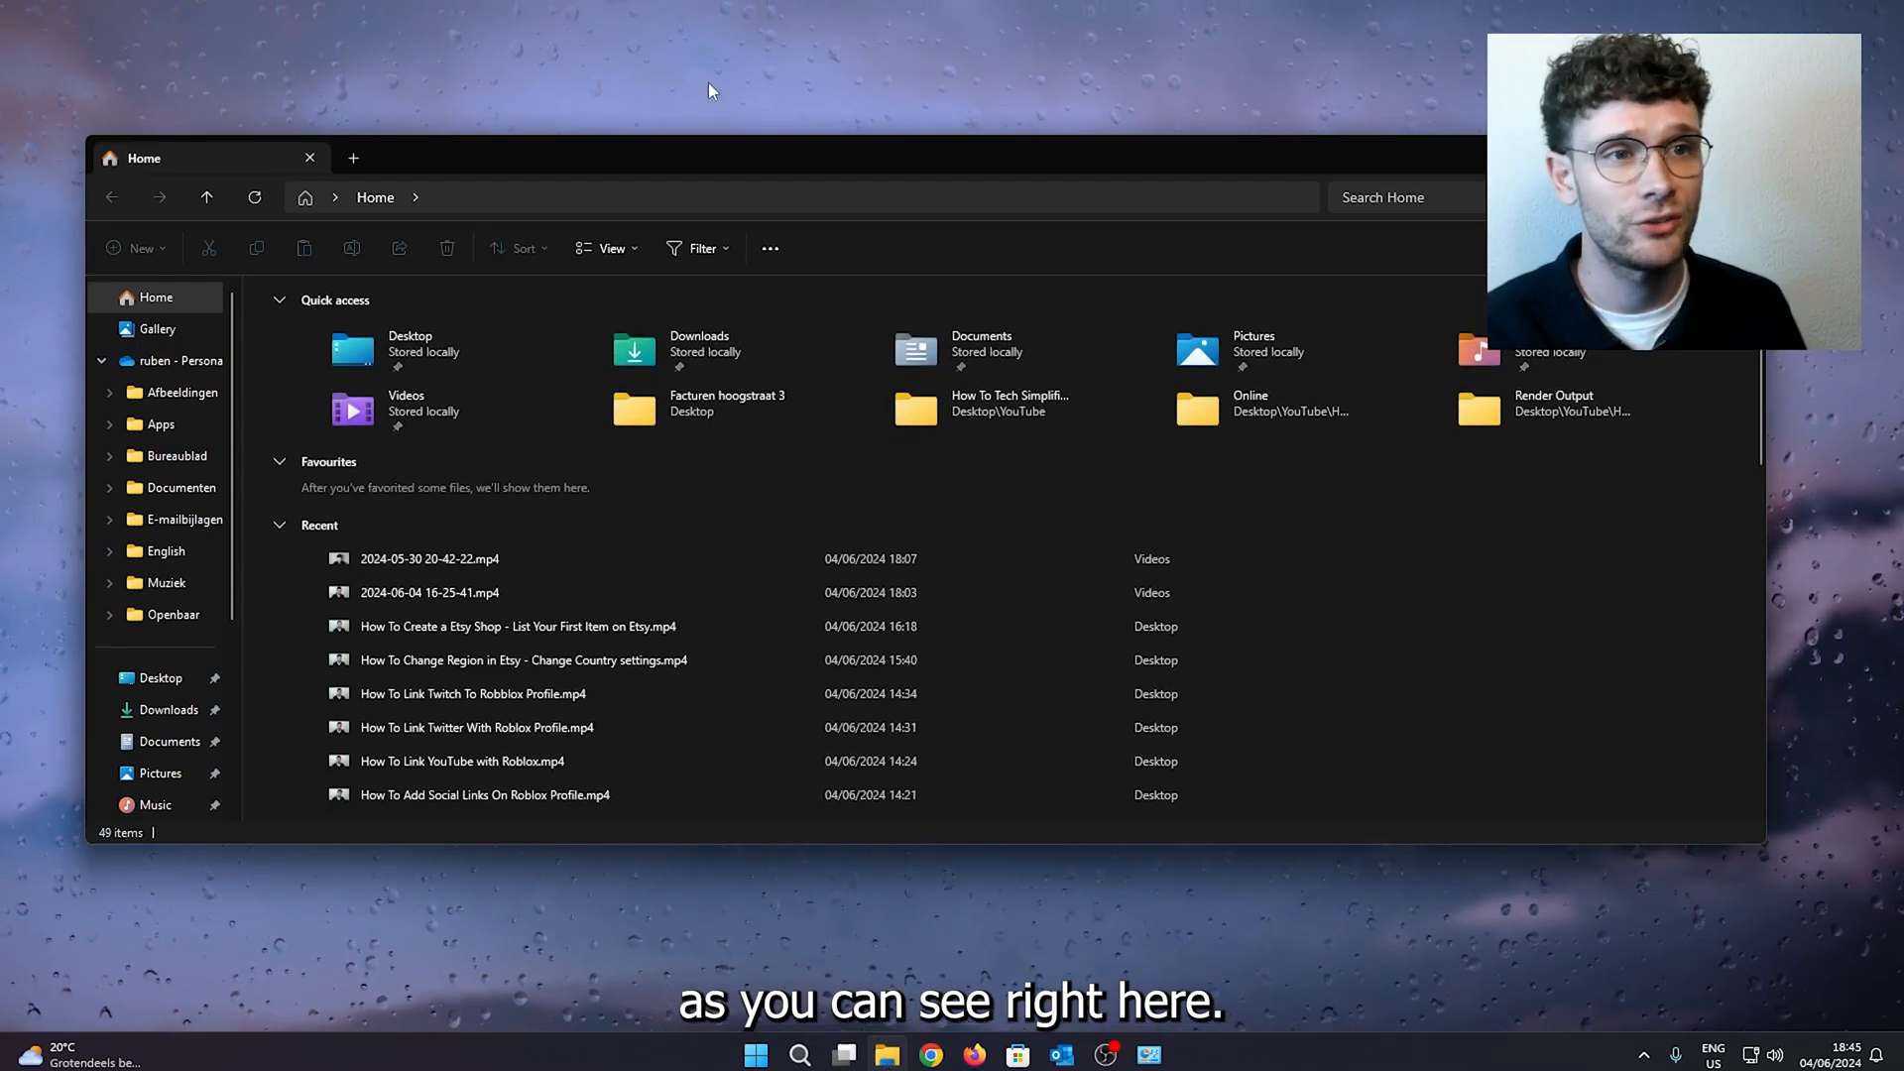
scroll(down, 3)
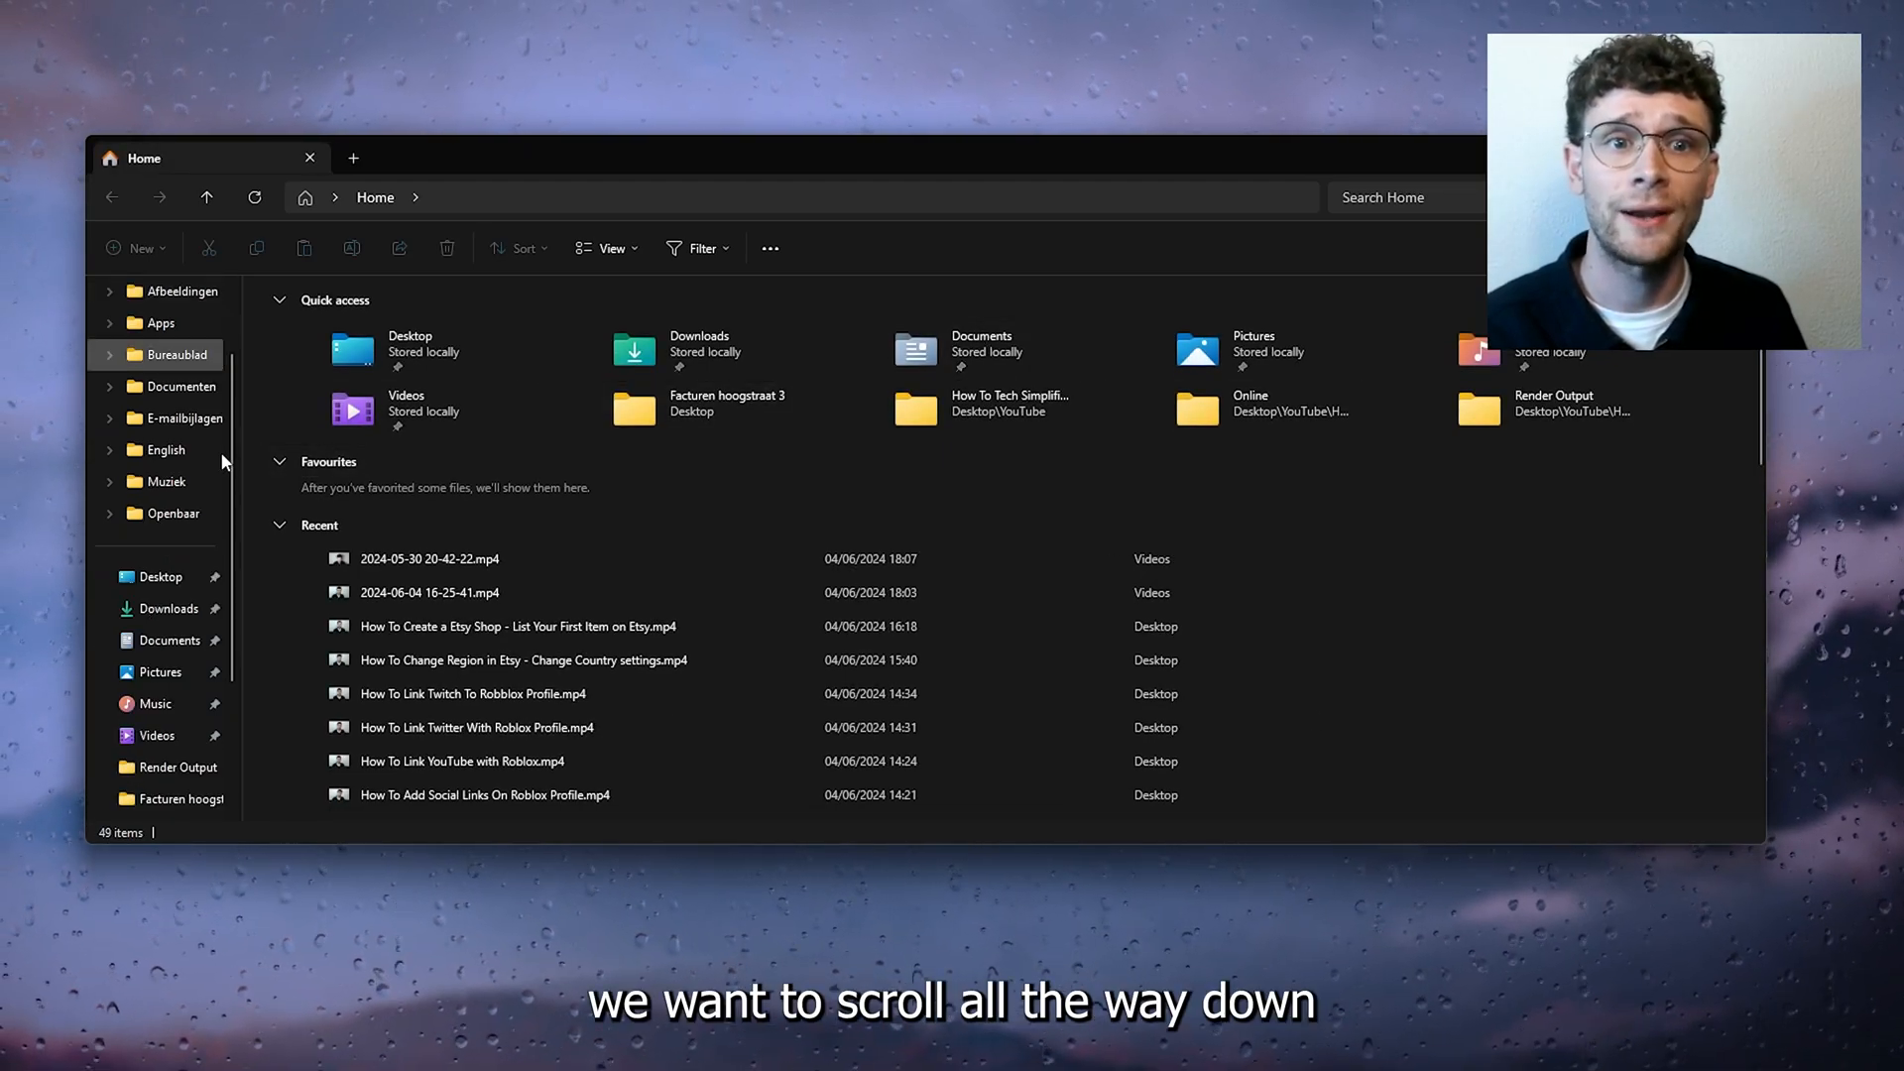
scroll(down, 3)
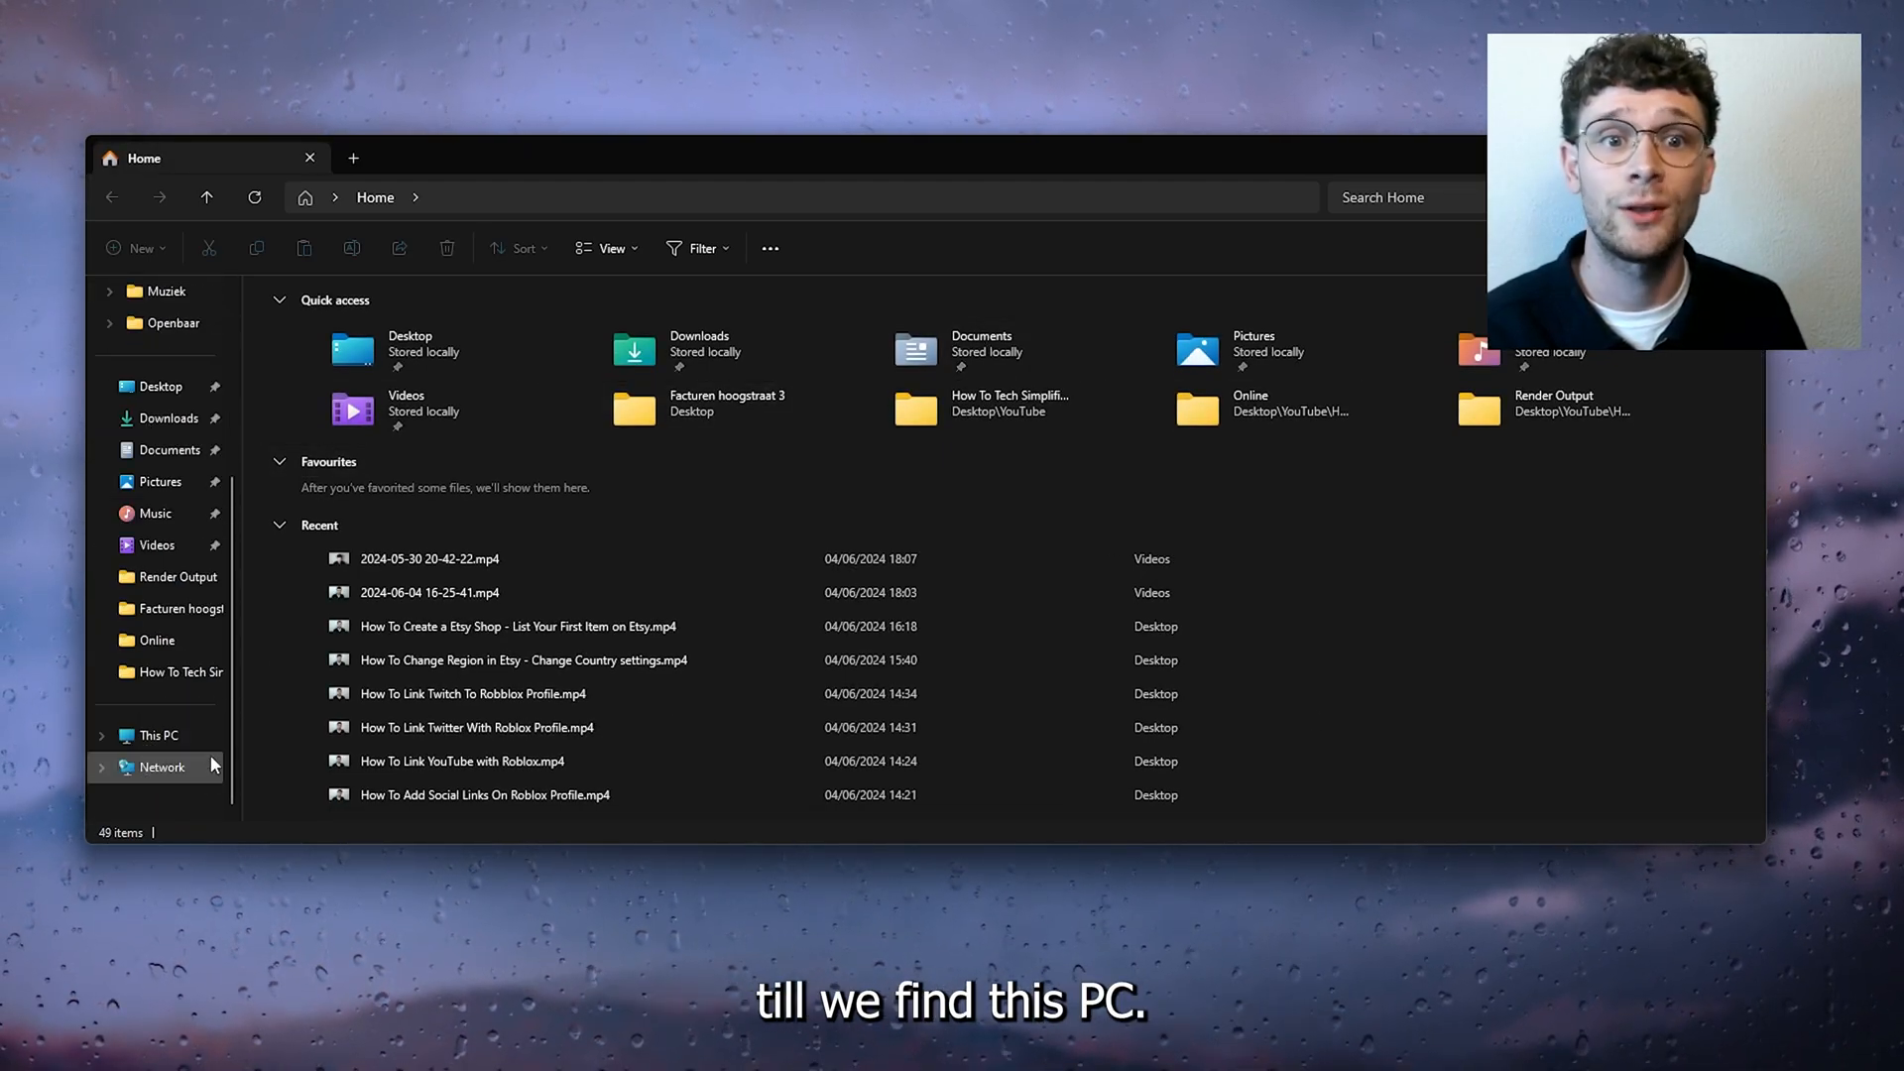
click(156, 735)
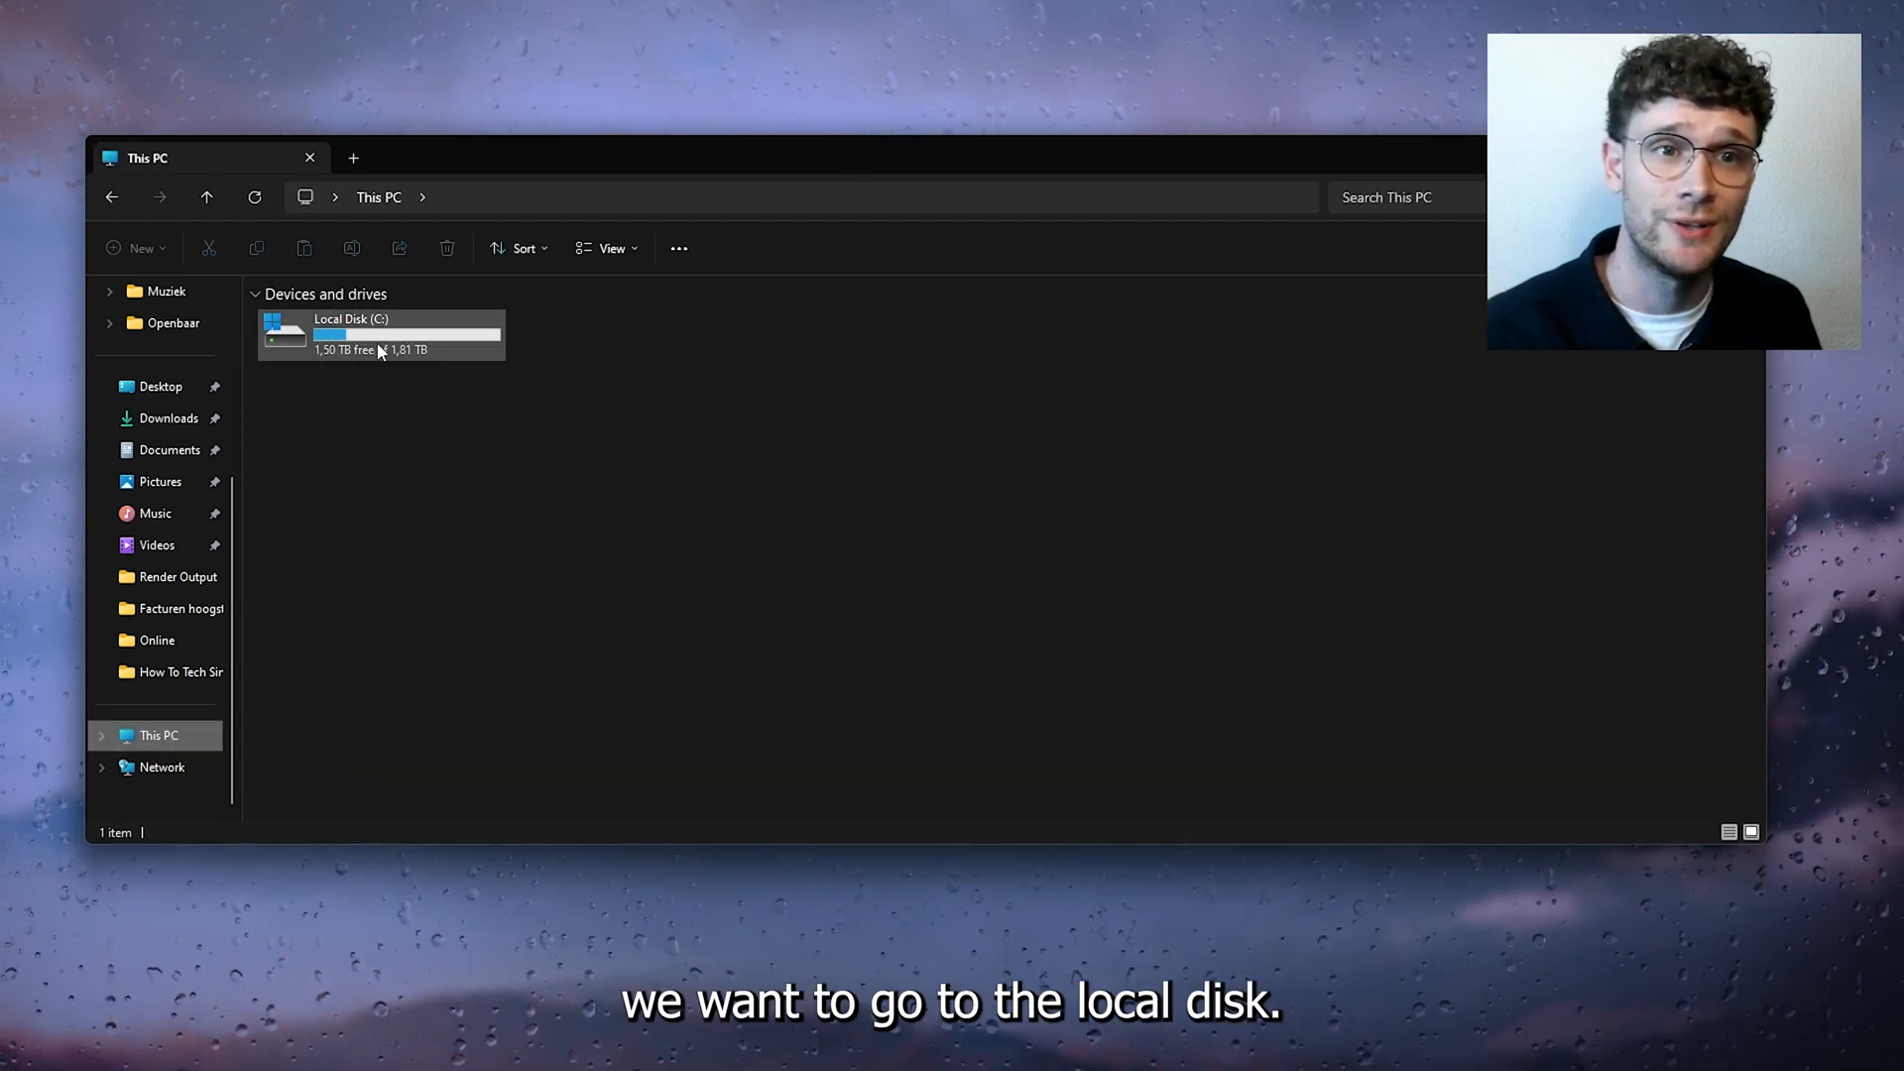
double_click(353, 334)
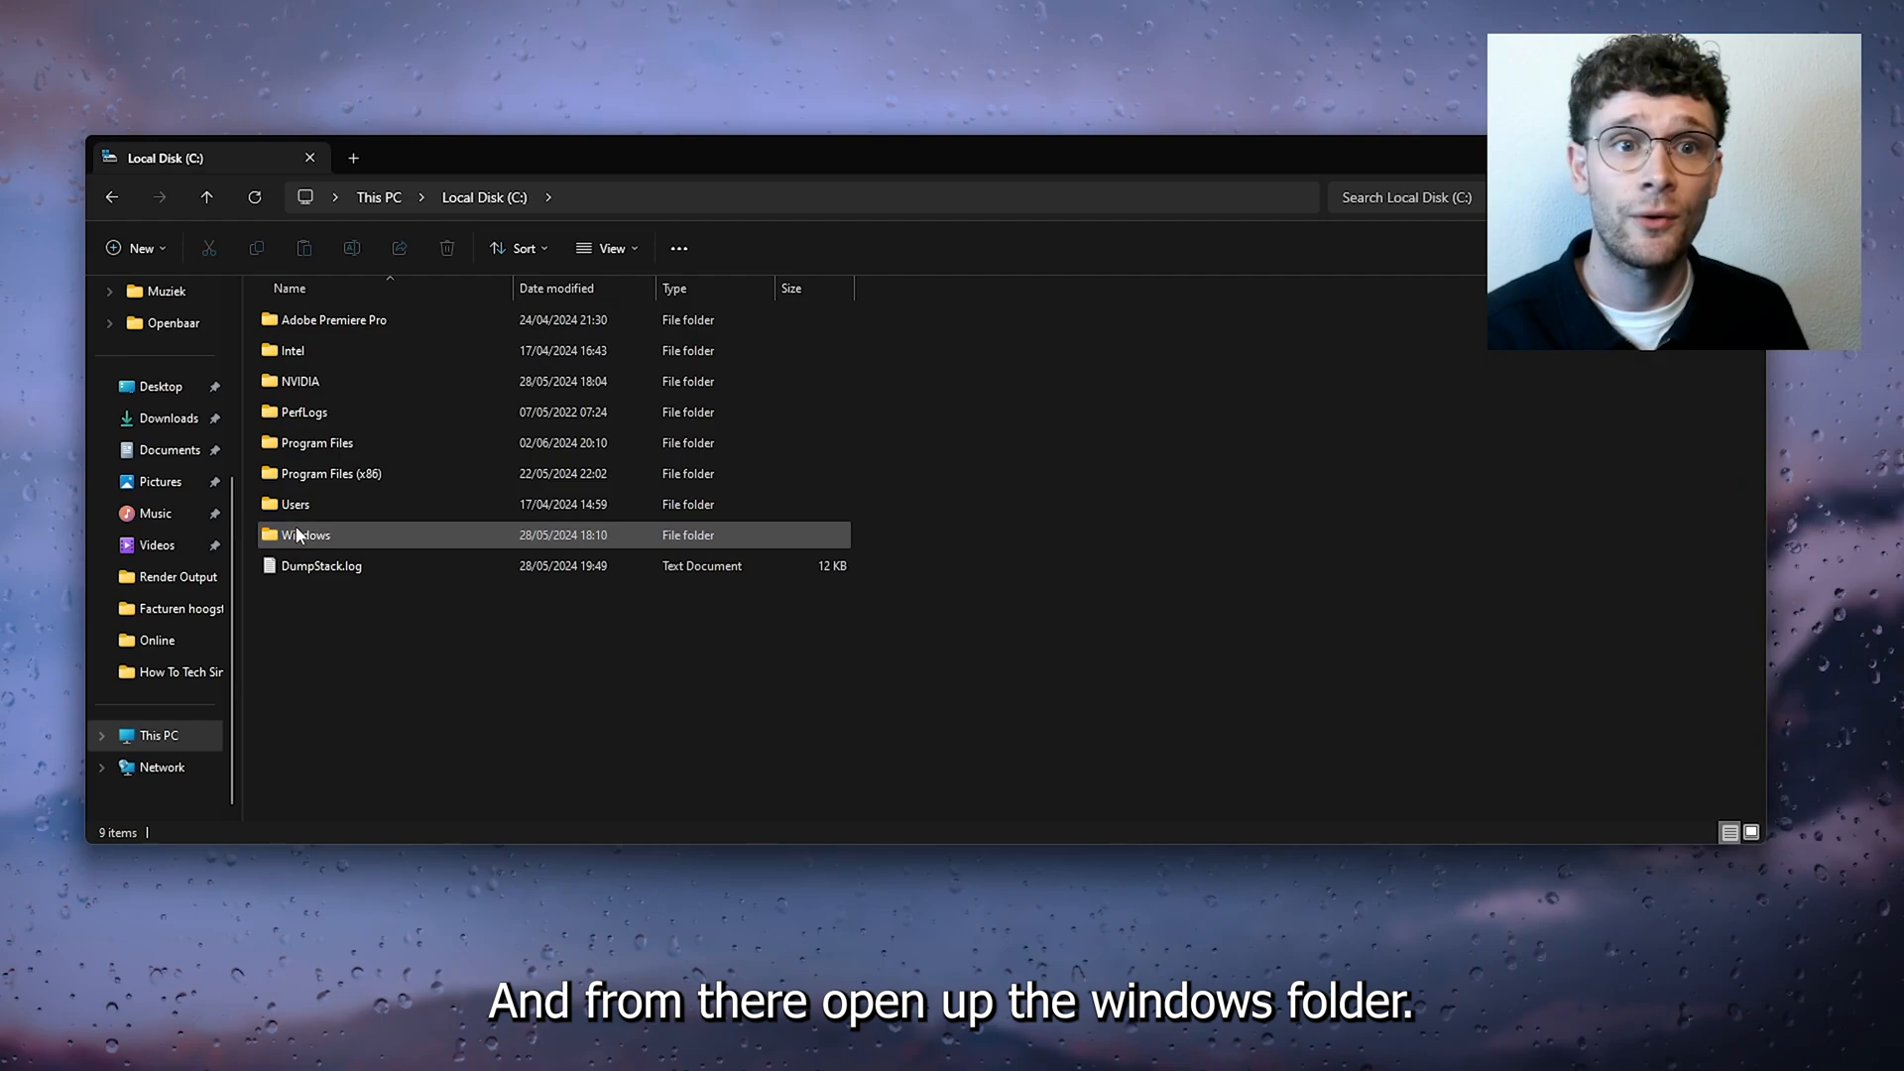
mouse_move(303, 535)
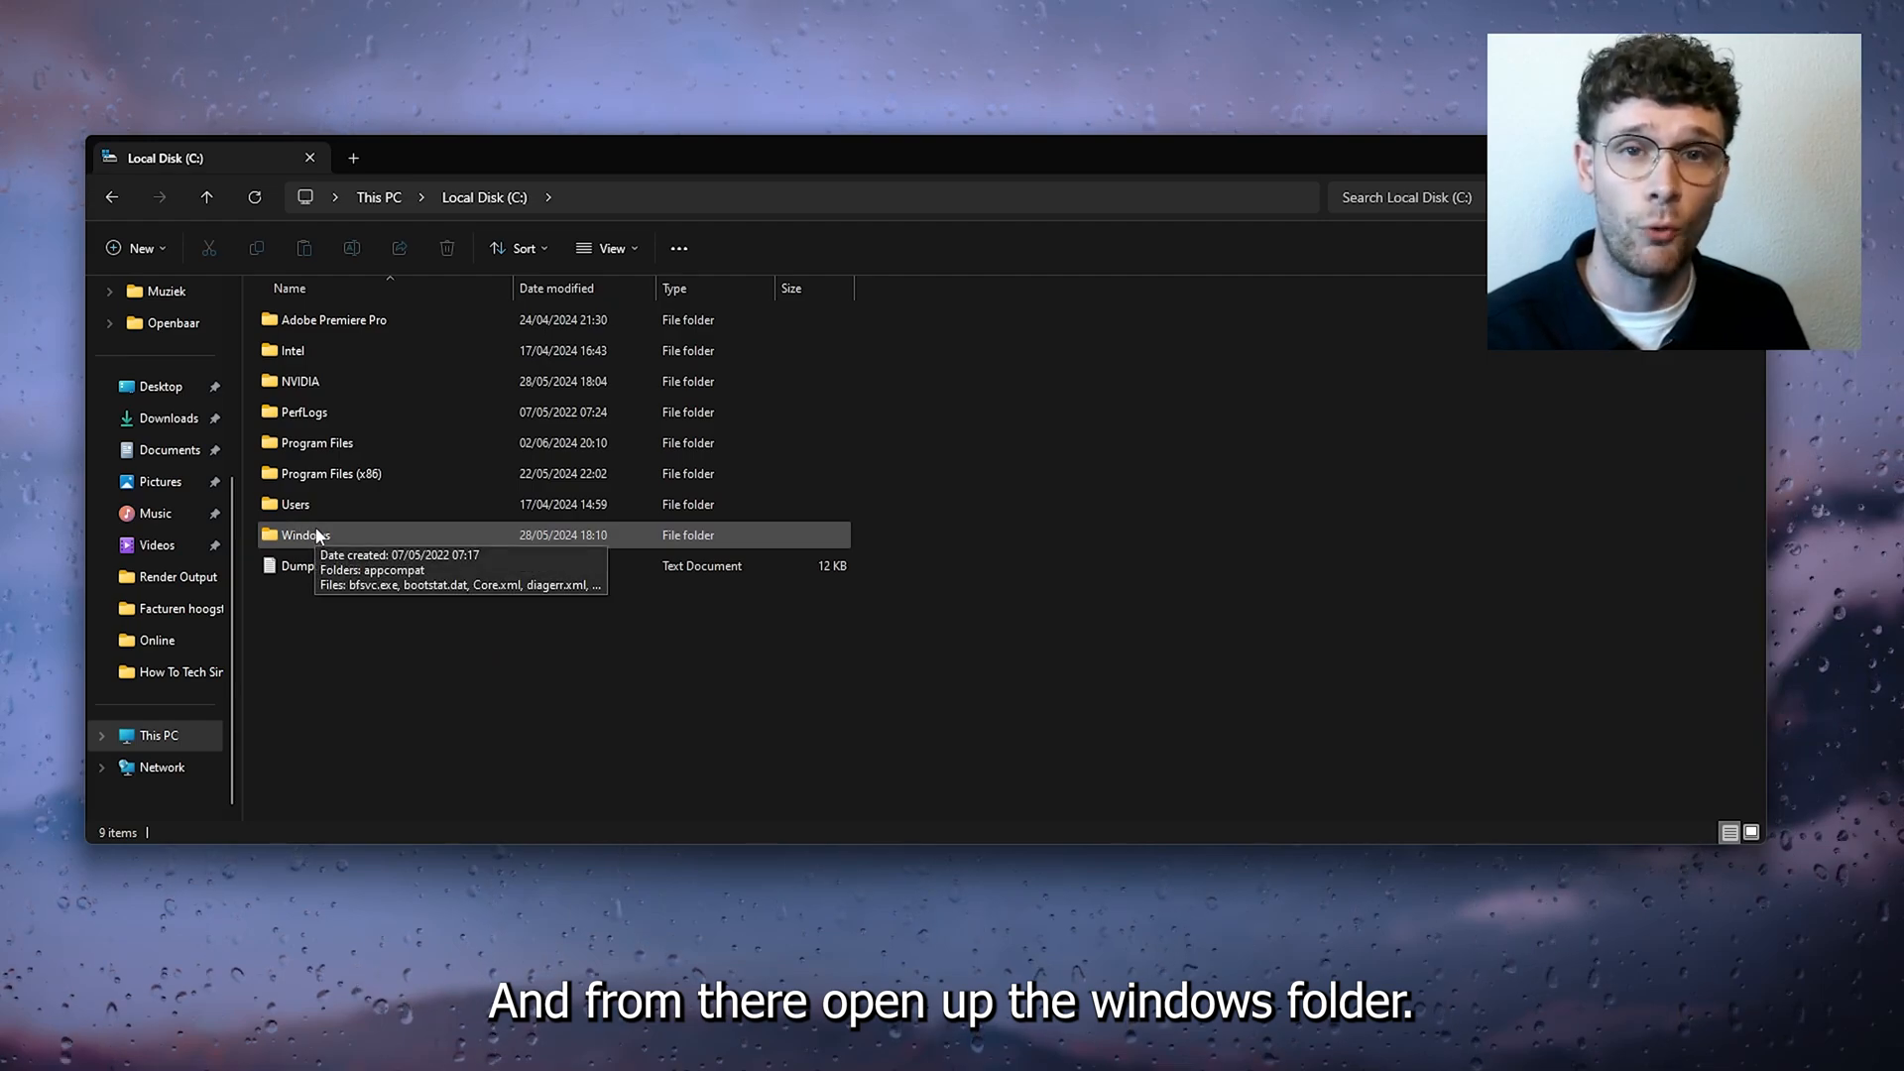
double_click(303, 534)
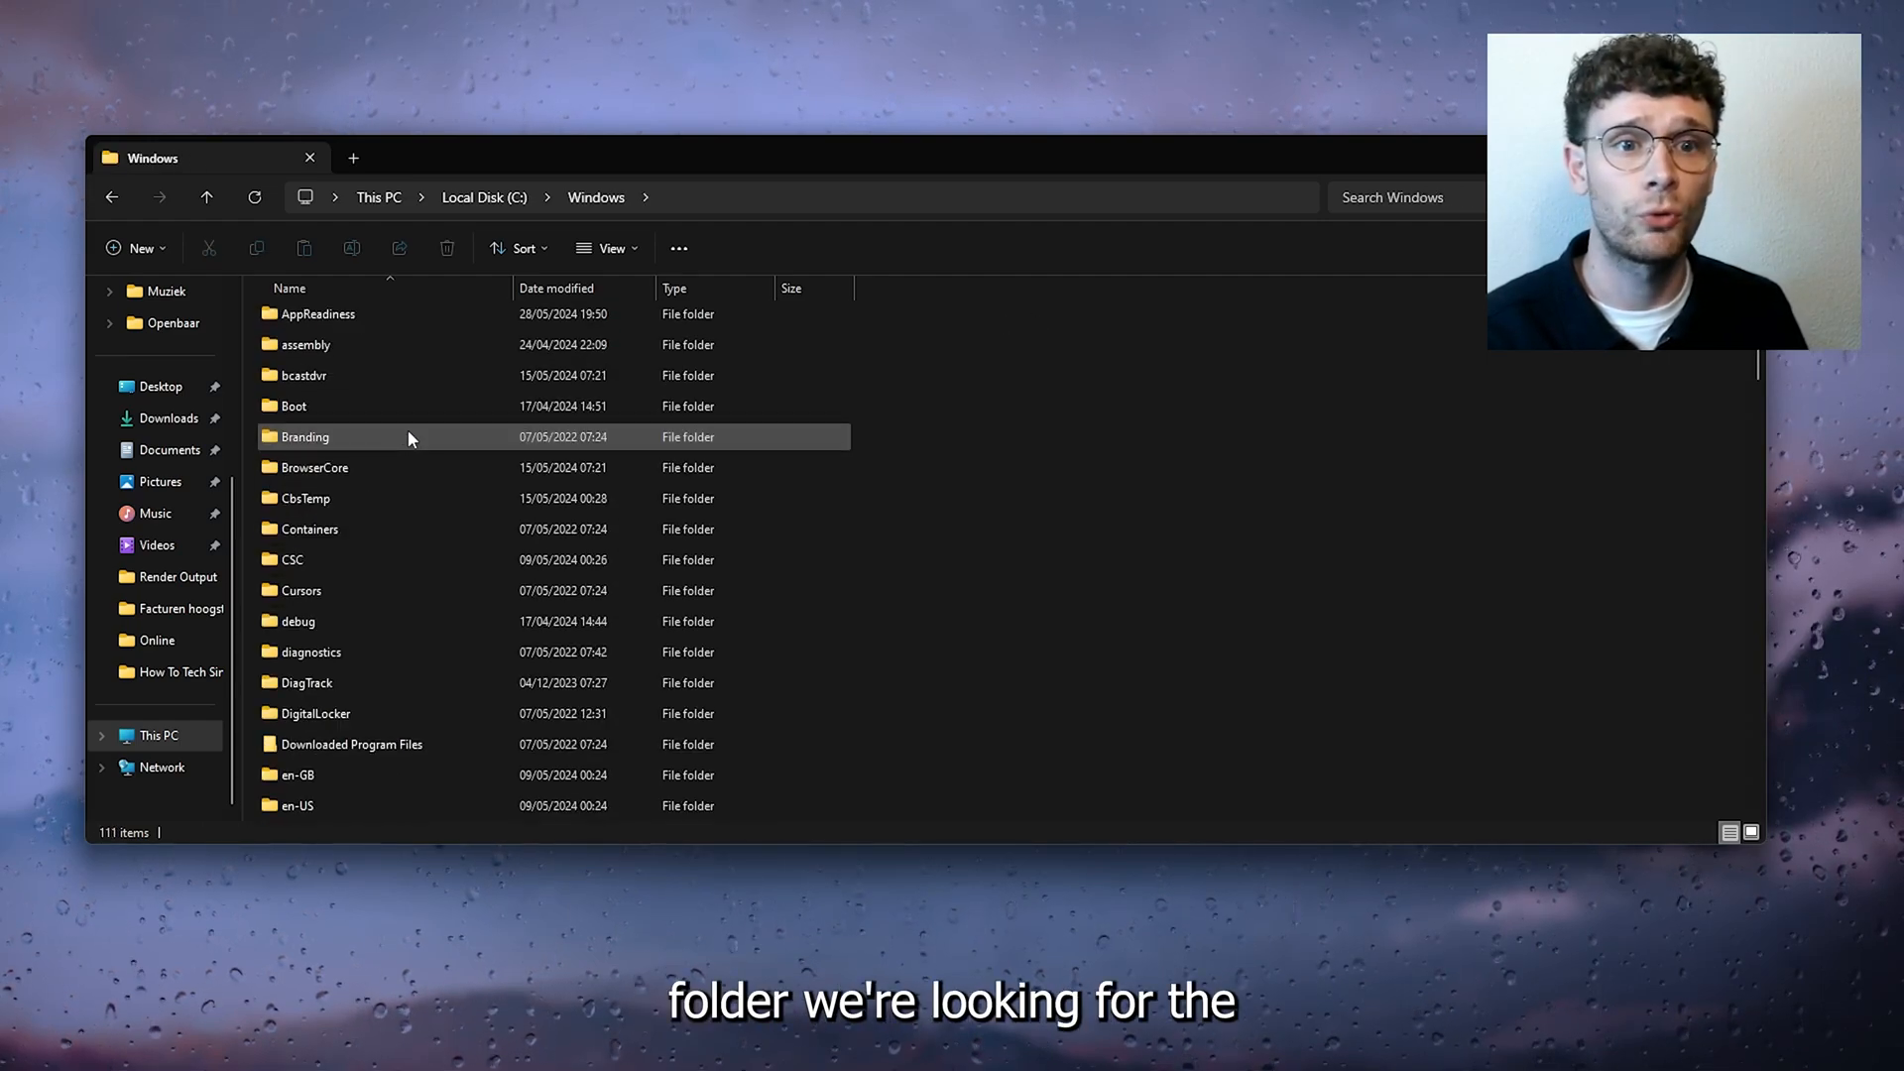
scroll(down, 3)
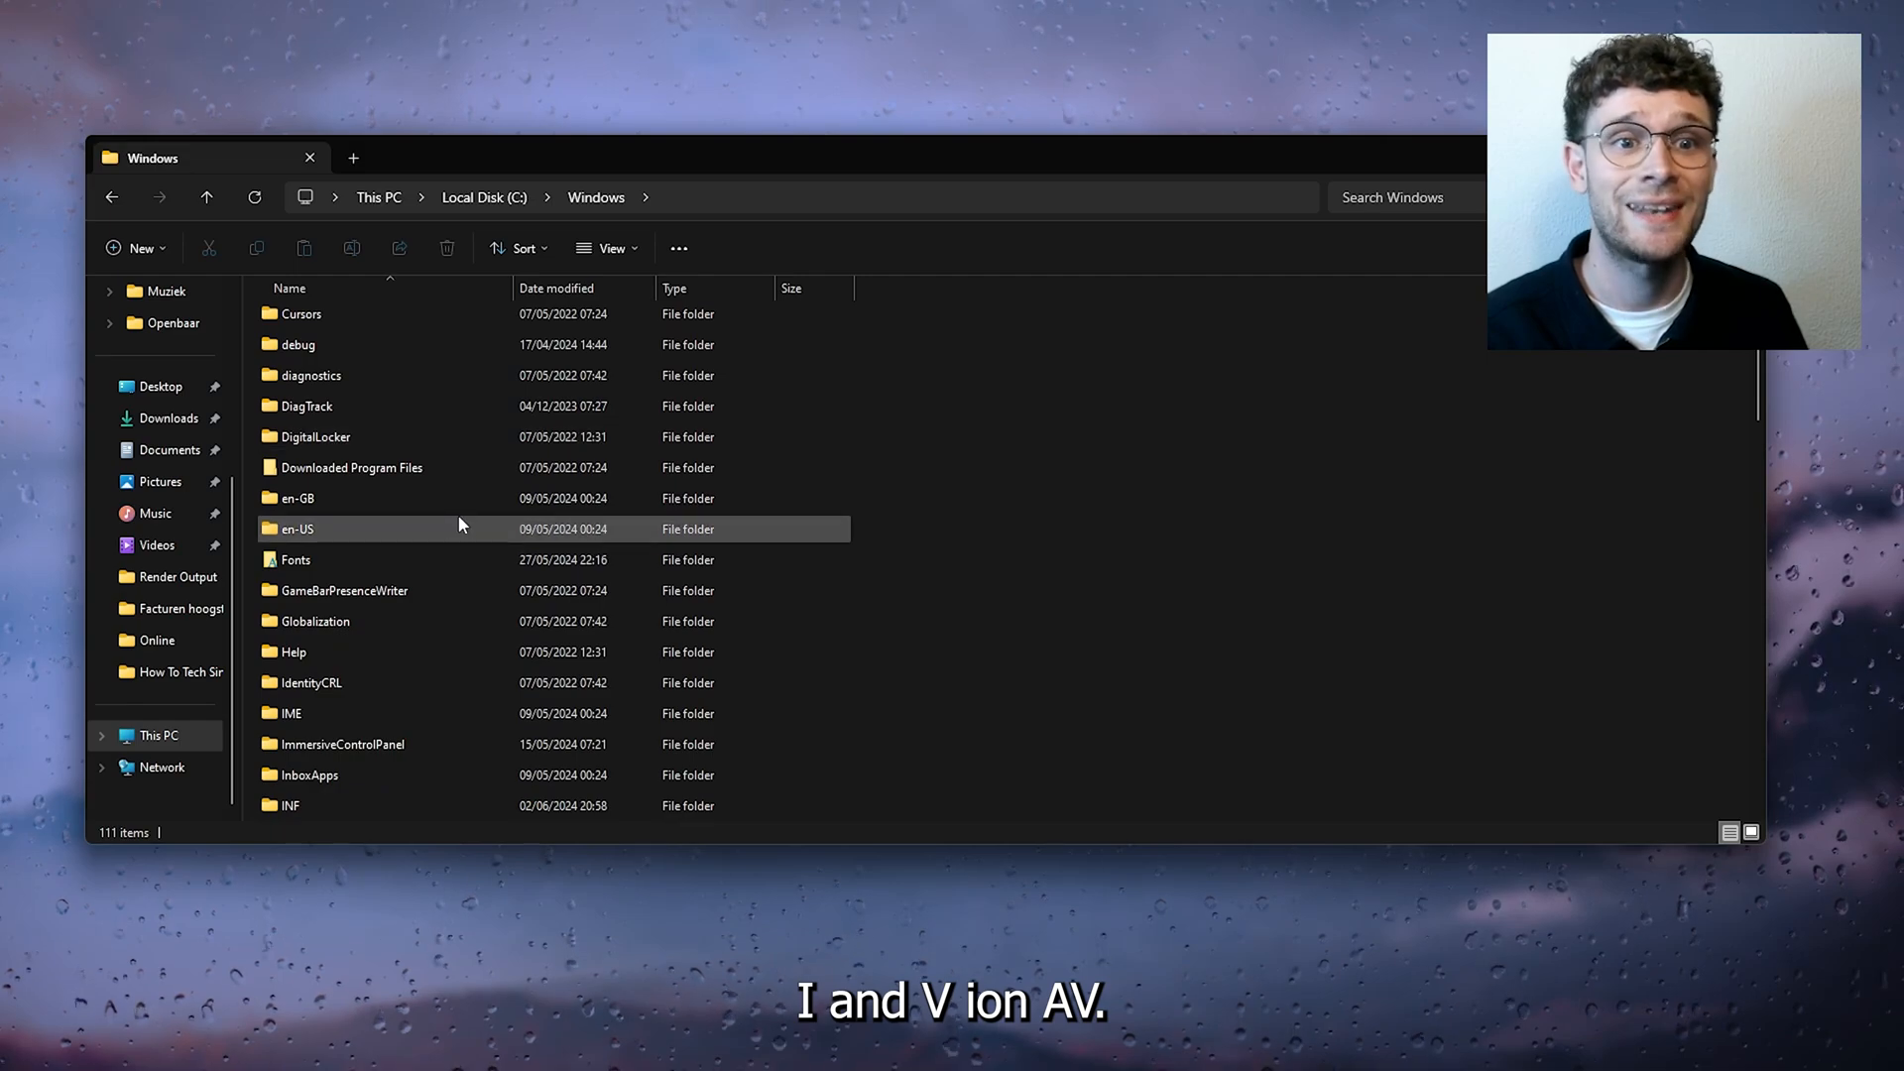
scroll(down, 3)
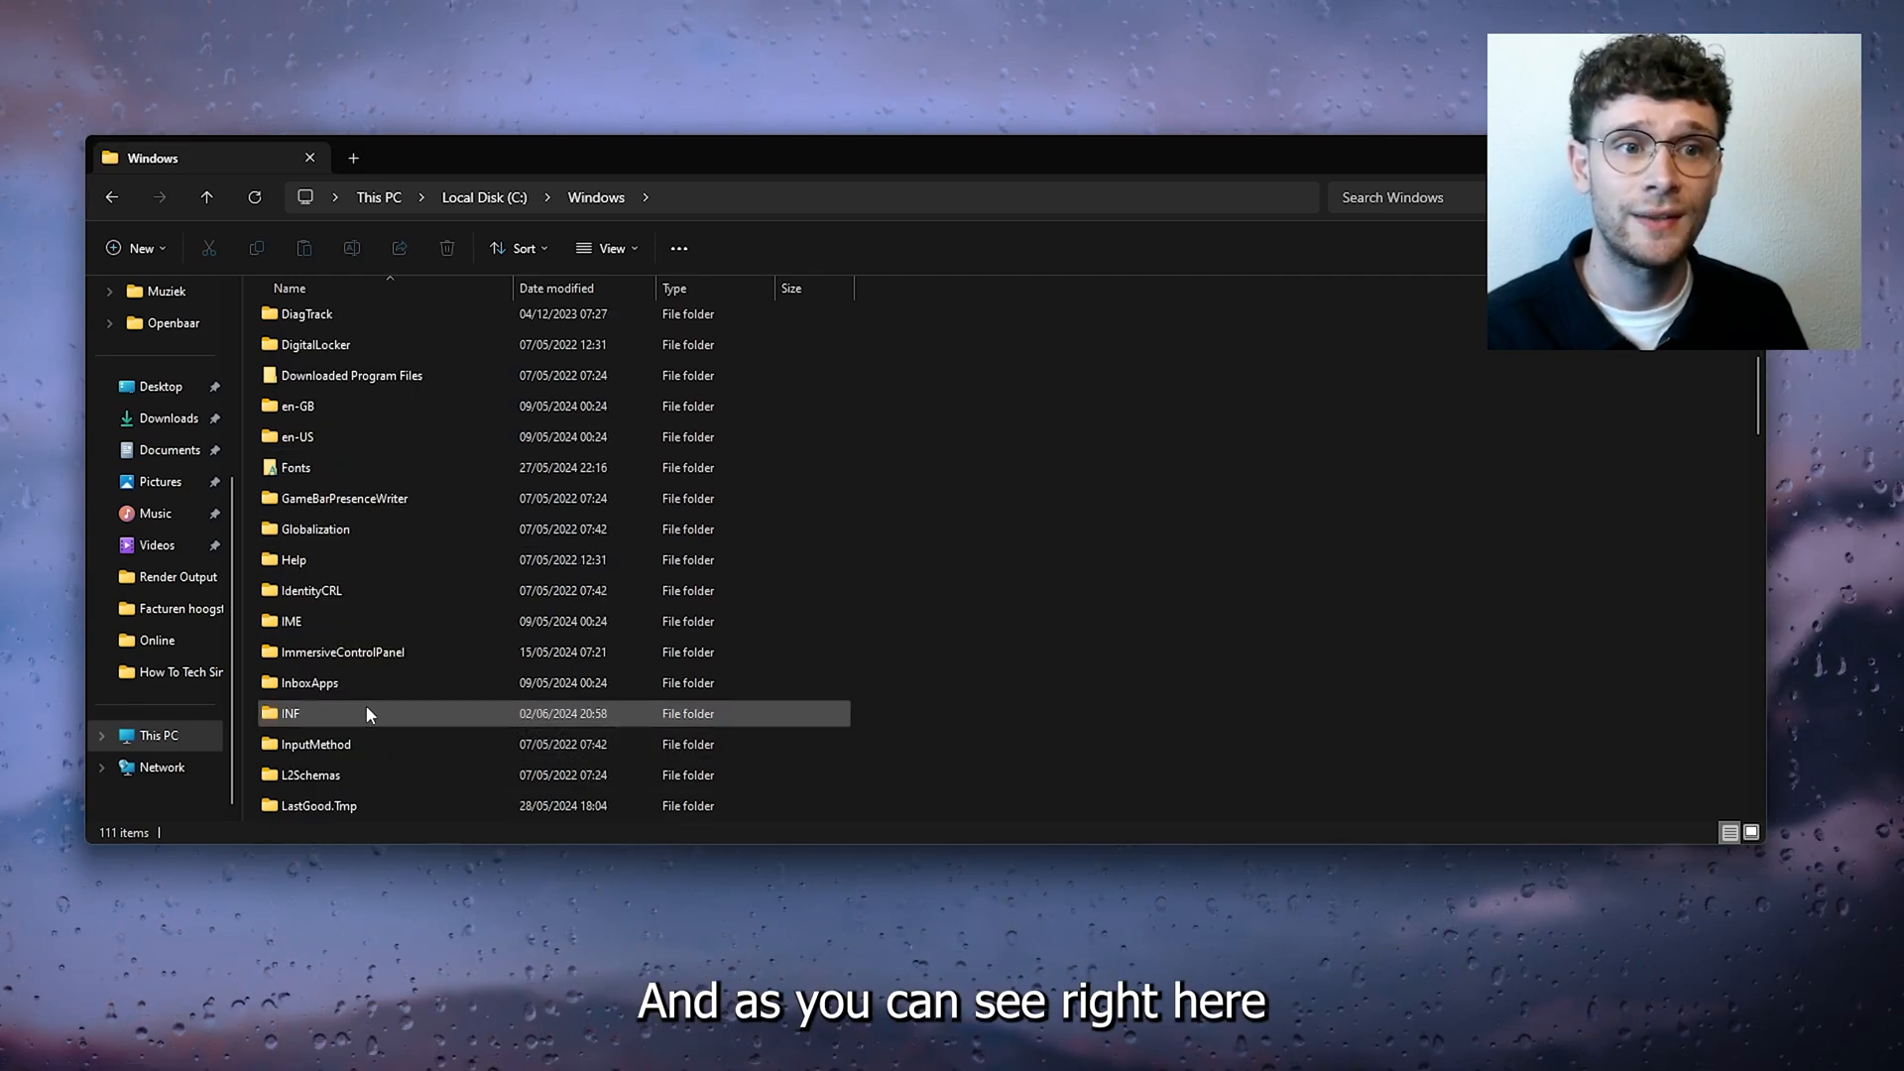
double_click(291, 713)
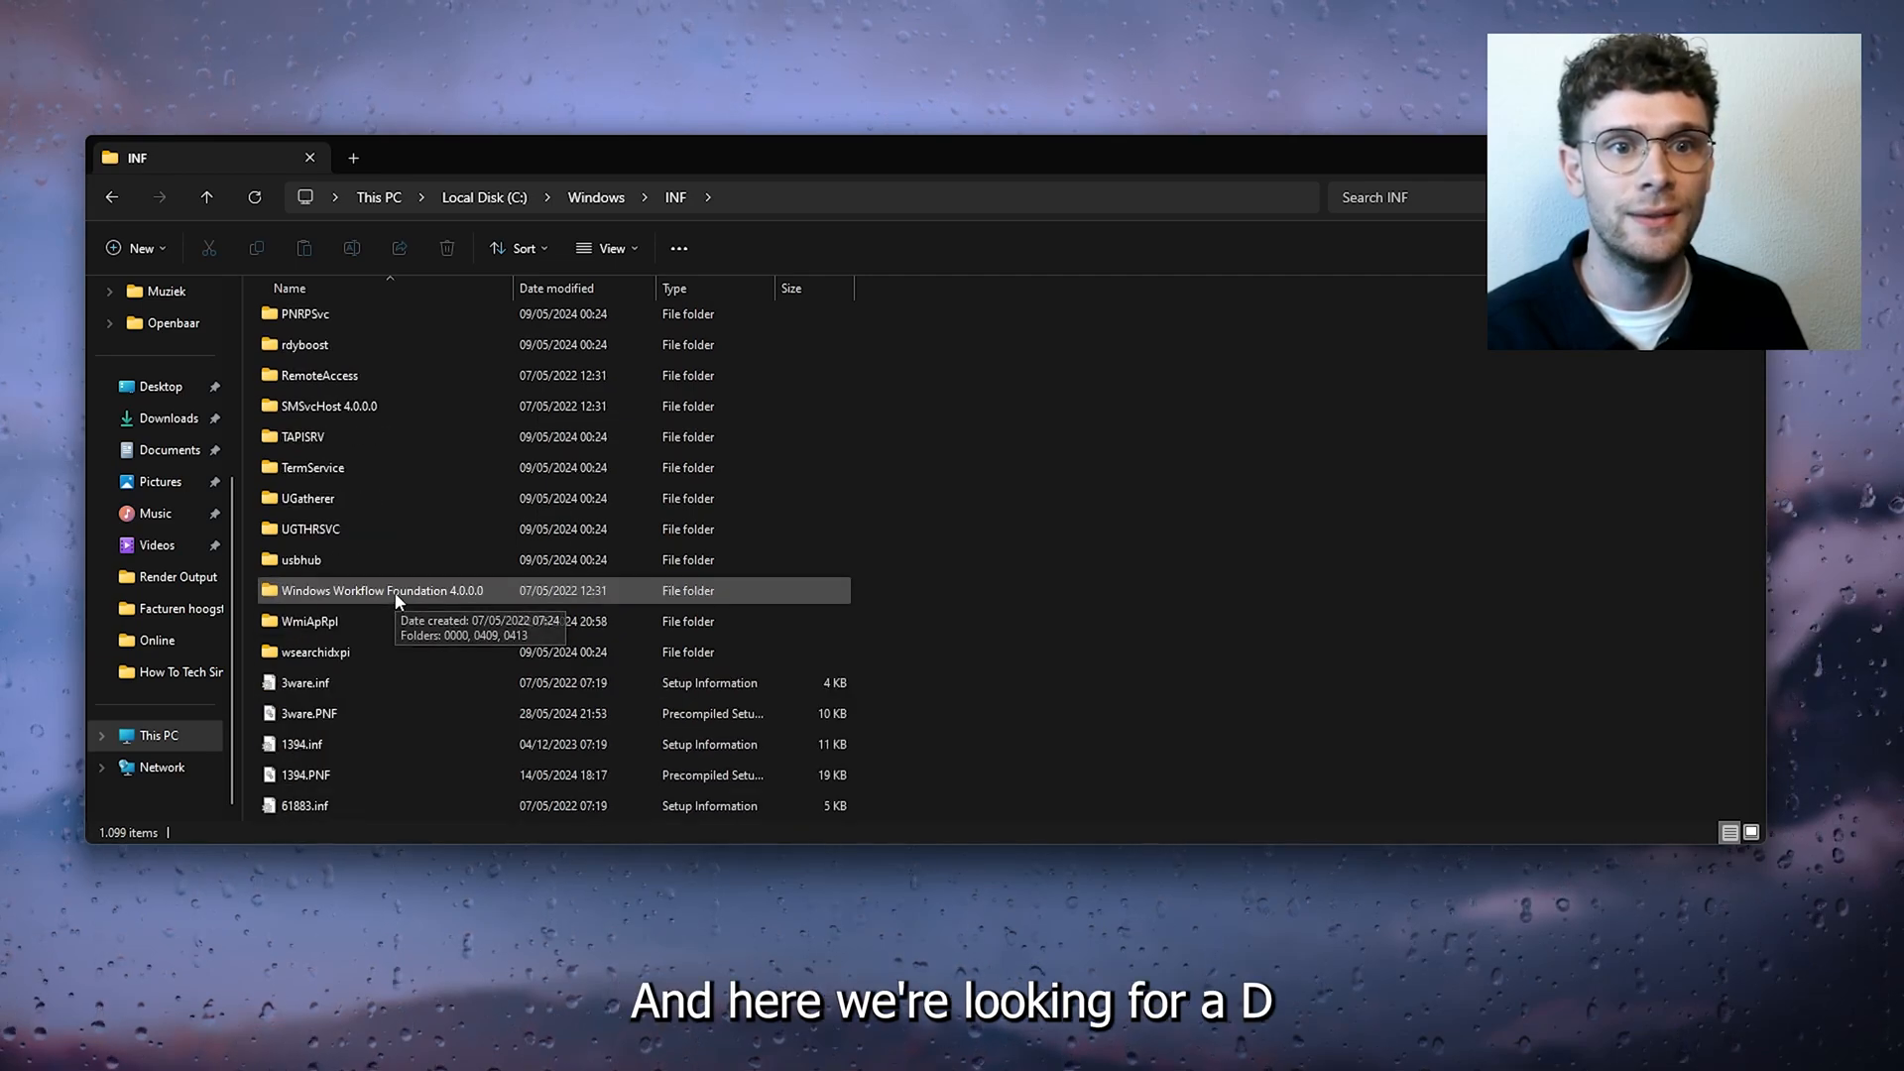
Step: Search the INF folder for 'wpdmt' and bring up wpdmtp.inf's context menu to install it
click(1384, 196)
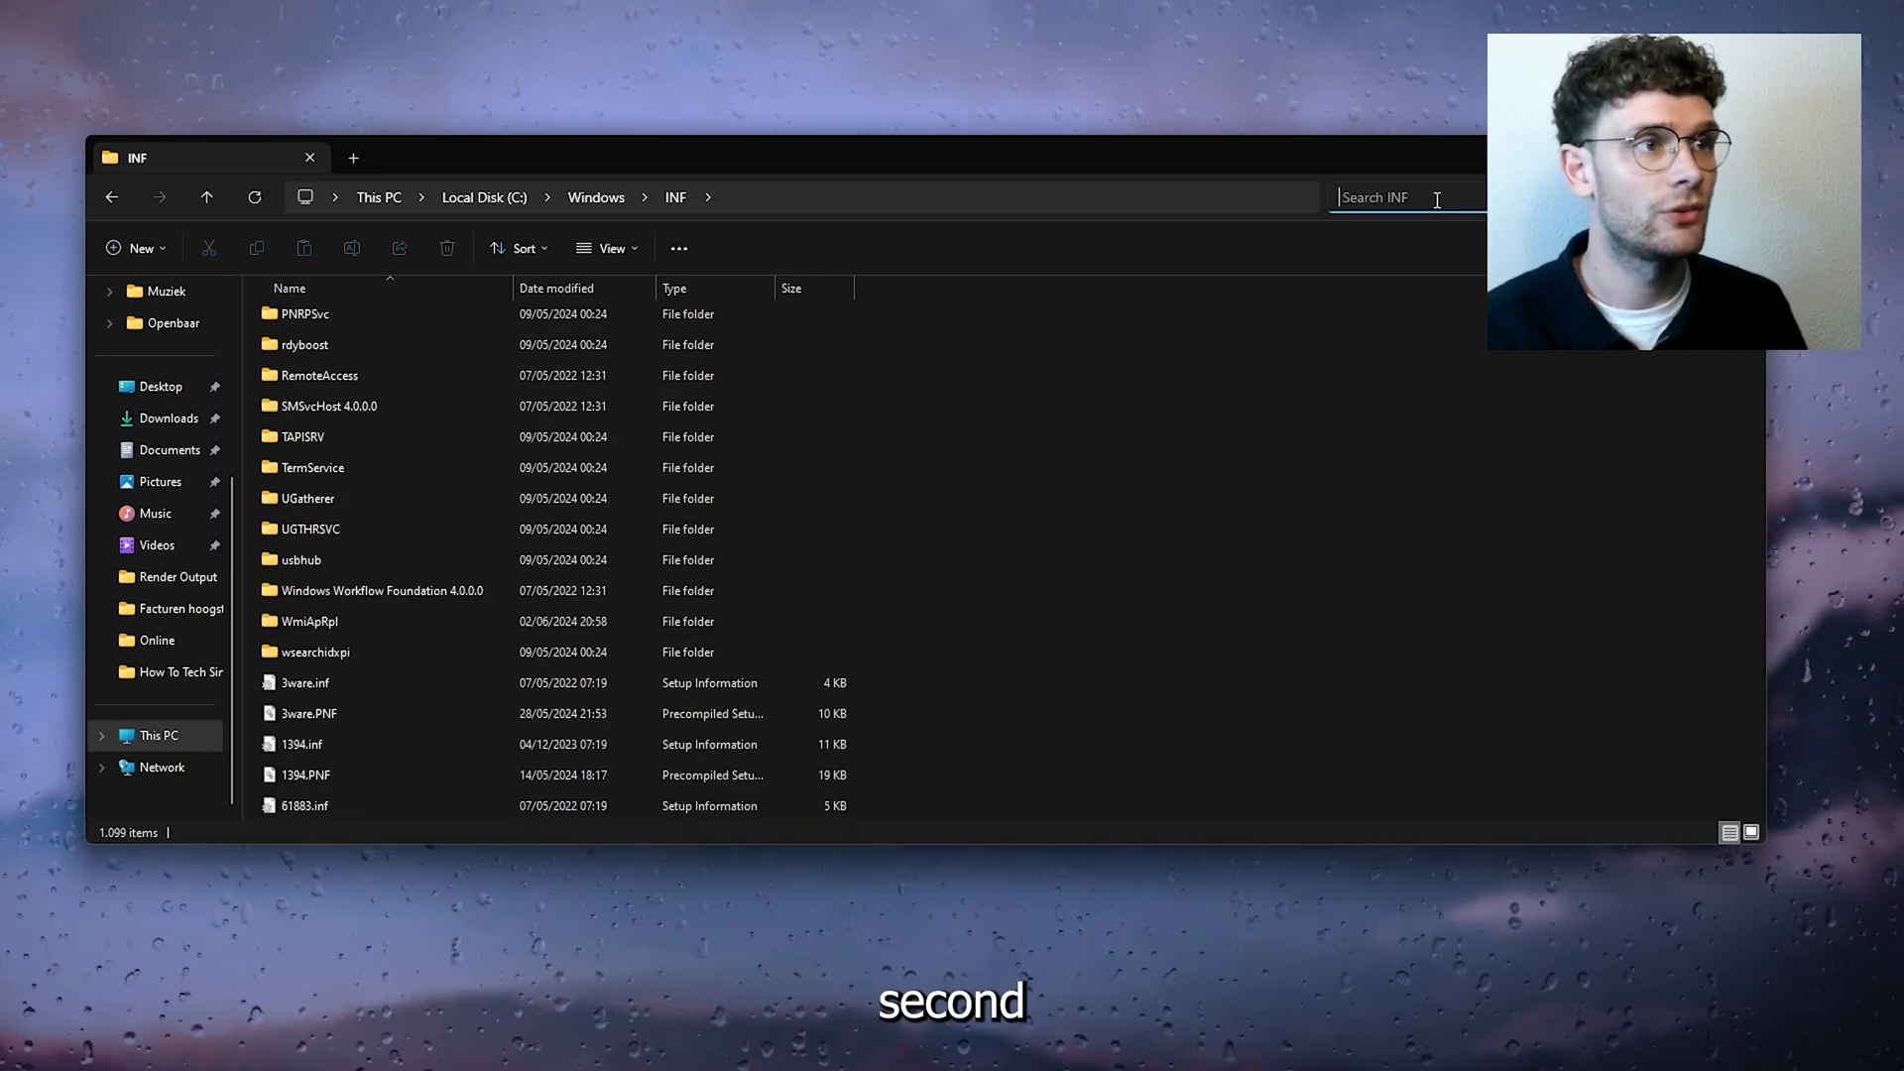
text(wpdmt)
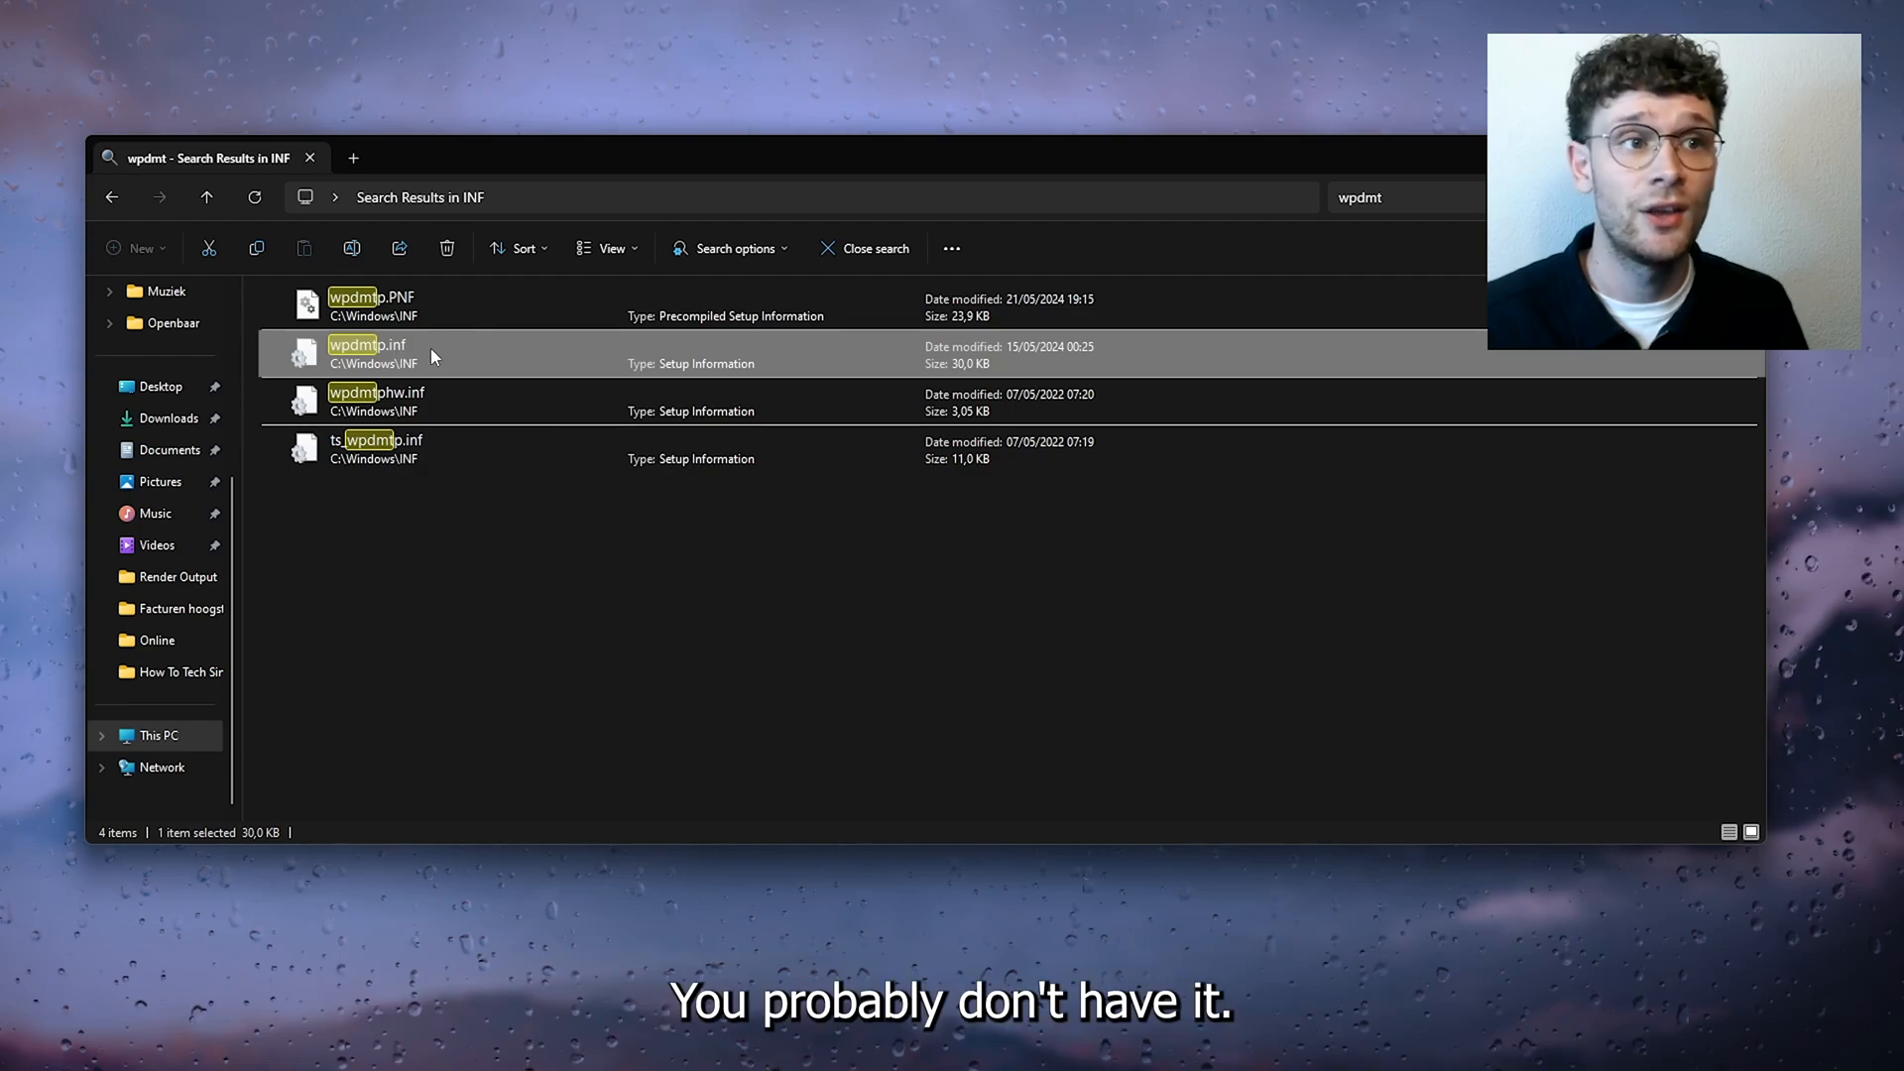
right_click(368, 353)
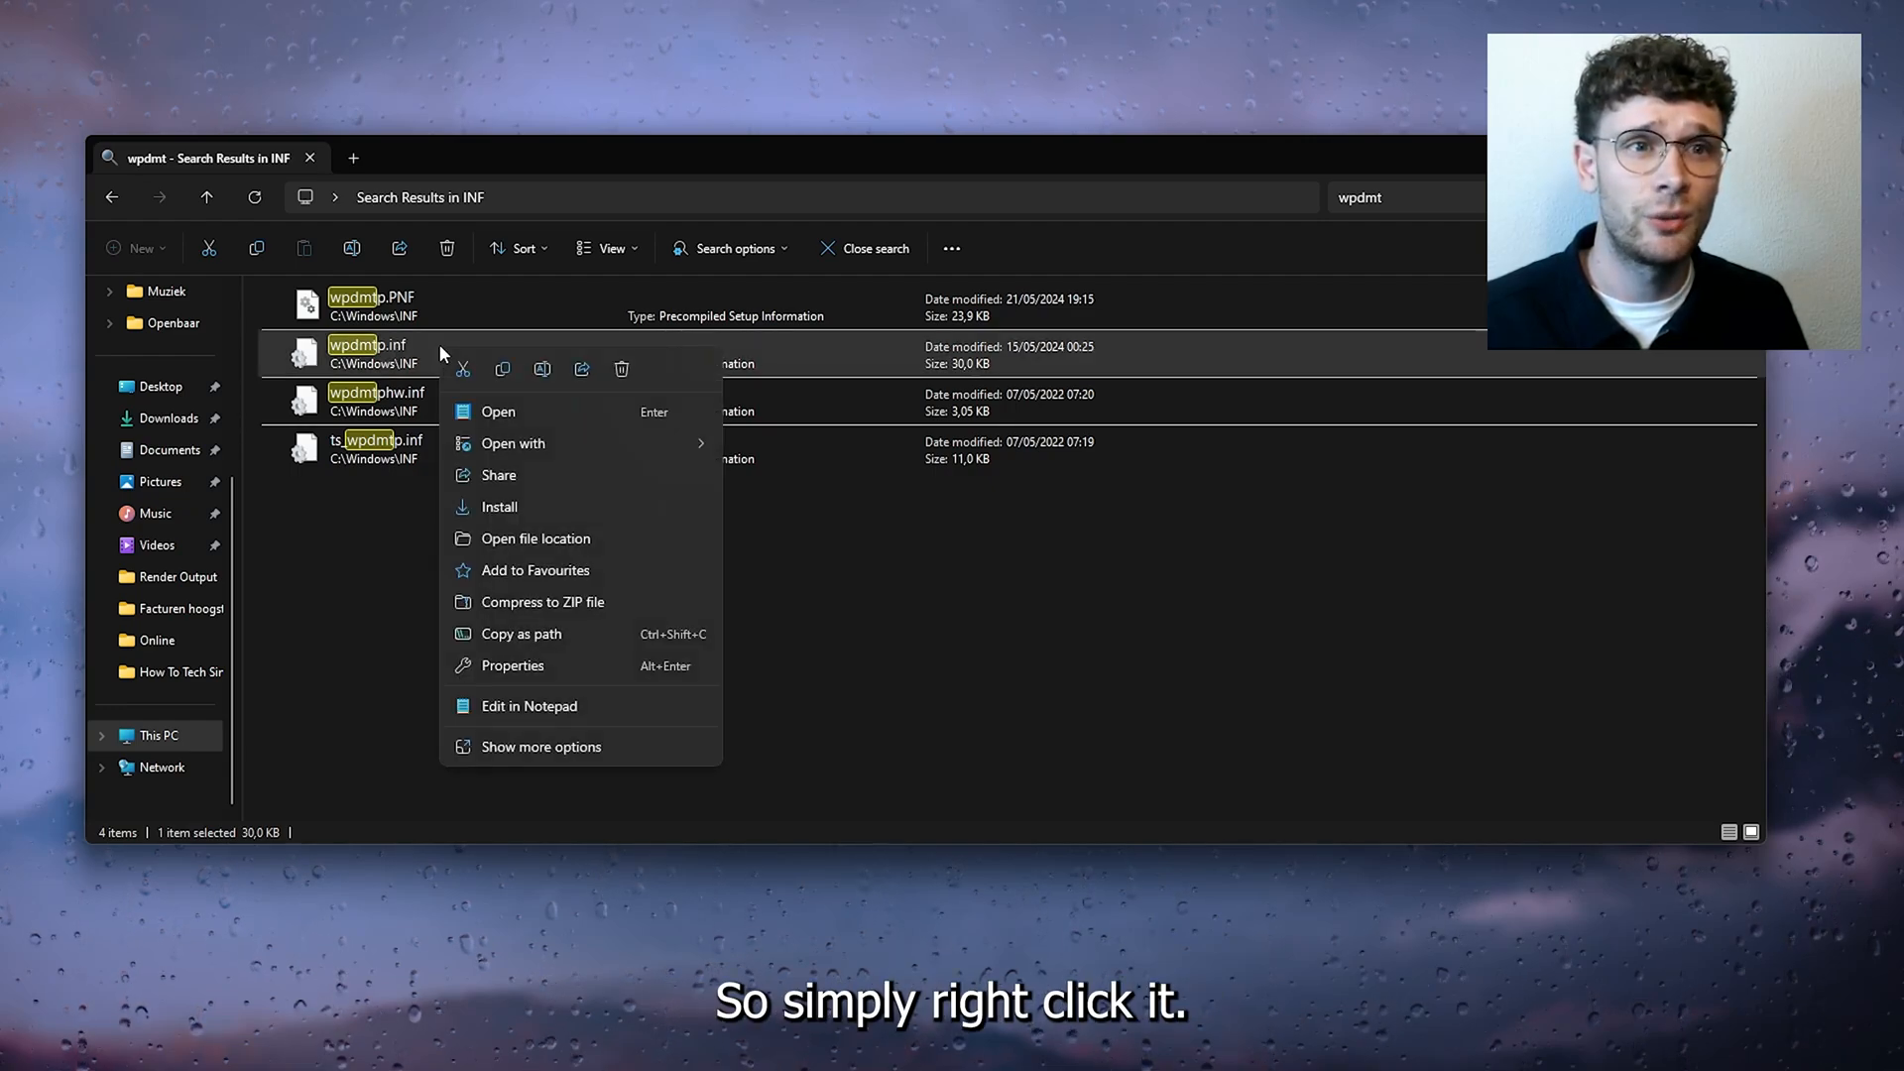
mouse_move(435, 447)
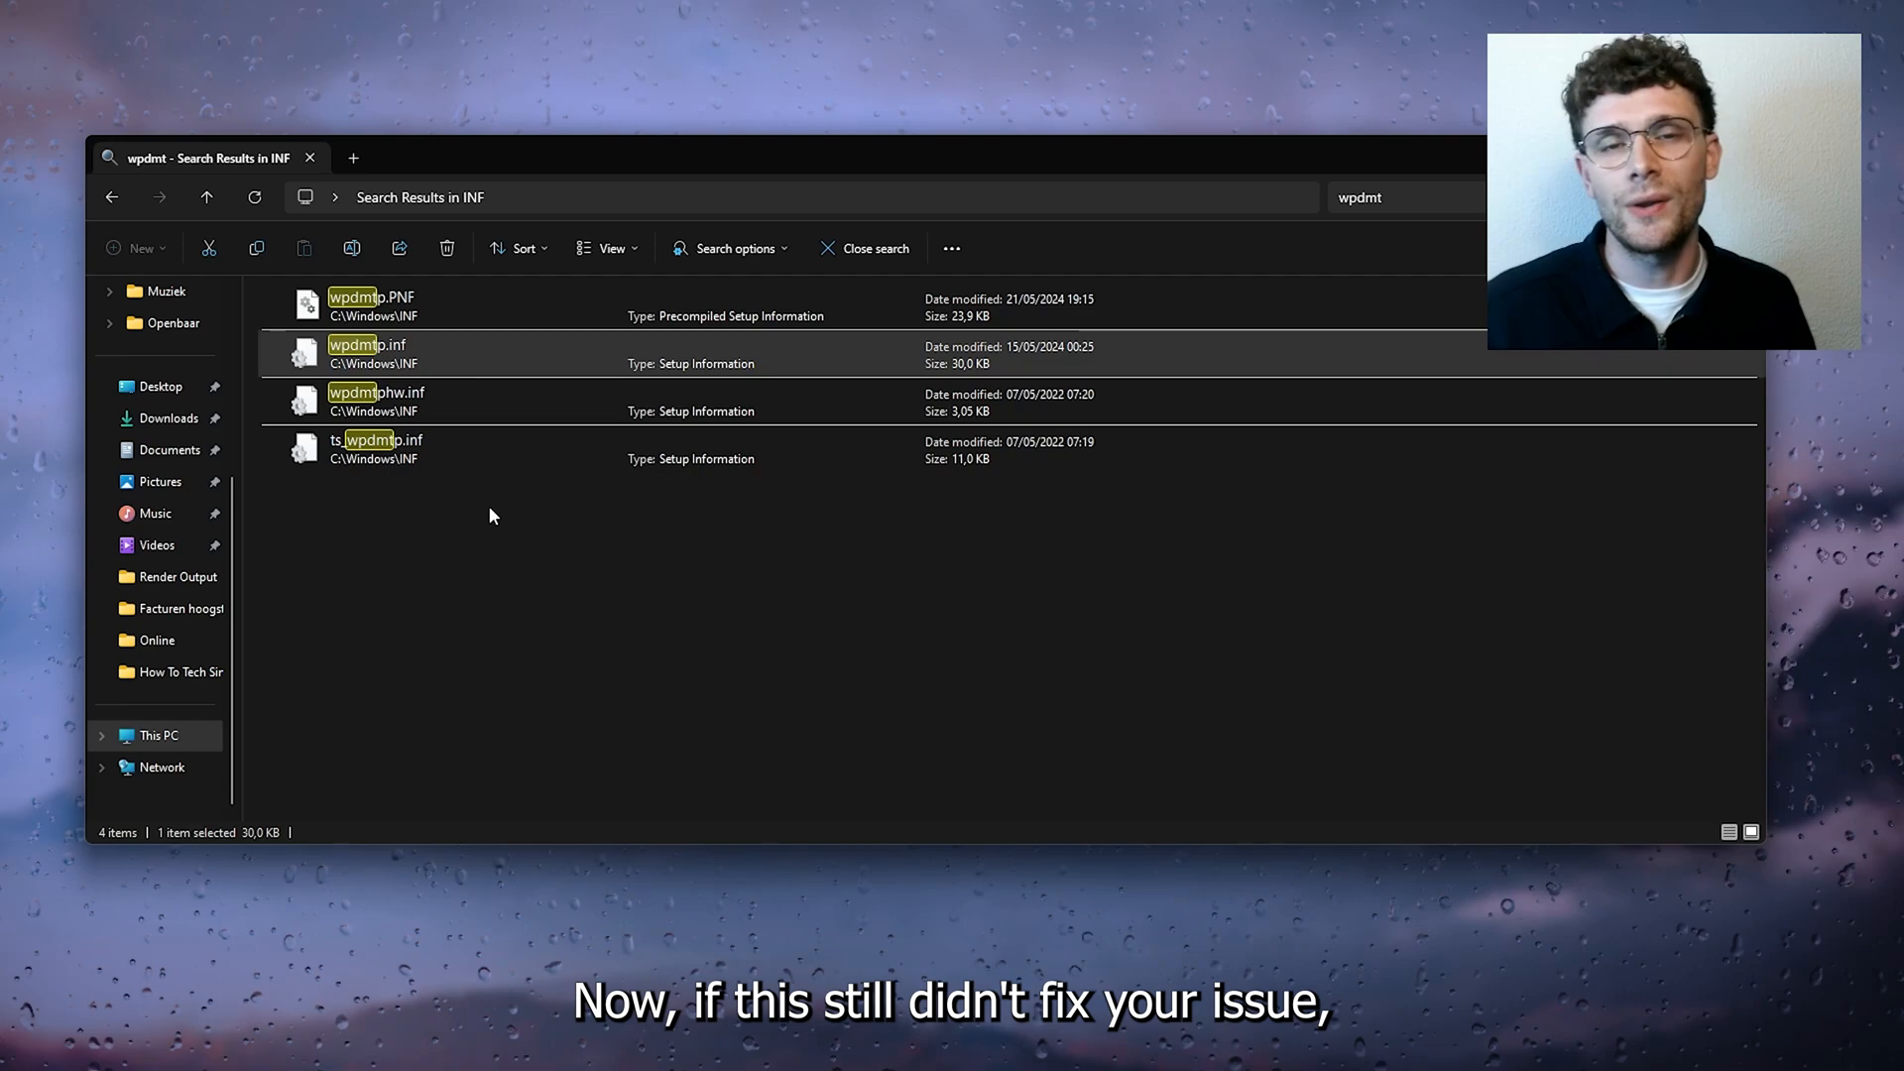
mouse_move(531, 547)
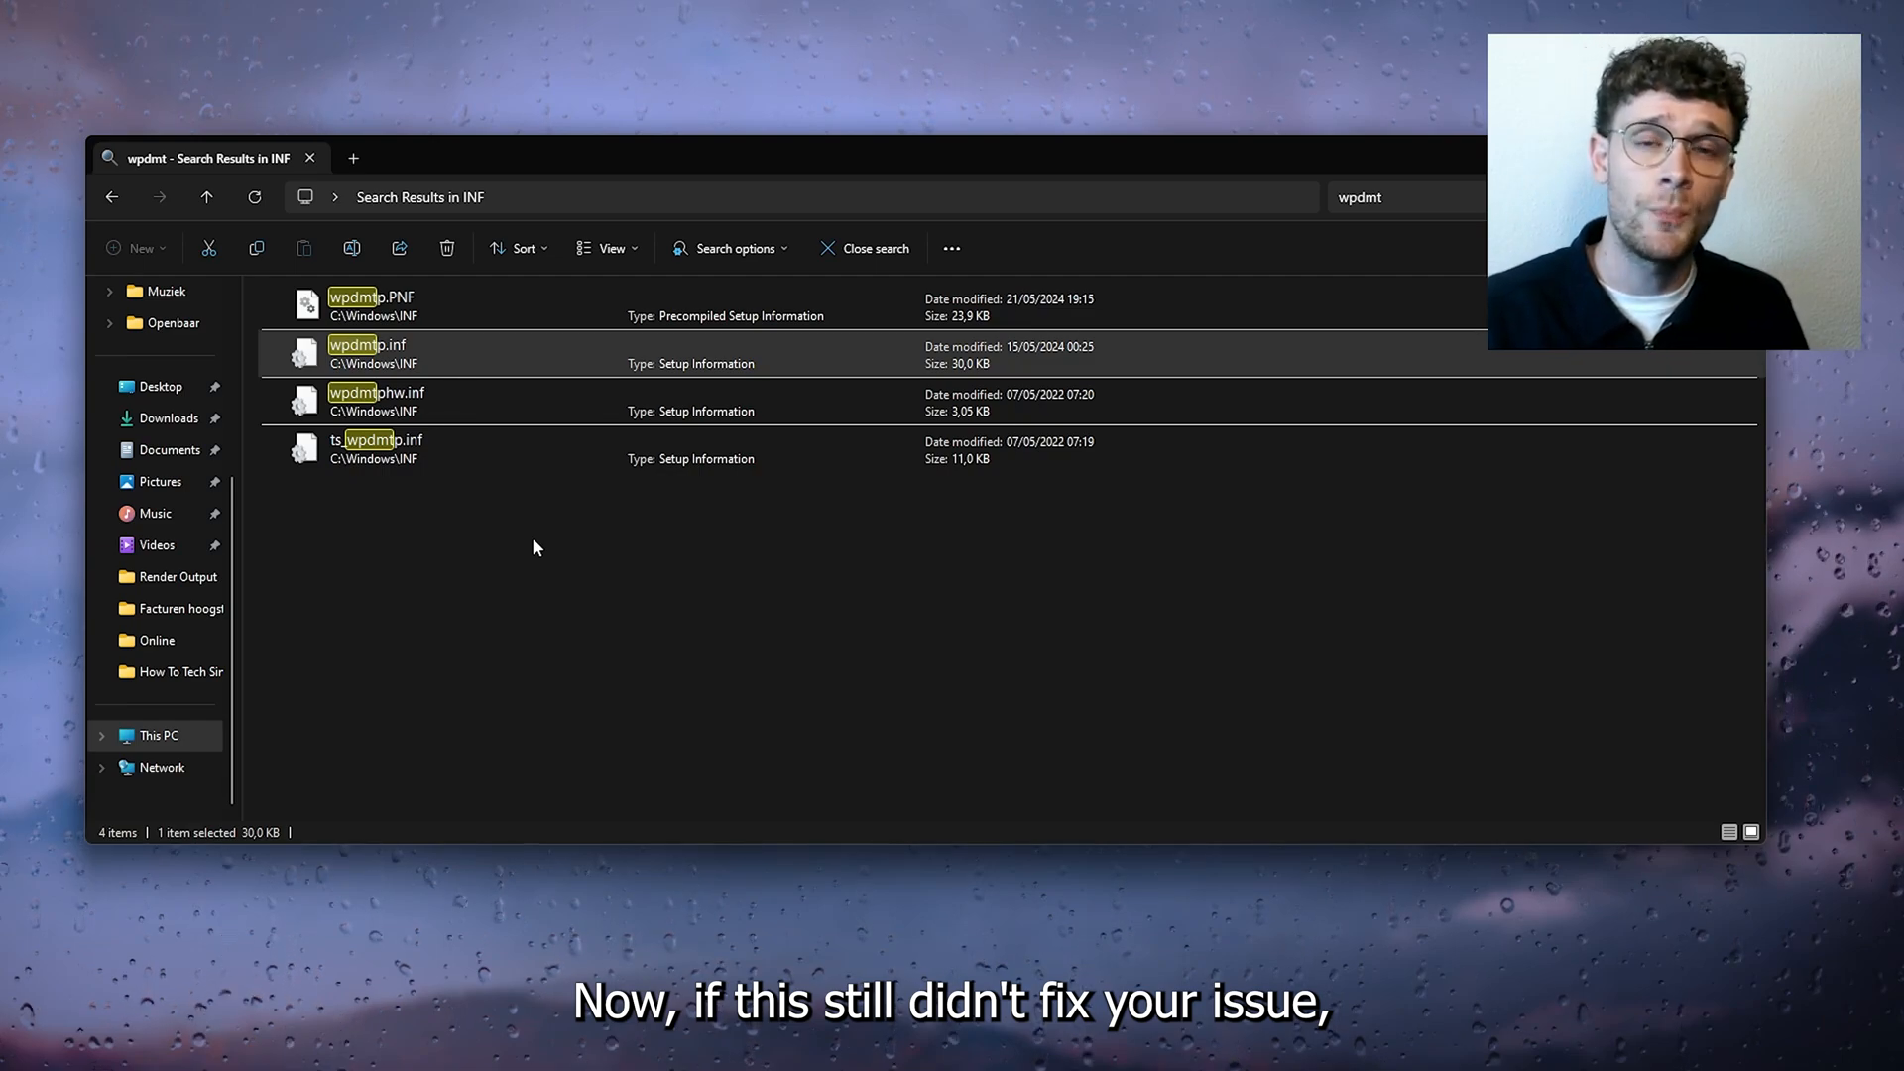
mouse_move(683, 527)
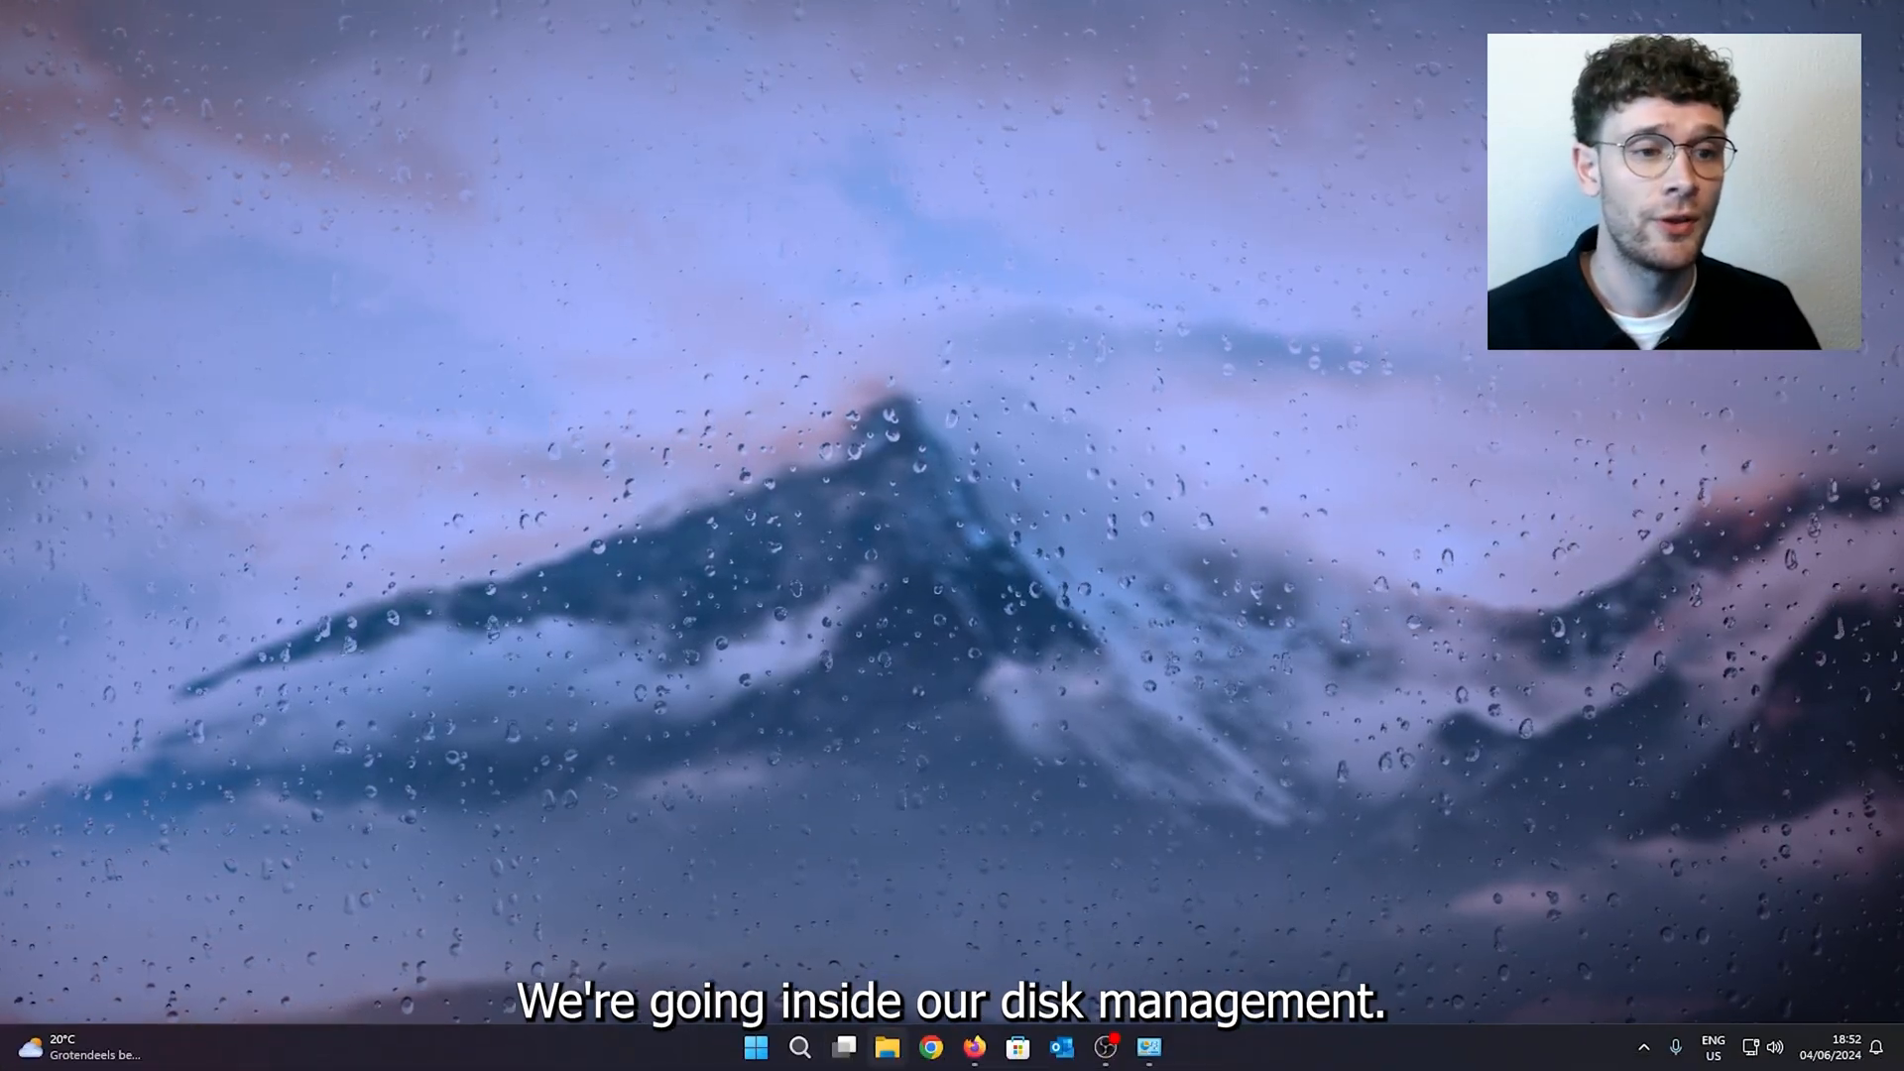
Step: Search 'disc man' and launch 'Create and format hard disk partitions' (Disk Management)
click(800, 1047)
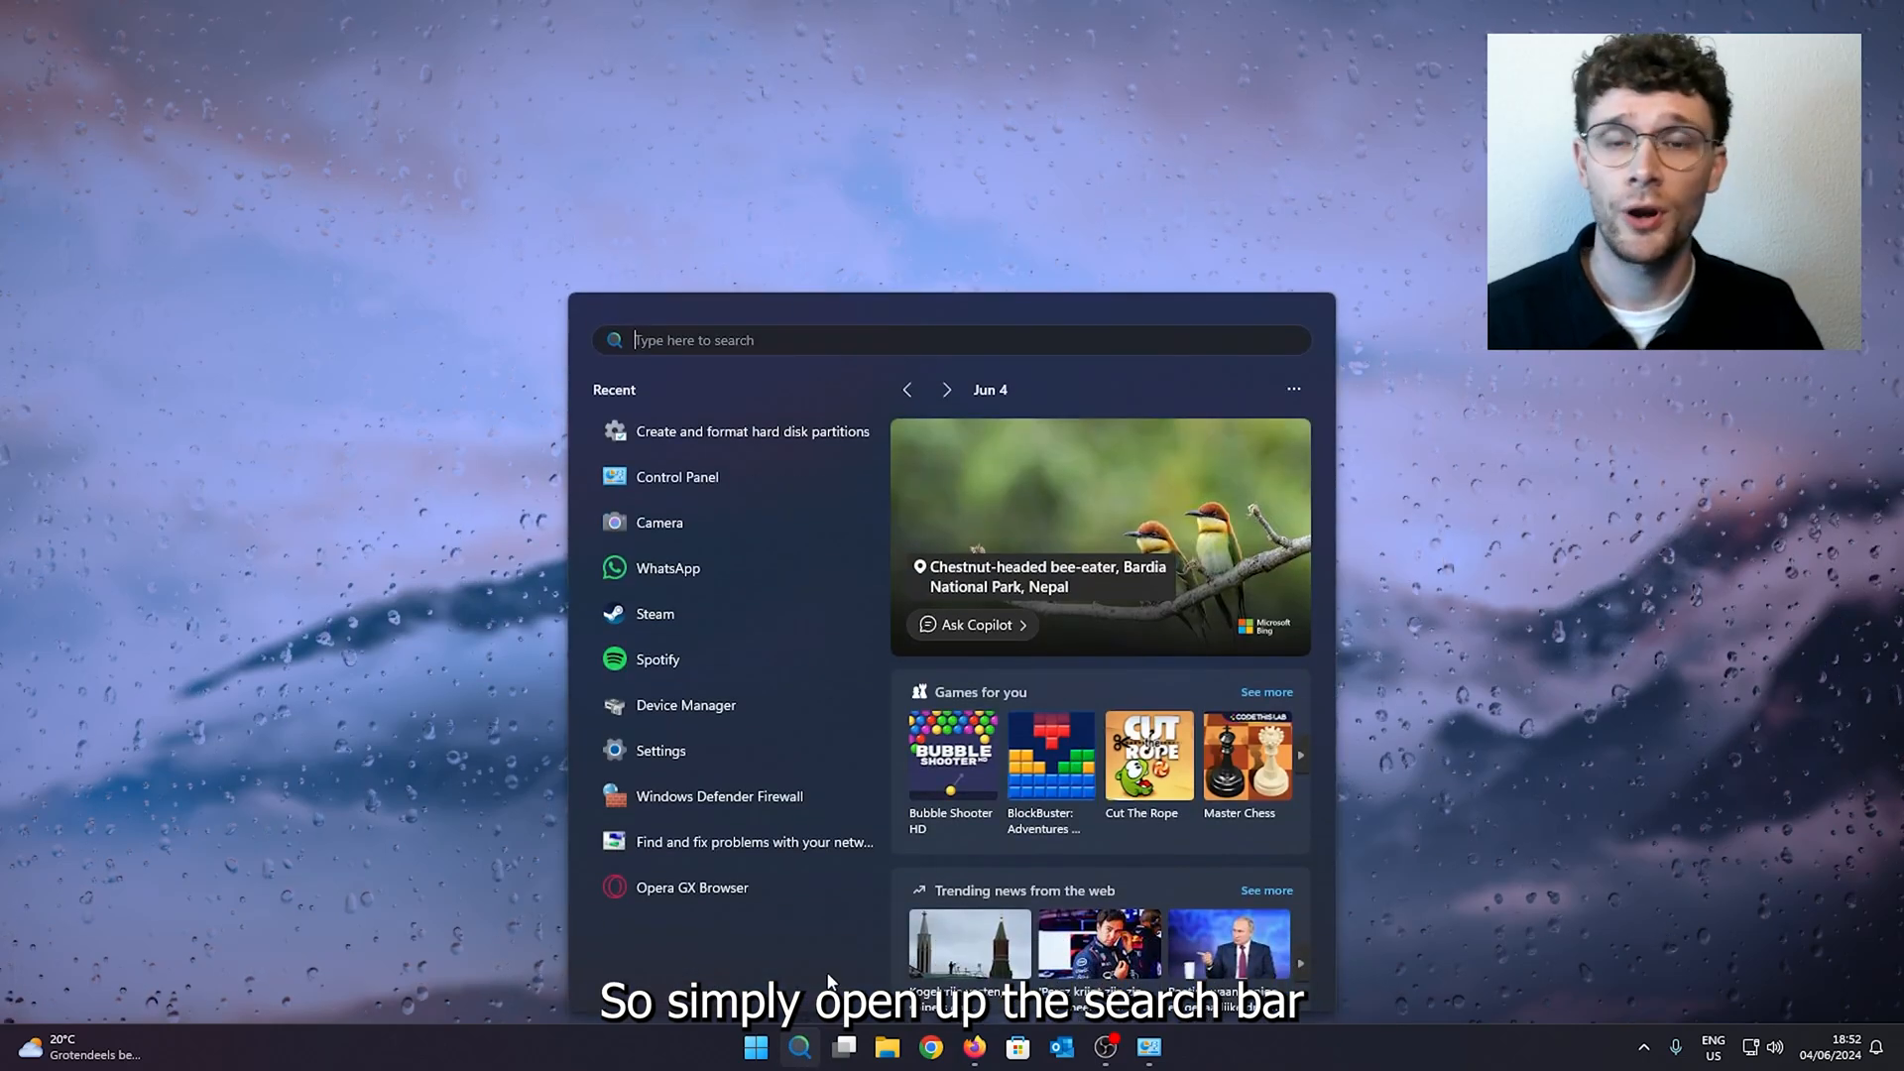
text(disck)
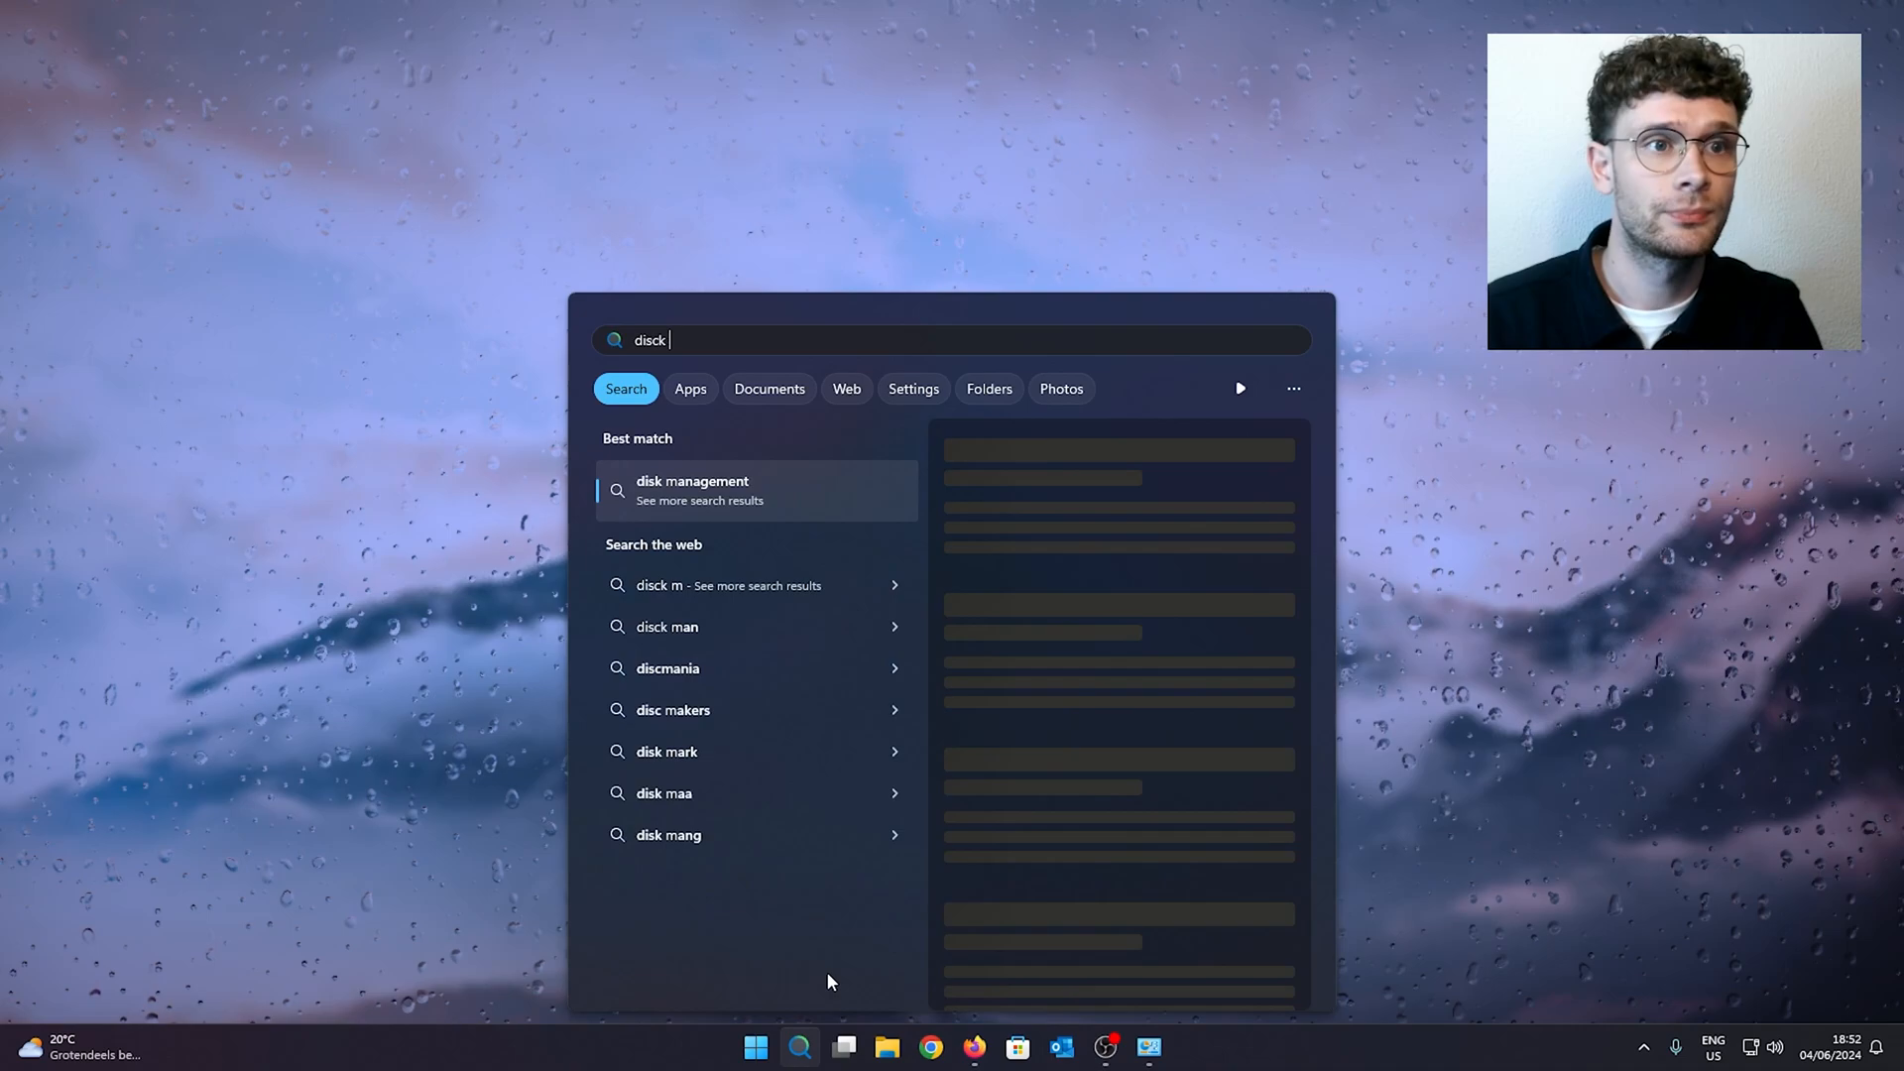
text(disc man)
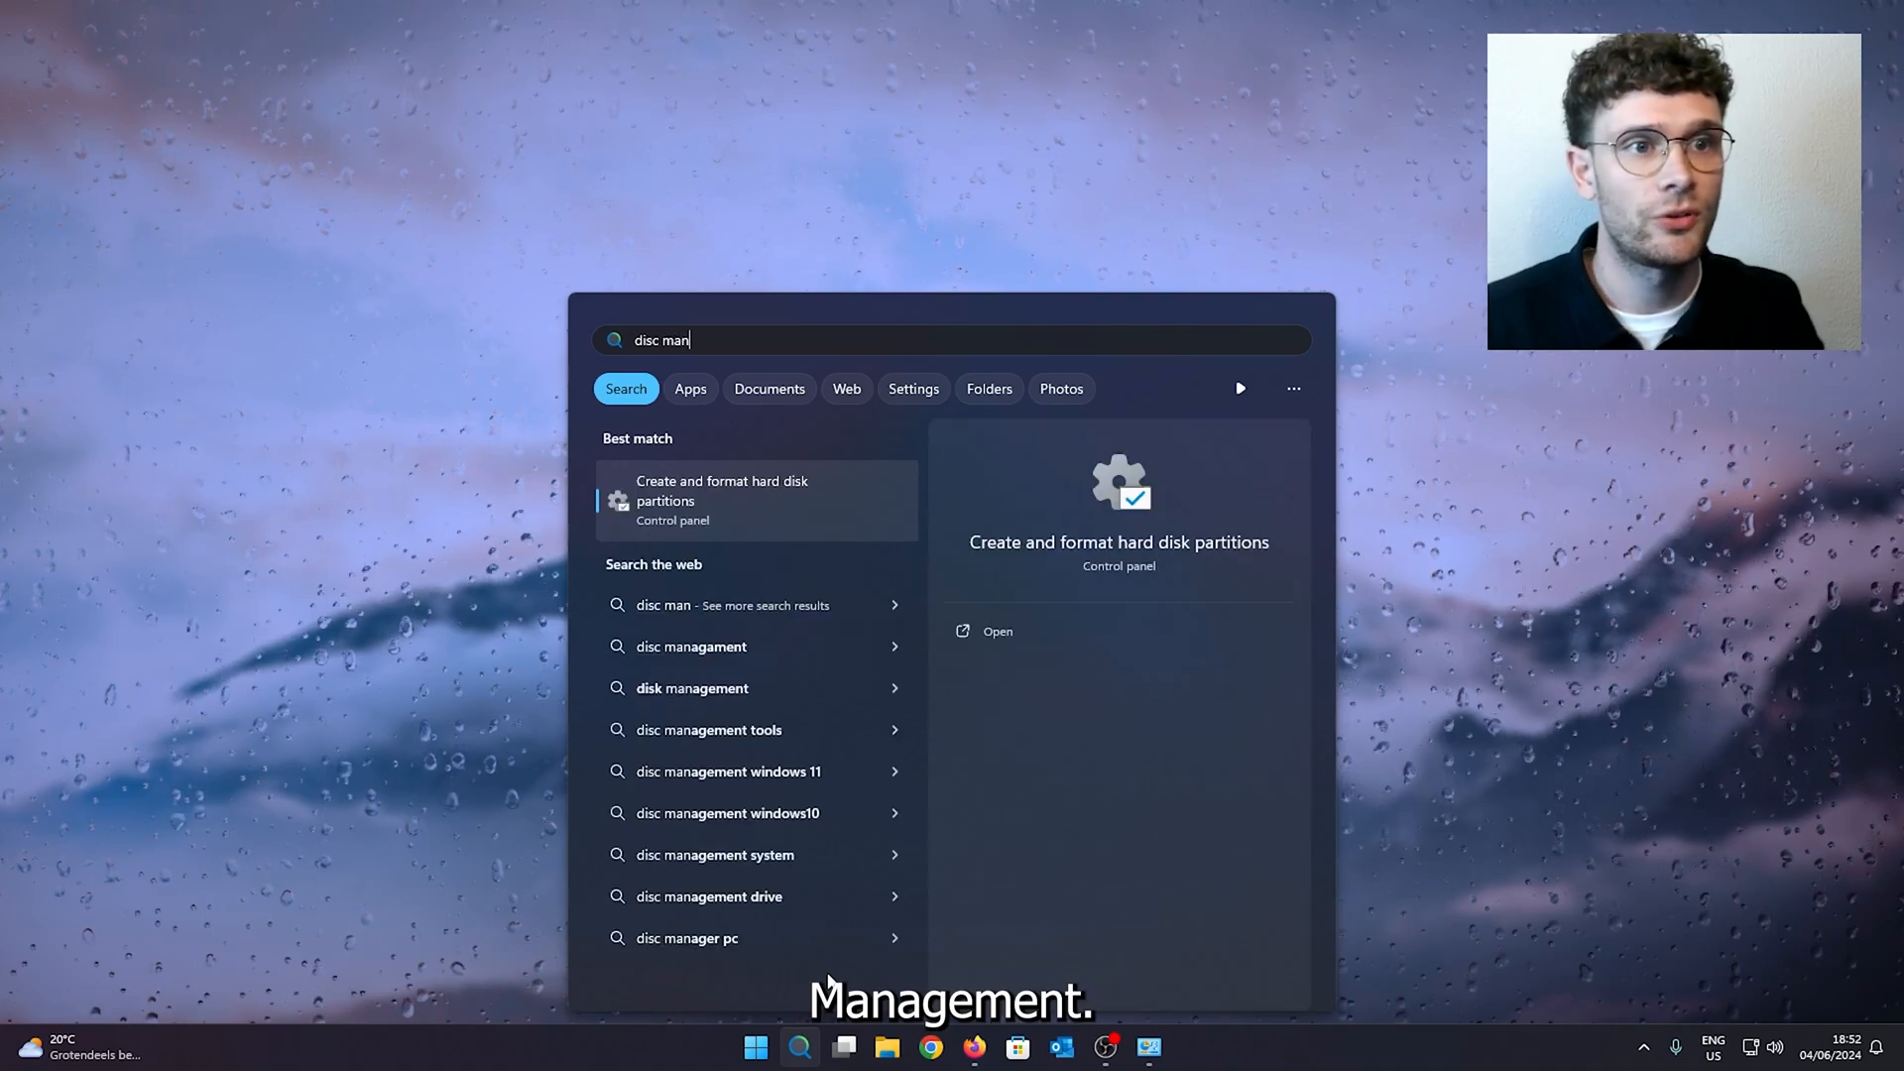
click(997, 631)
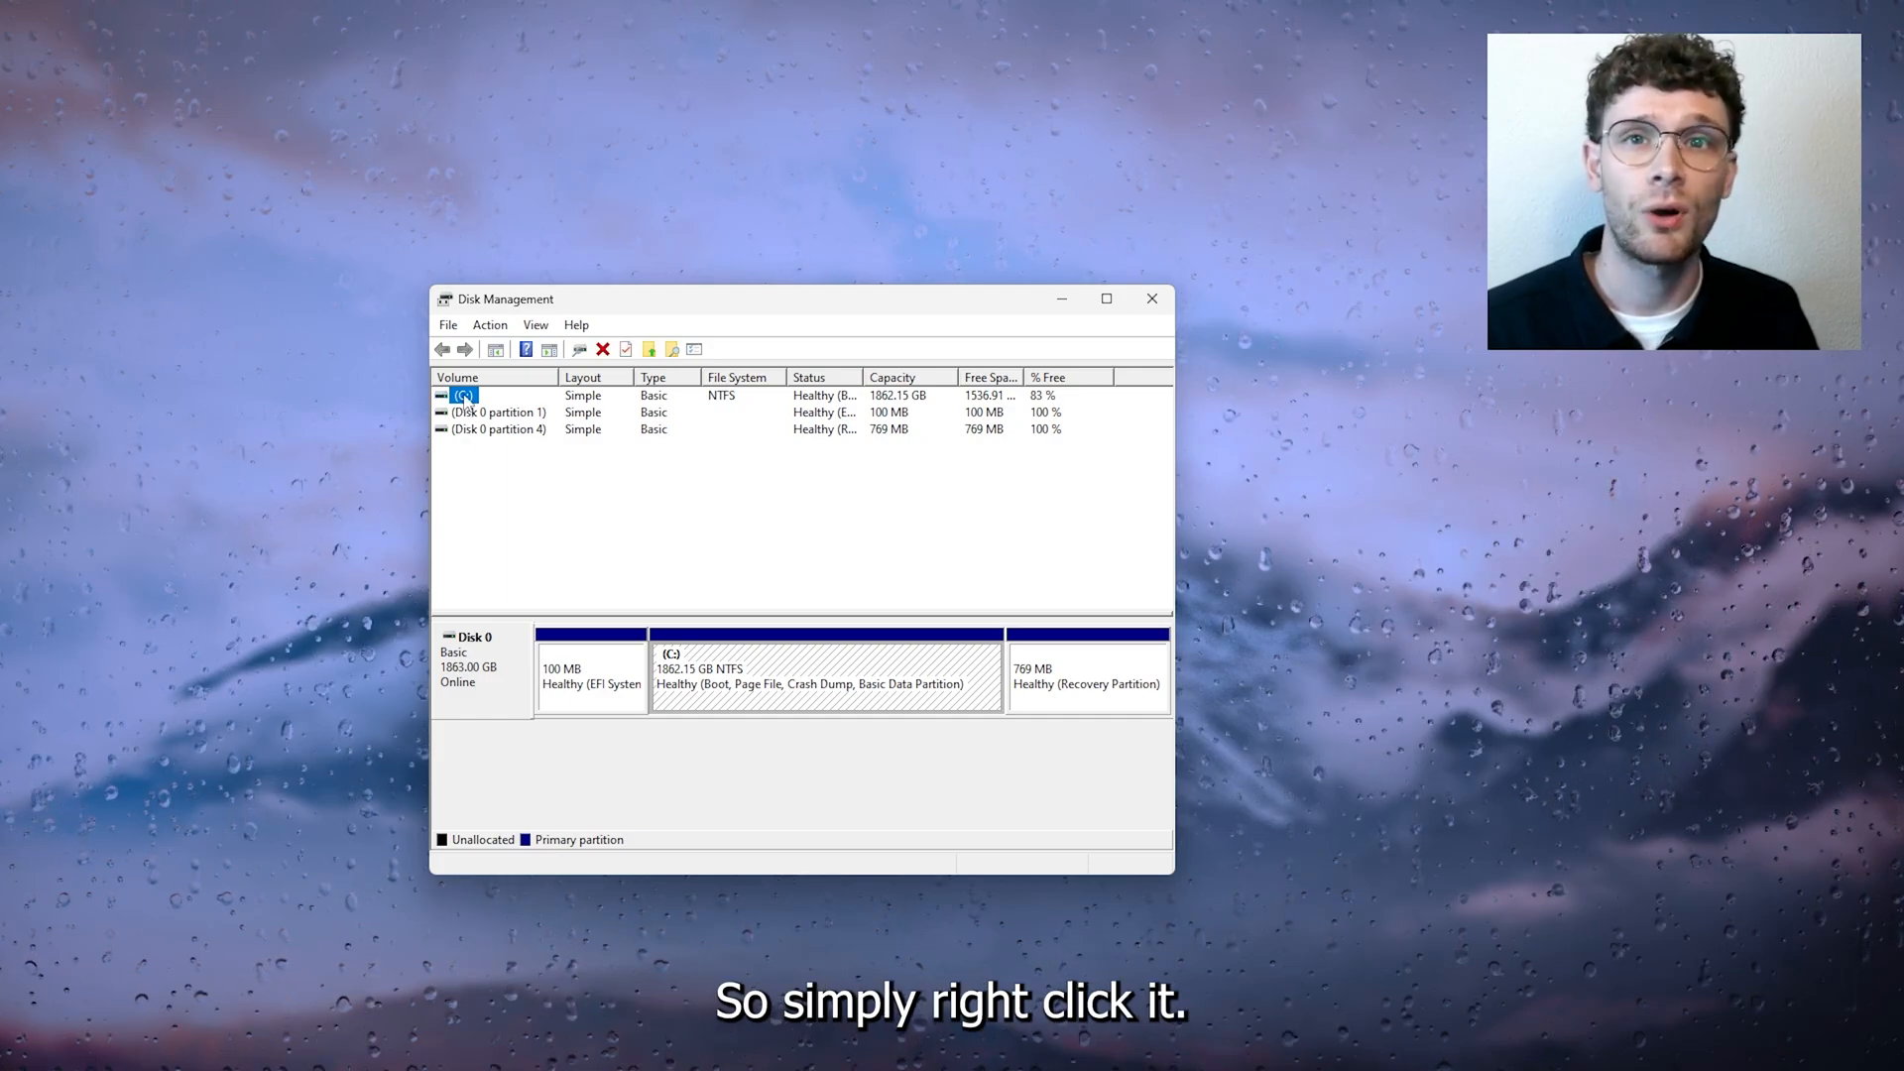
Step: Use Change Drive Letter and Paths on C: to pick P as the new letter and confirm
right_click(459, 395)
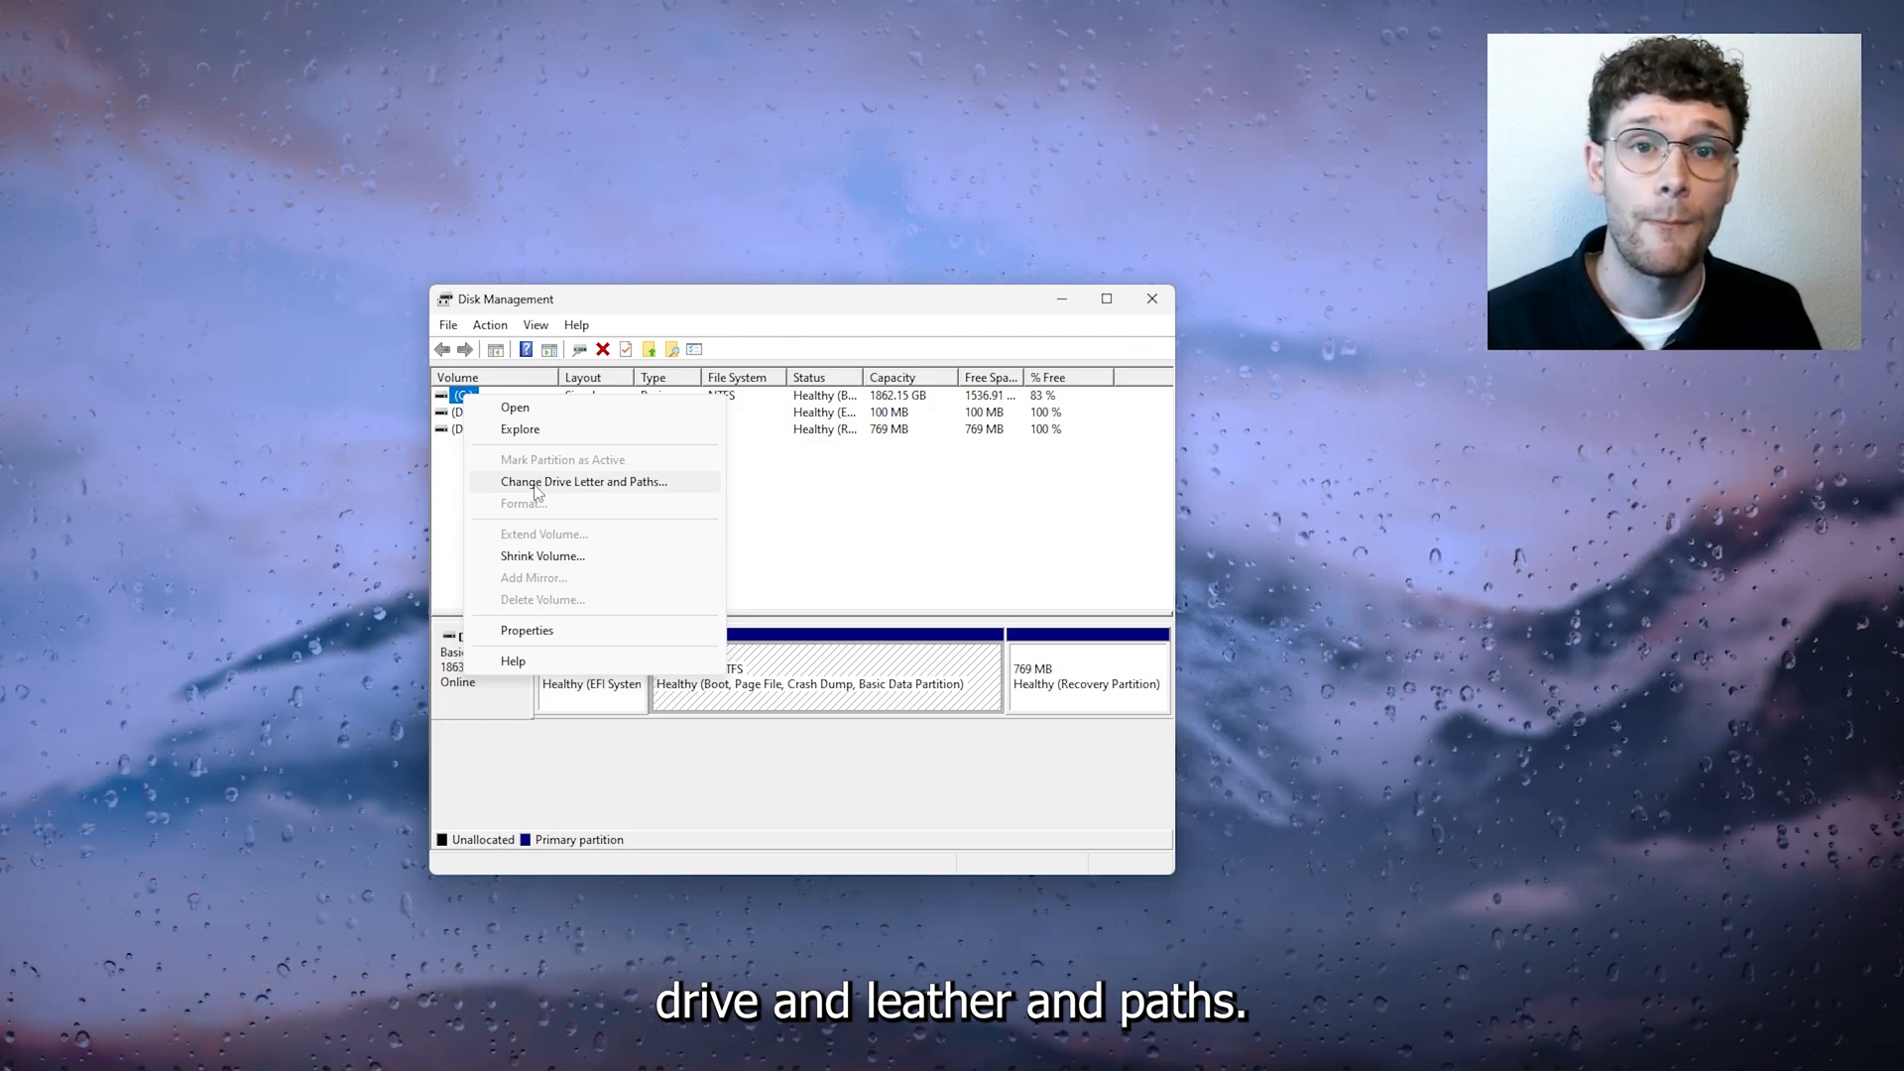
click(583, 482)
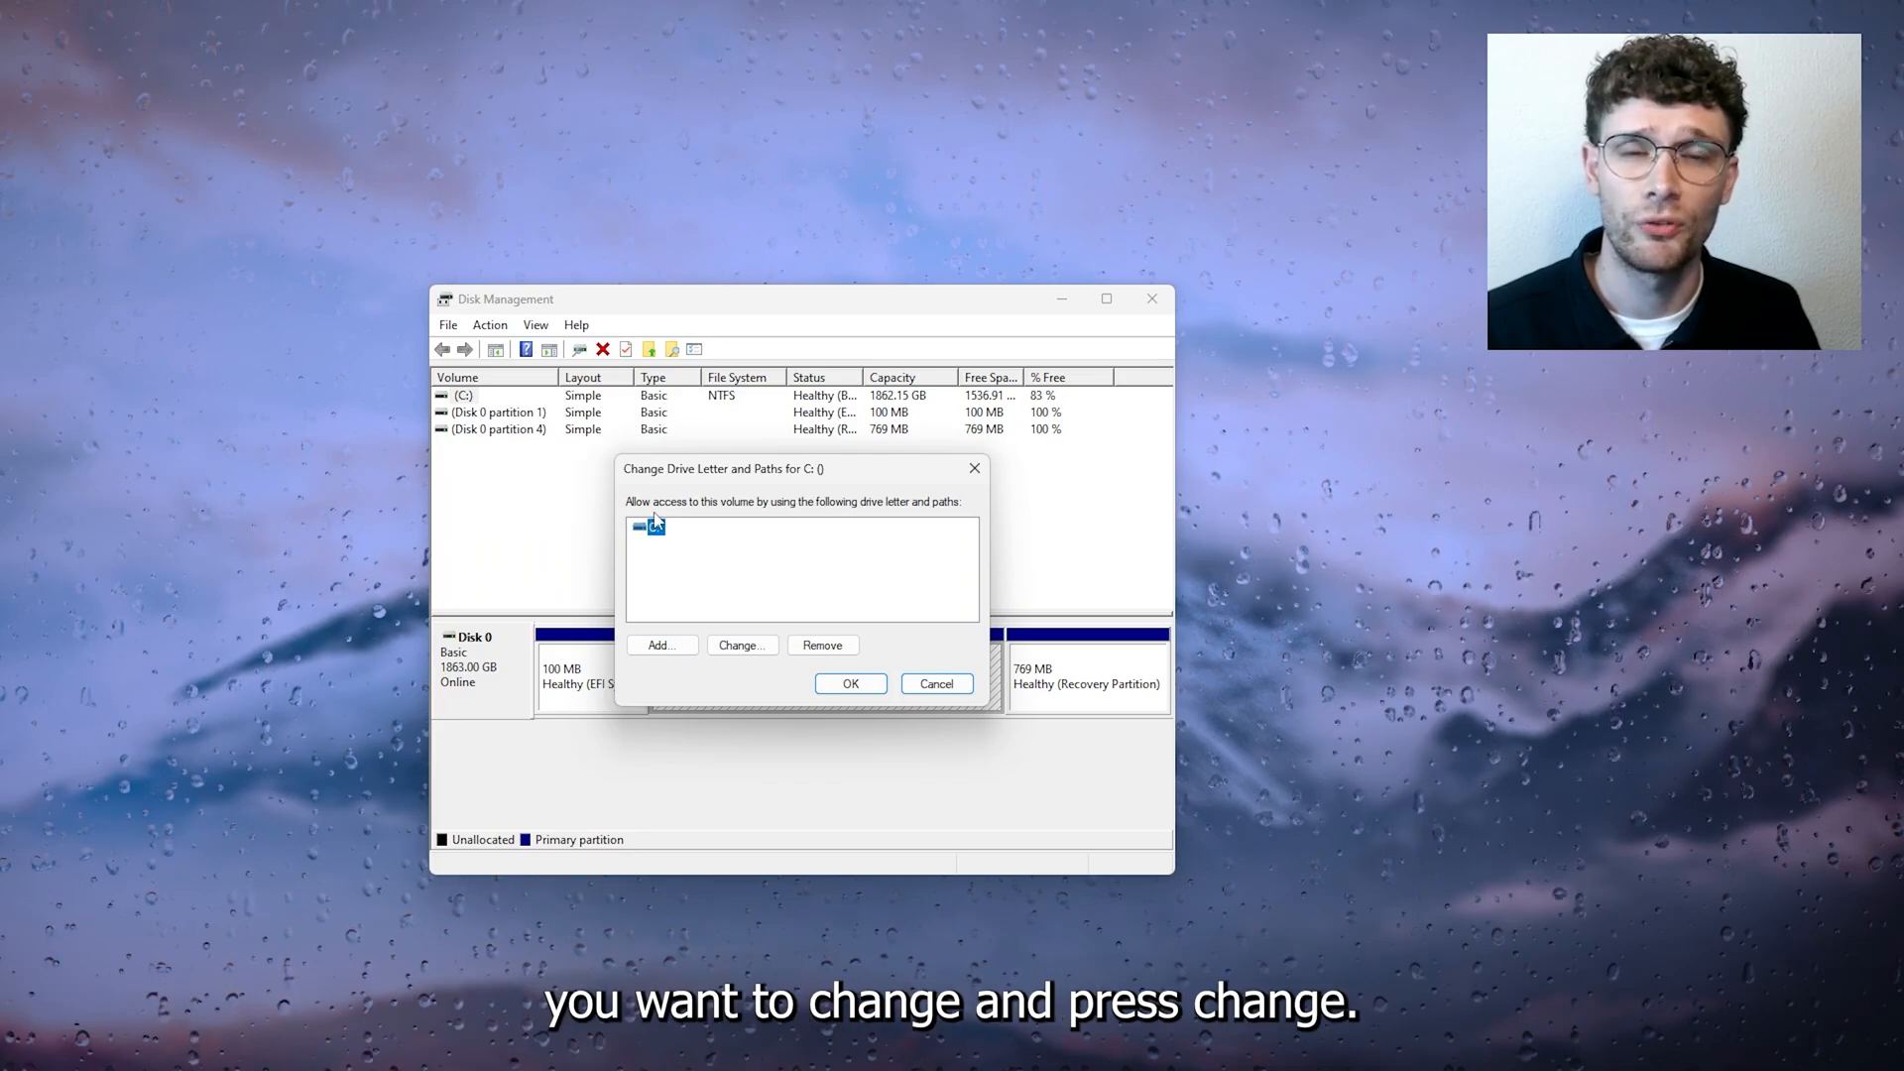
click(741, 644)
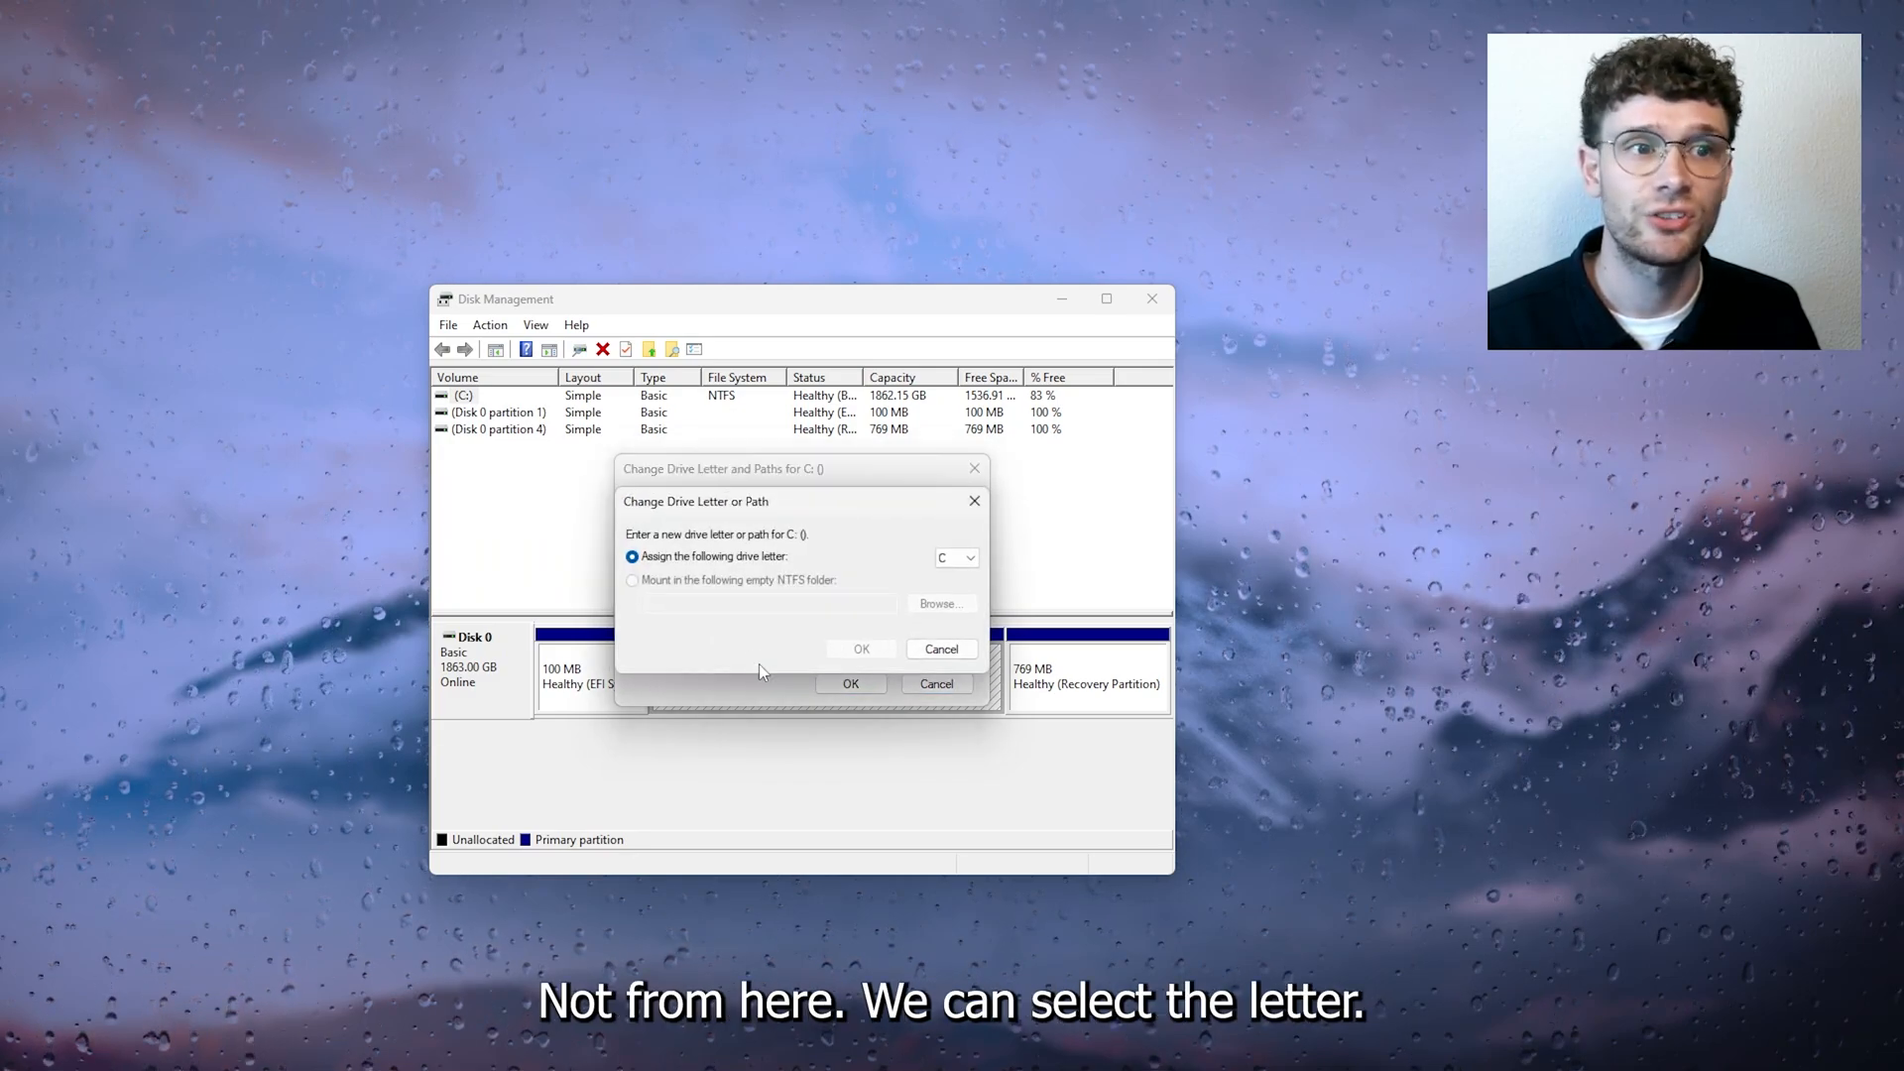
click(957, 557)
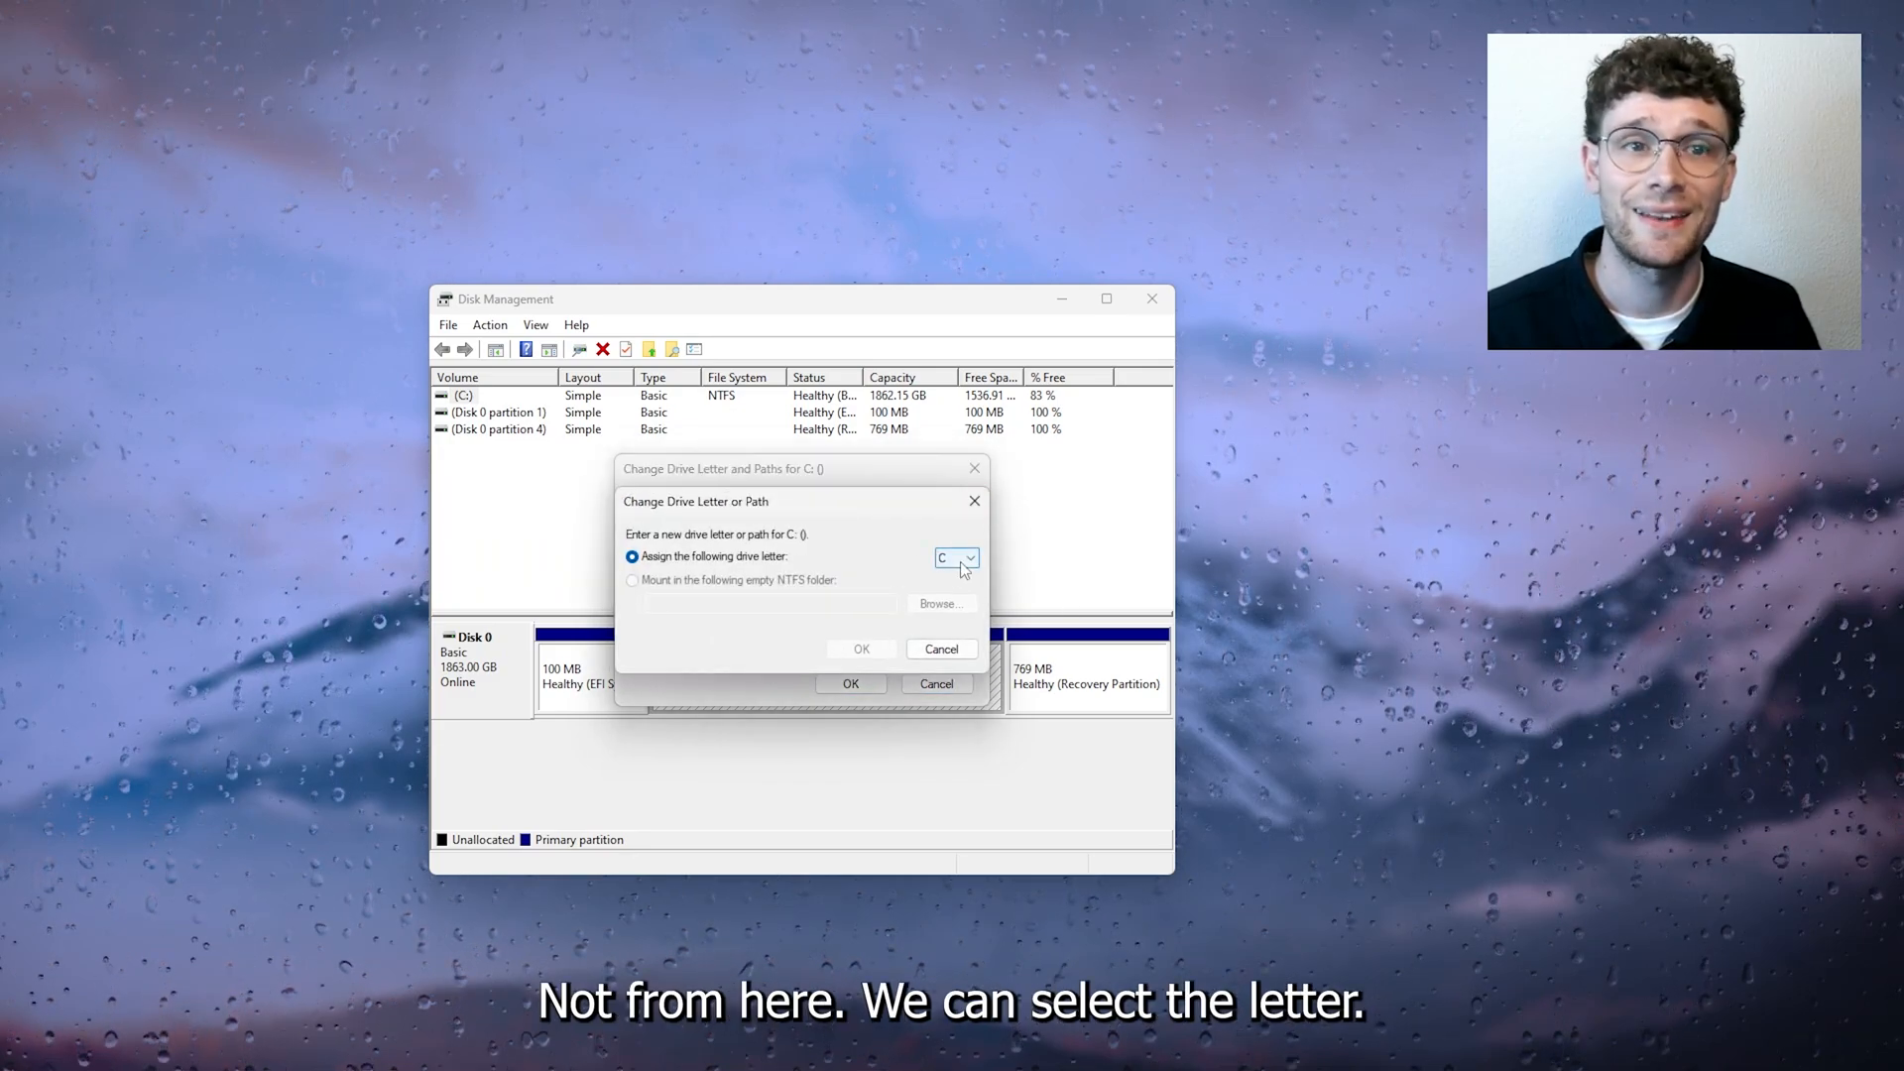
click(972, 557)
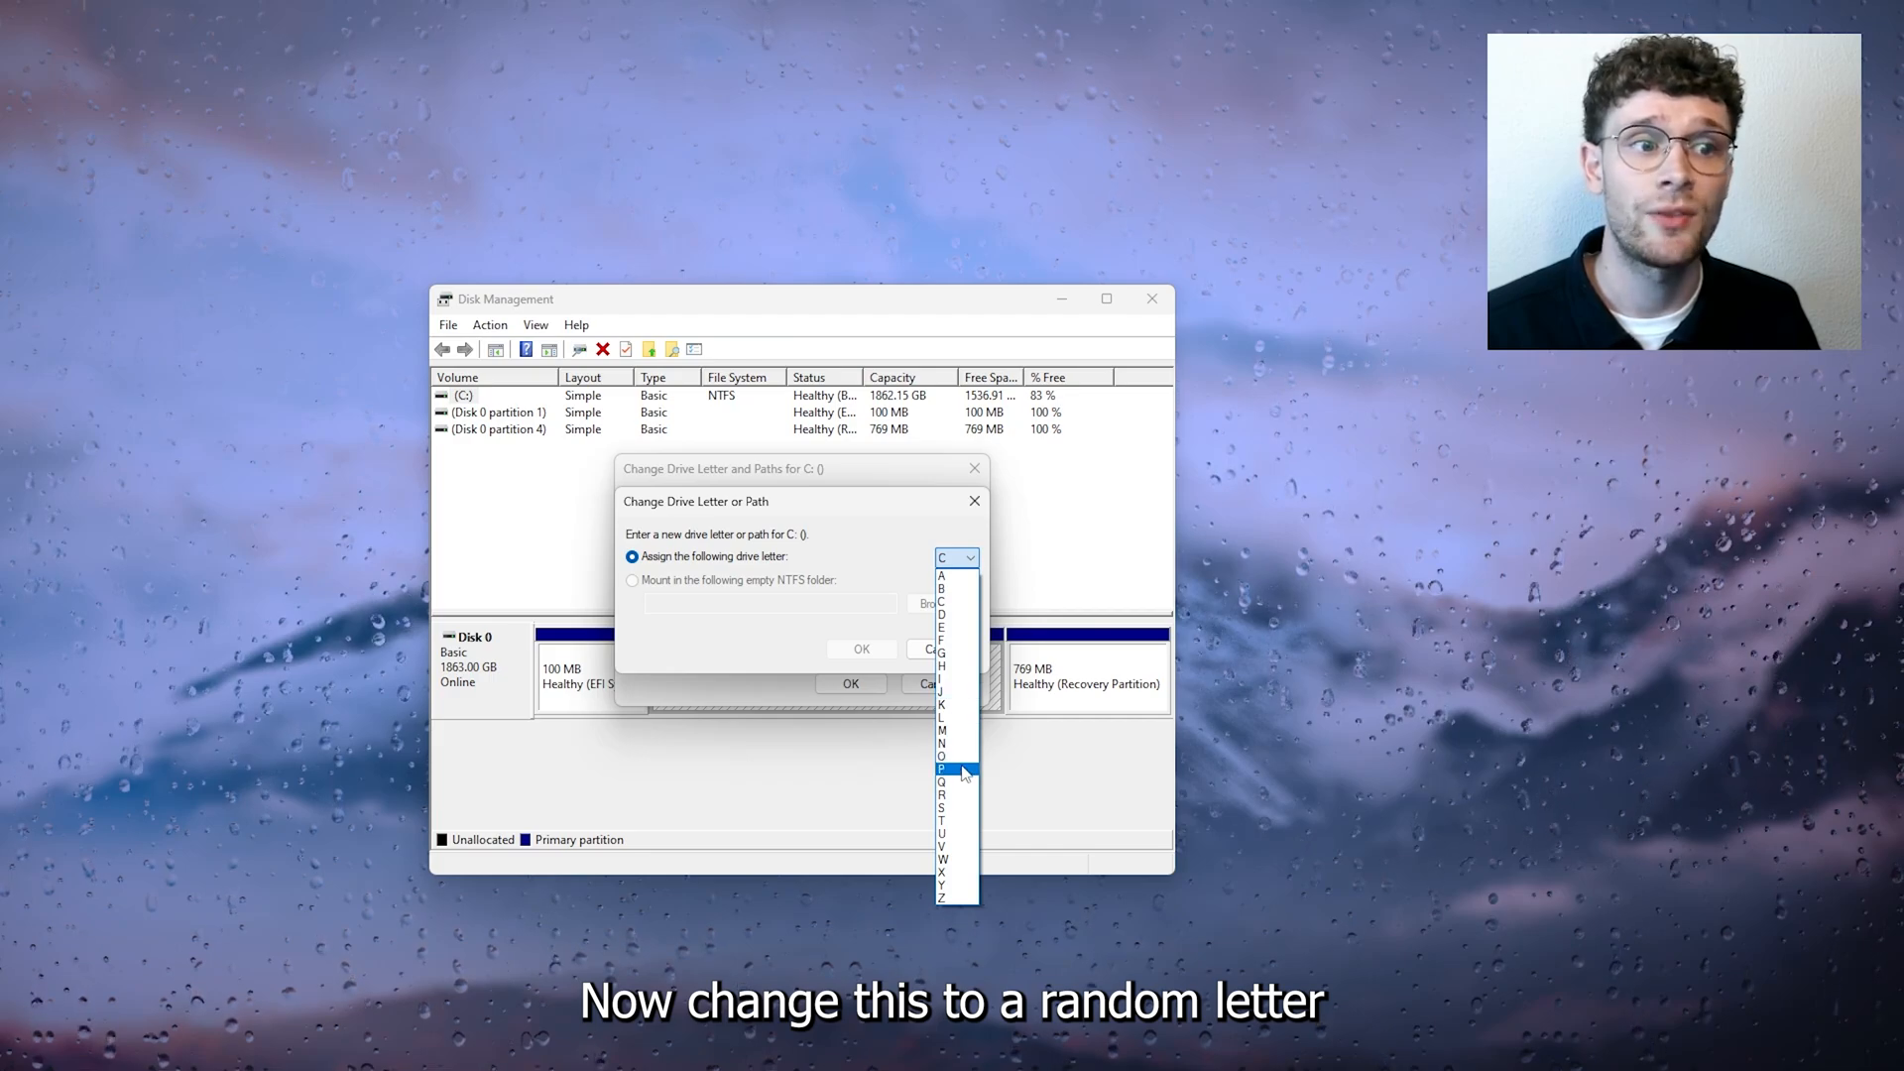
click(945, 769)
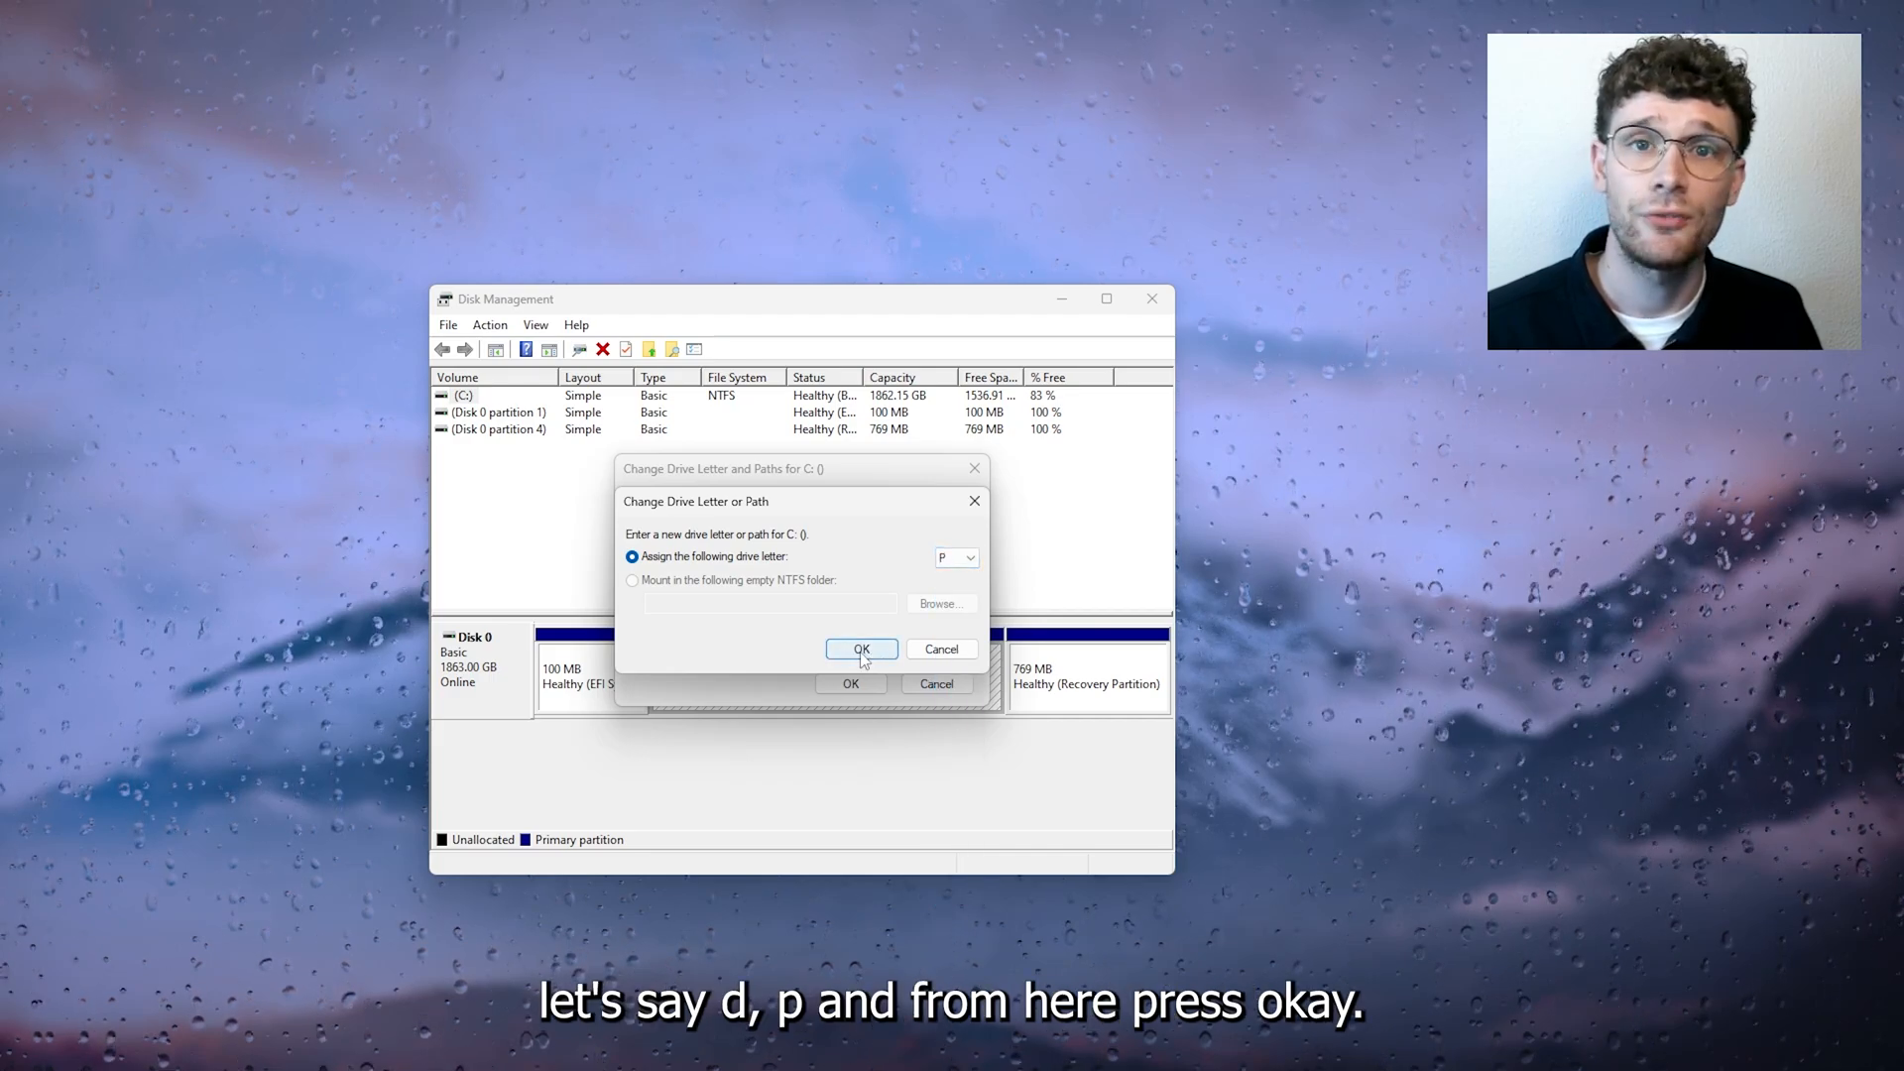
click(860, 648)
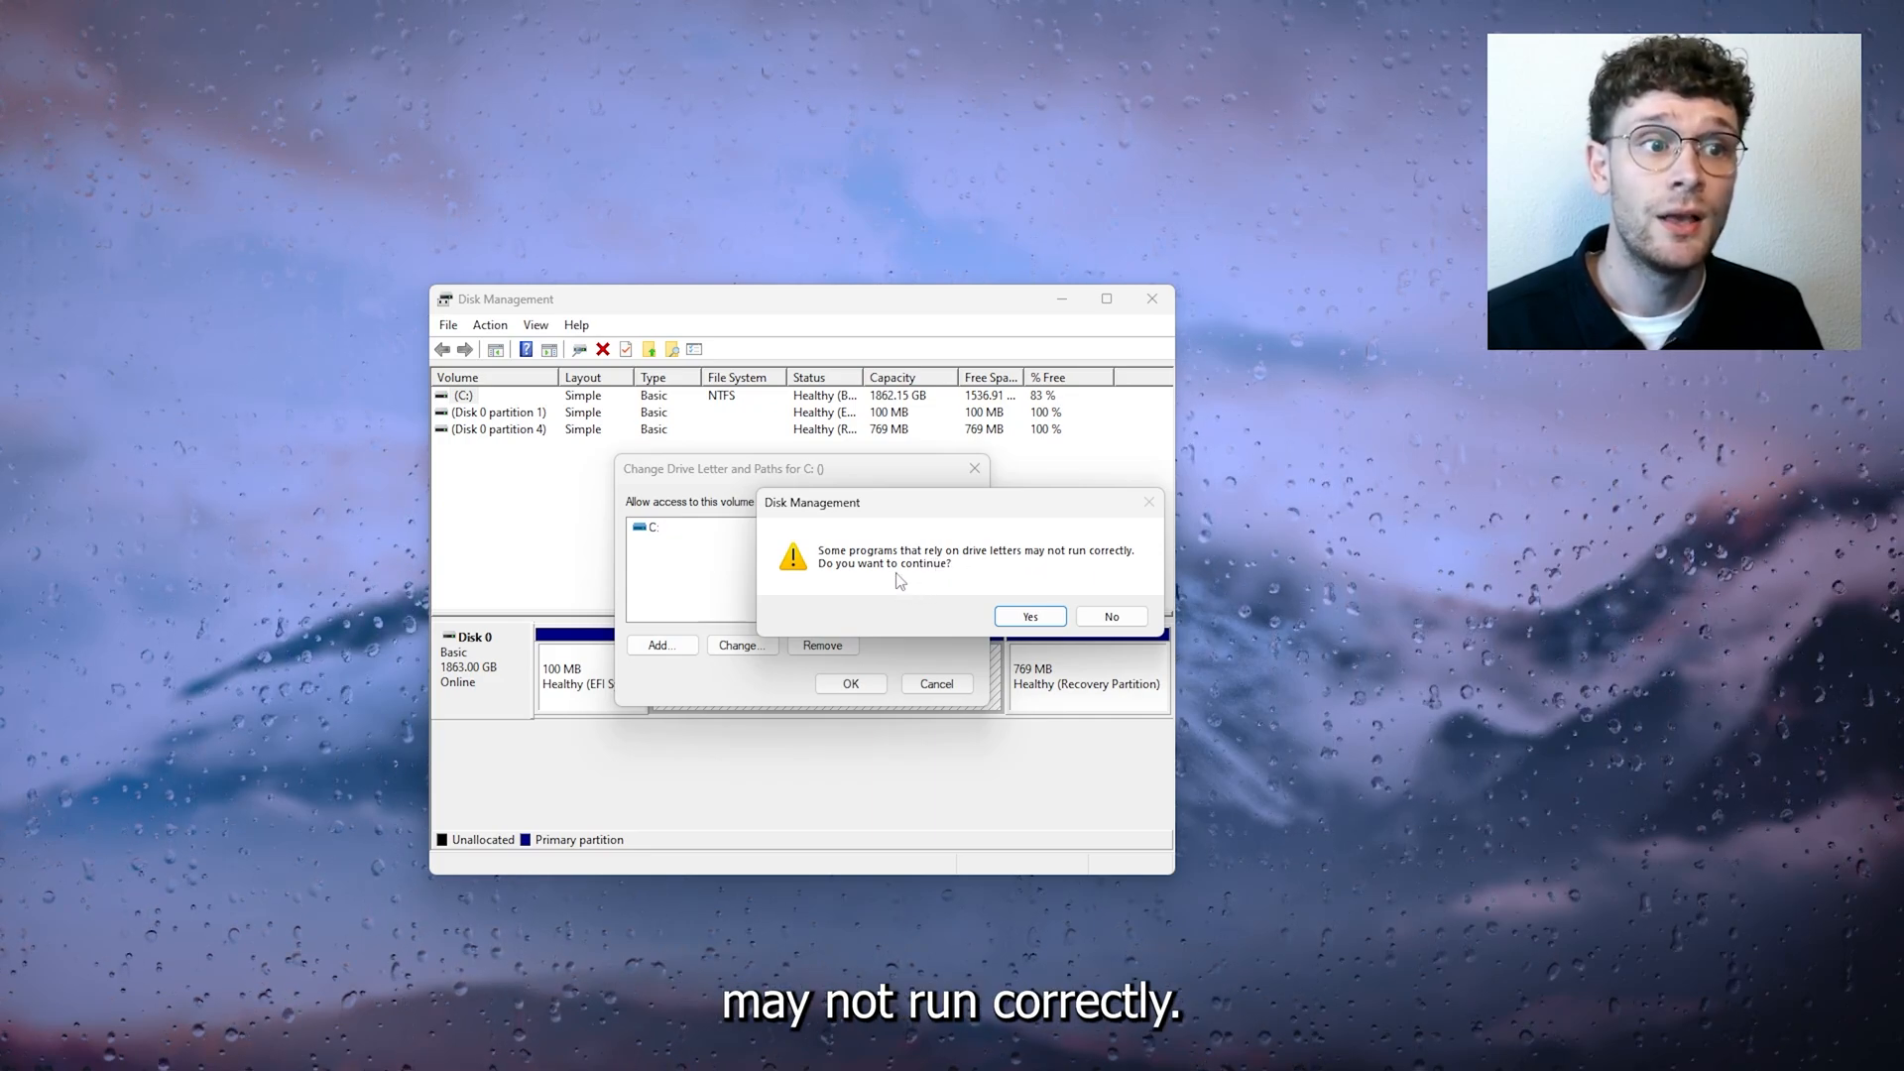
Step: Accept the drive-letter warning, dismiss the 'parameter is incorrect' error, and select C: again
click(1028, 616)
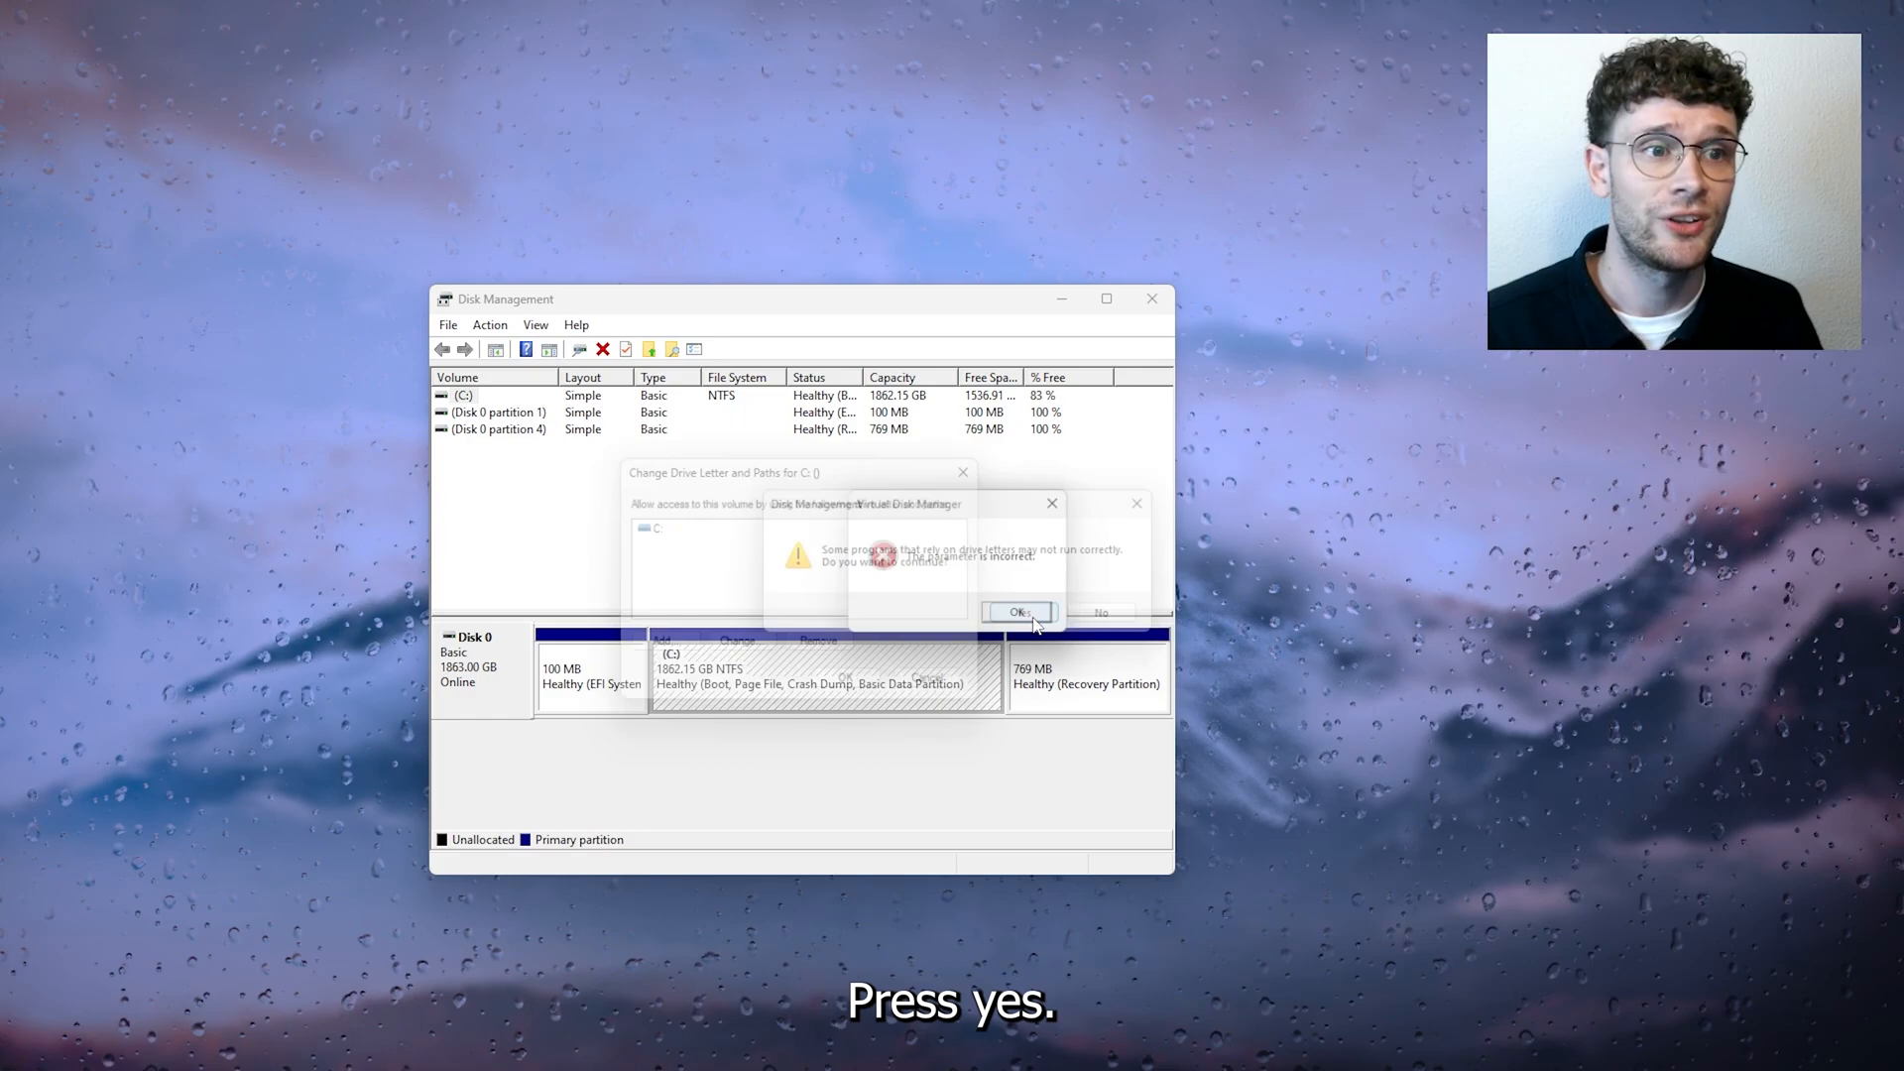
click(1017, 611)
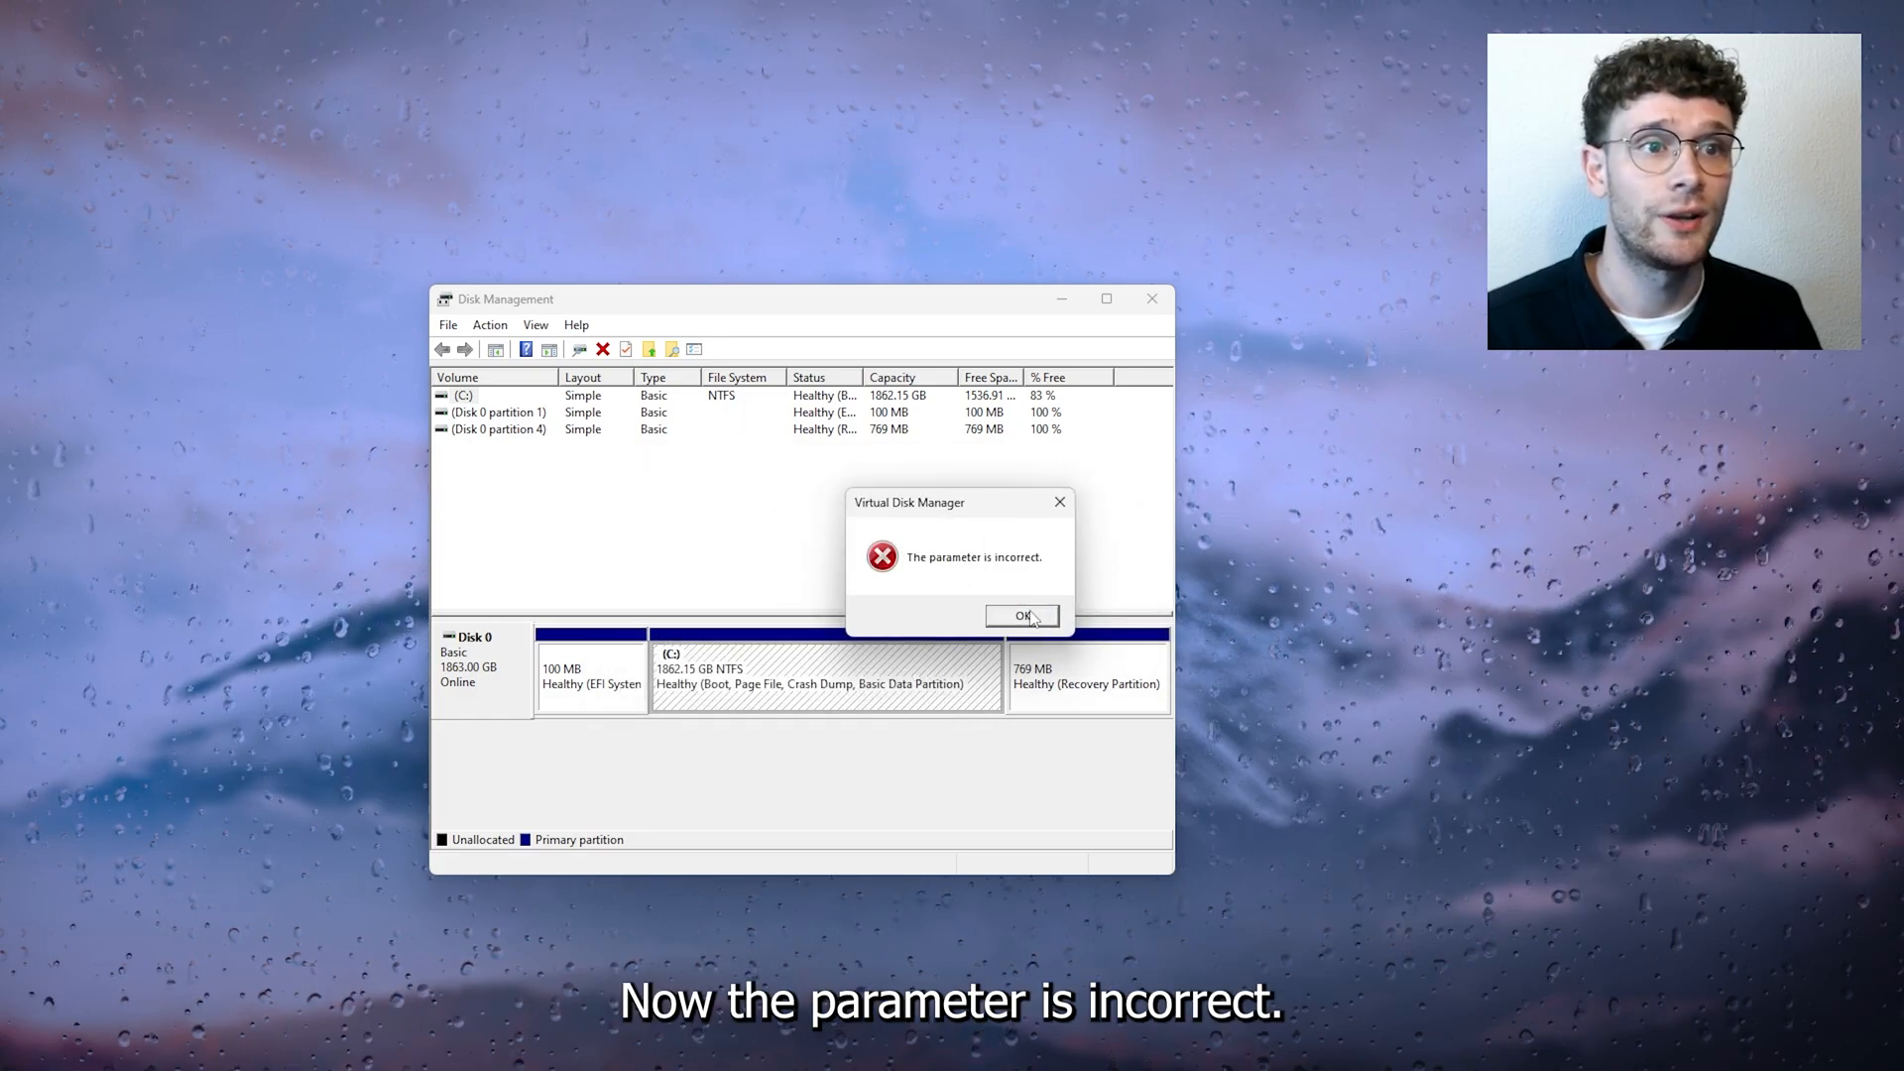
click(1021, 616)
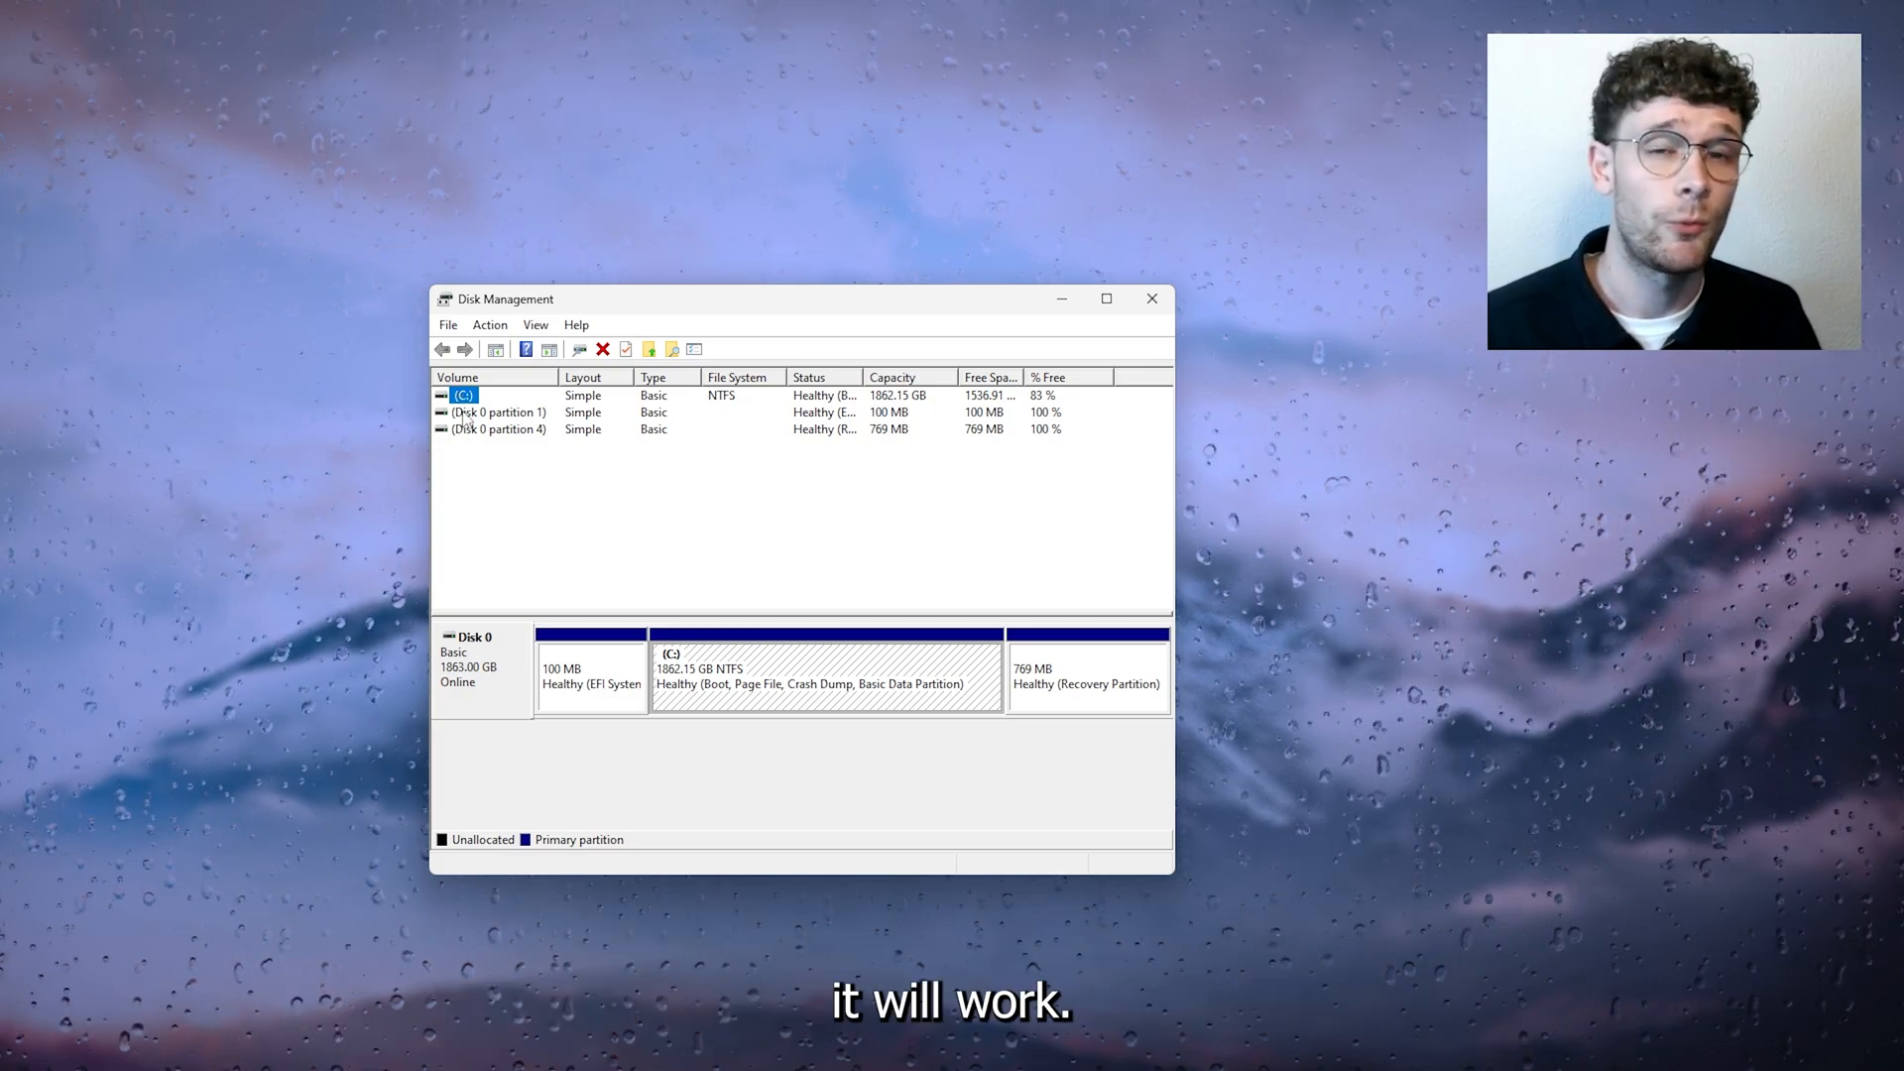
click(1151, 298)
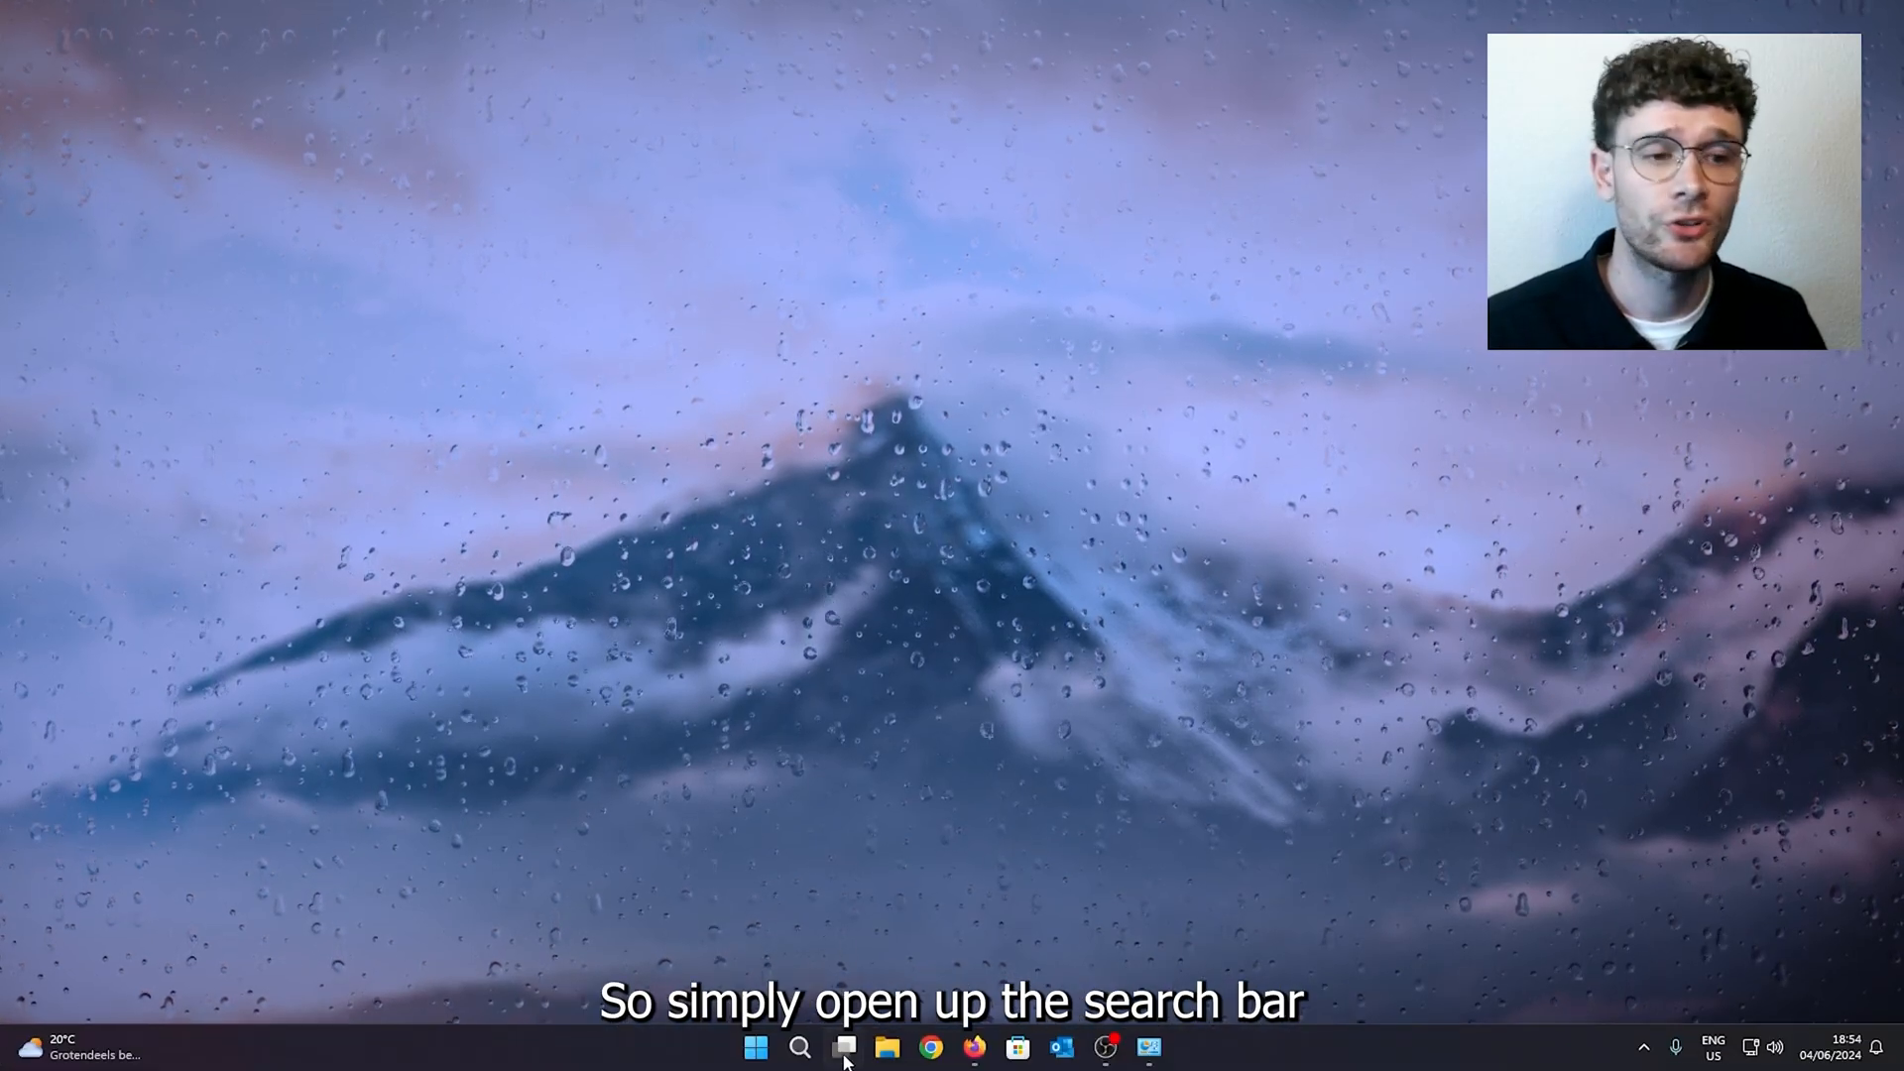
Step: Search Windows for 'device Manager' to open Device Manager
click(799, 1048)
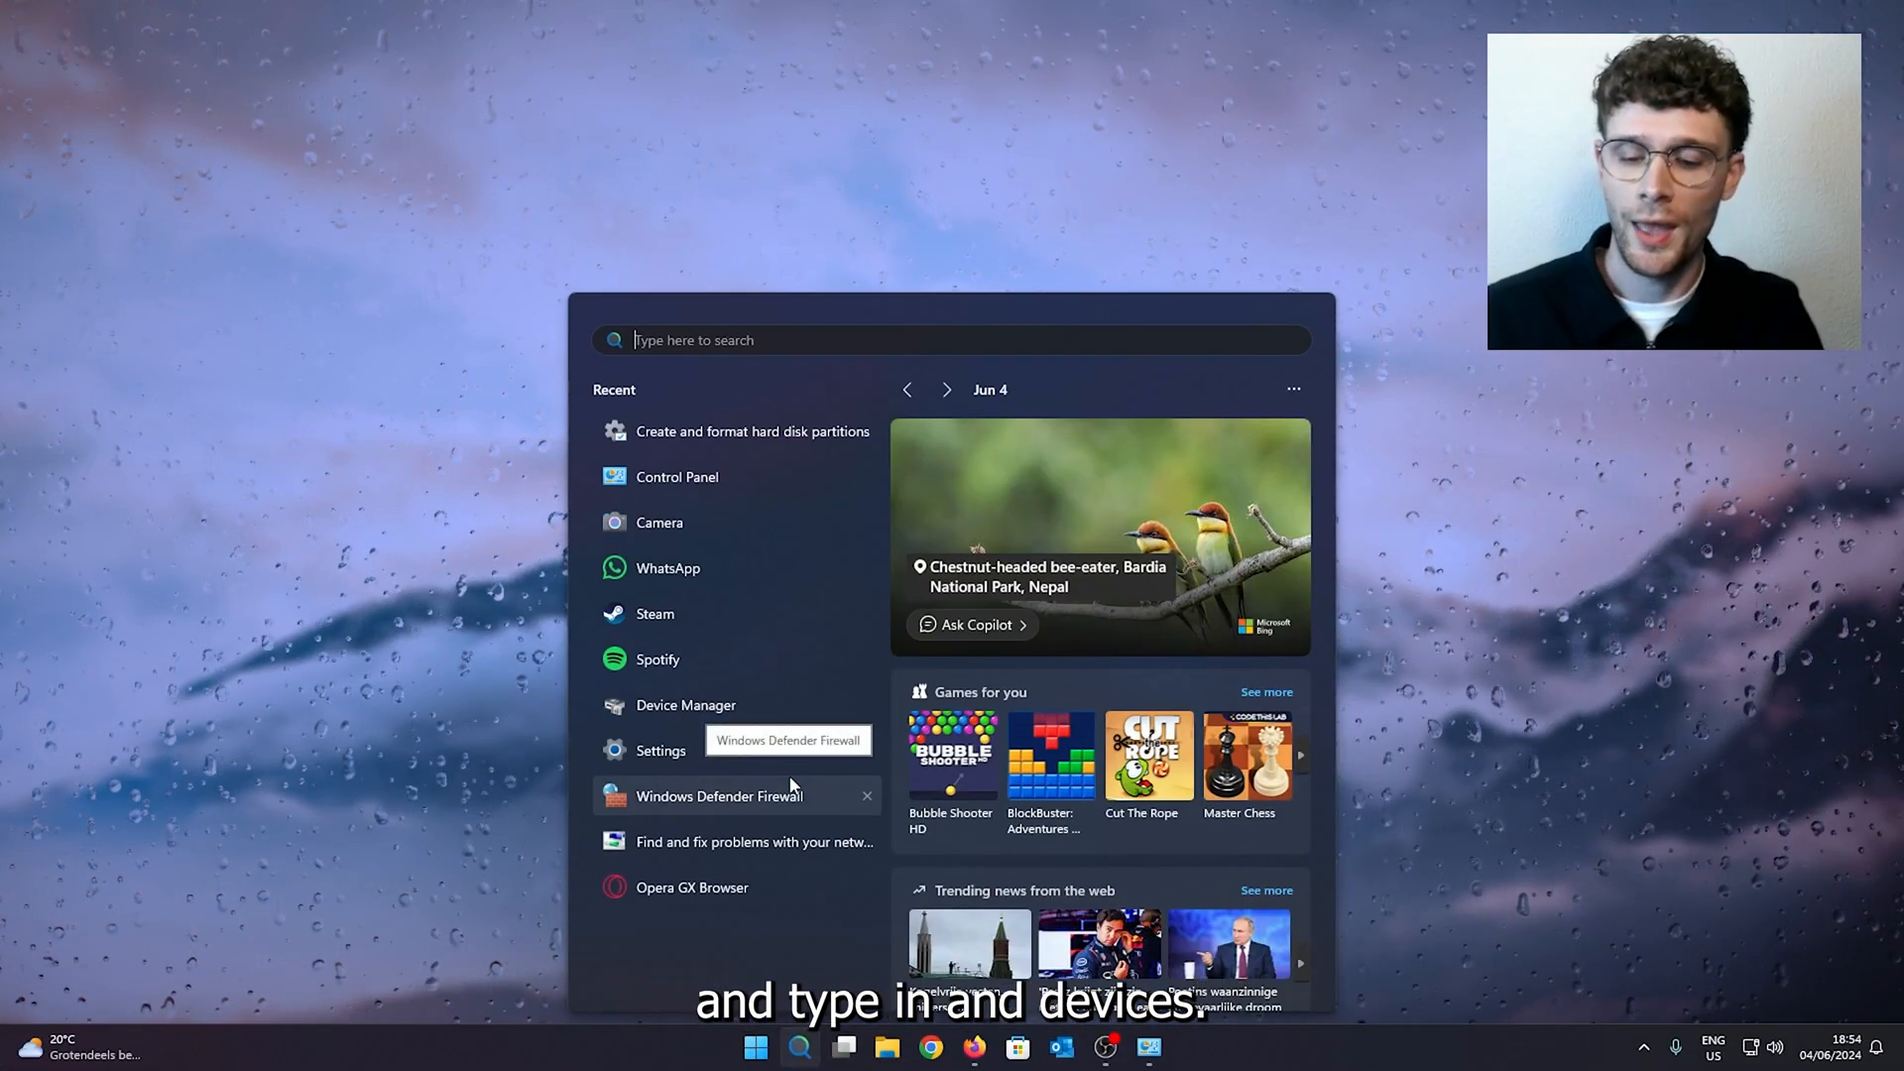
text(device Manager)
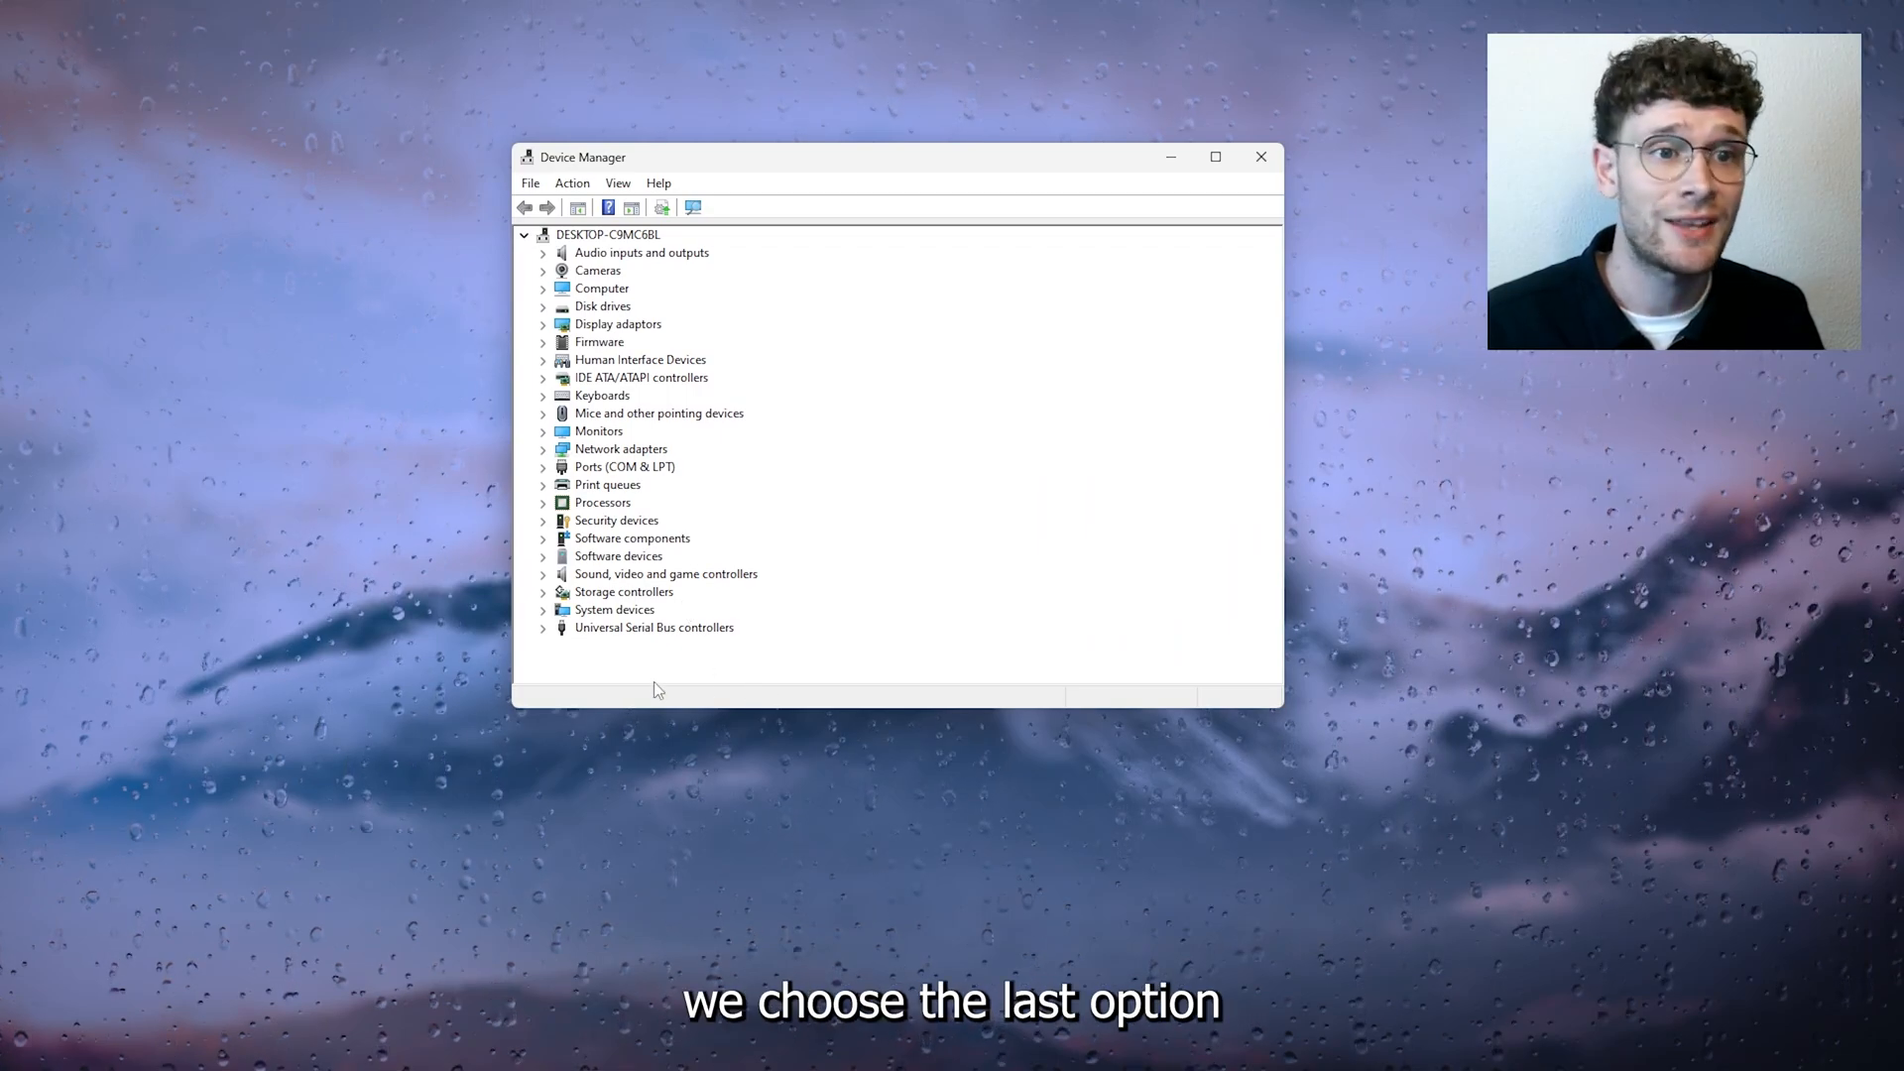
Step: Expand Universal Serial Bus controllers and choose Update driver on the Intel USB 3.20 eXtensible Host Controller
click(653, 626)
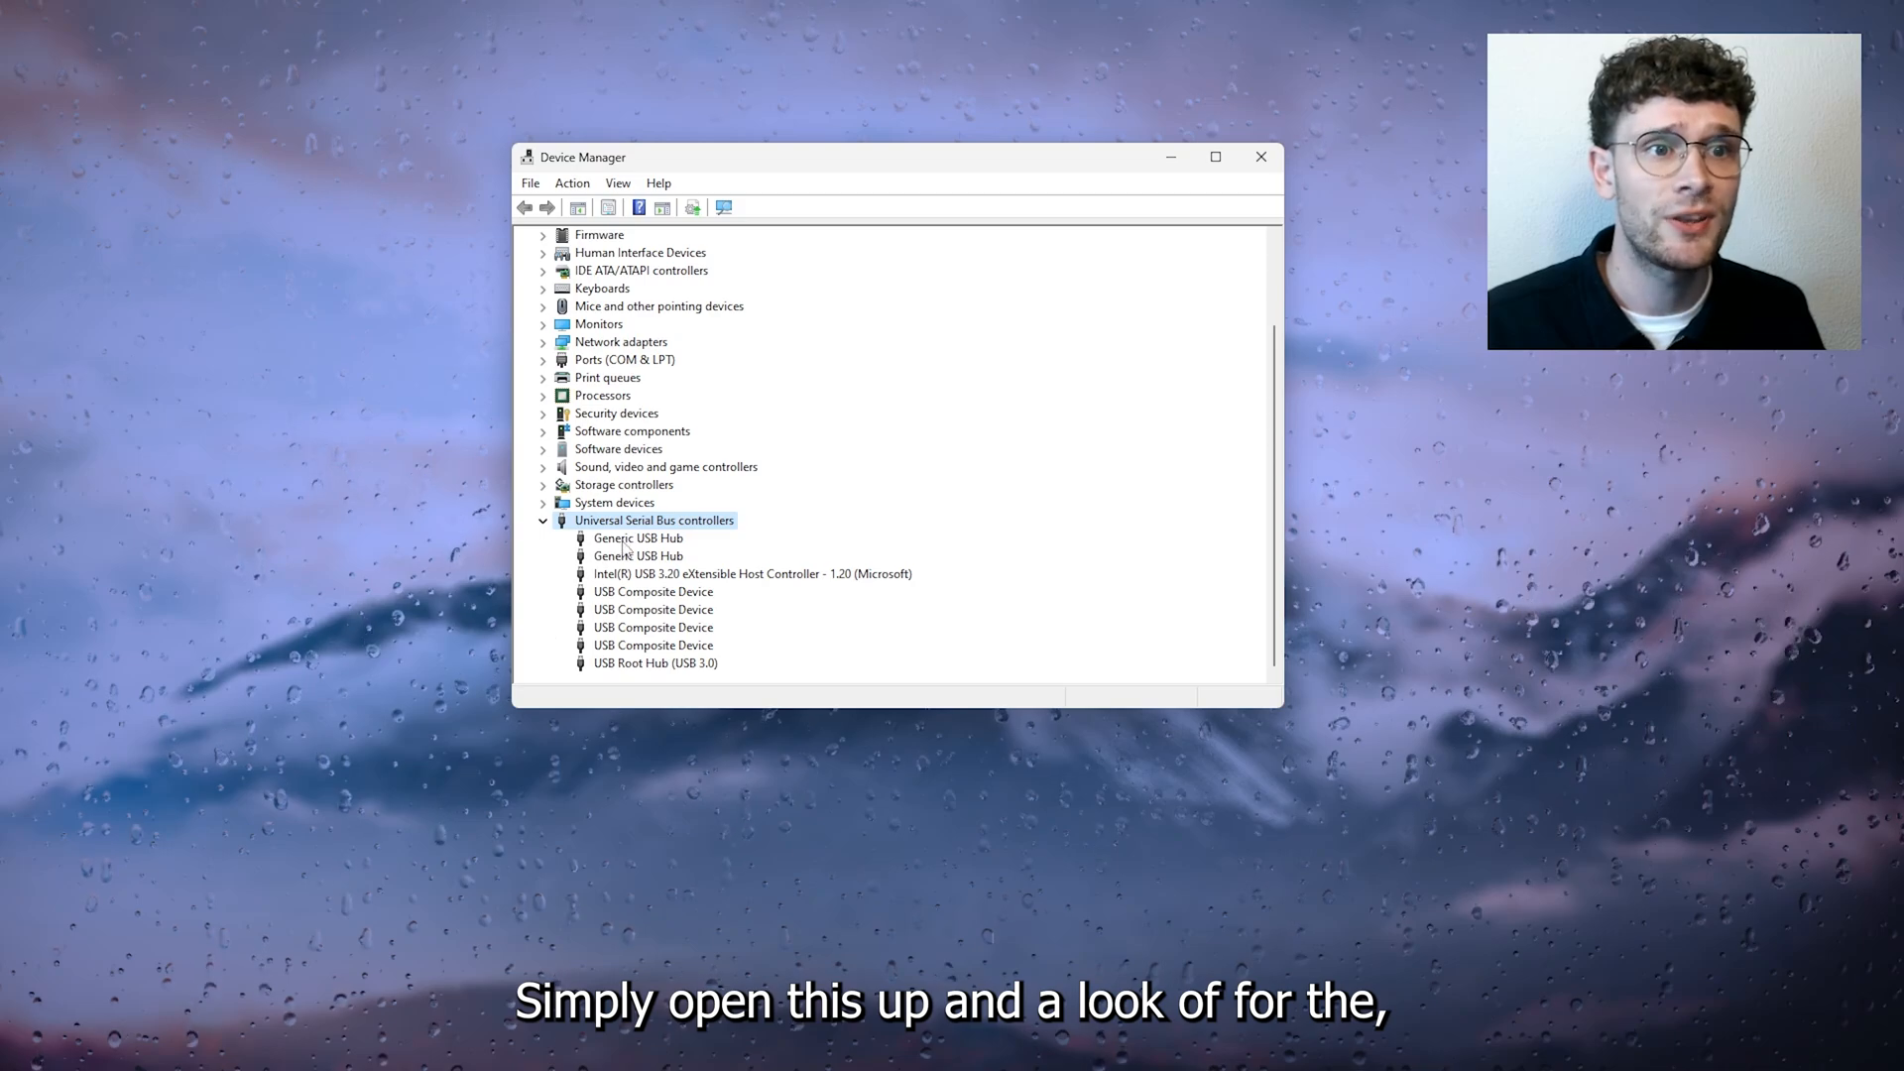
mouse_move(610, 591)
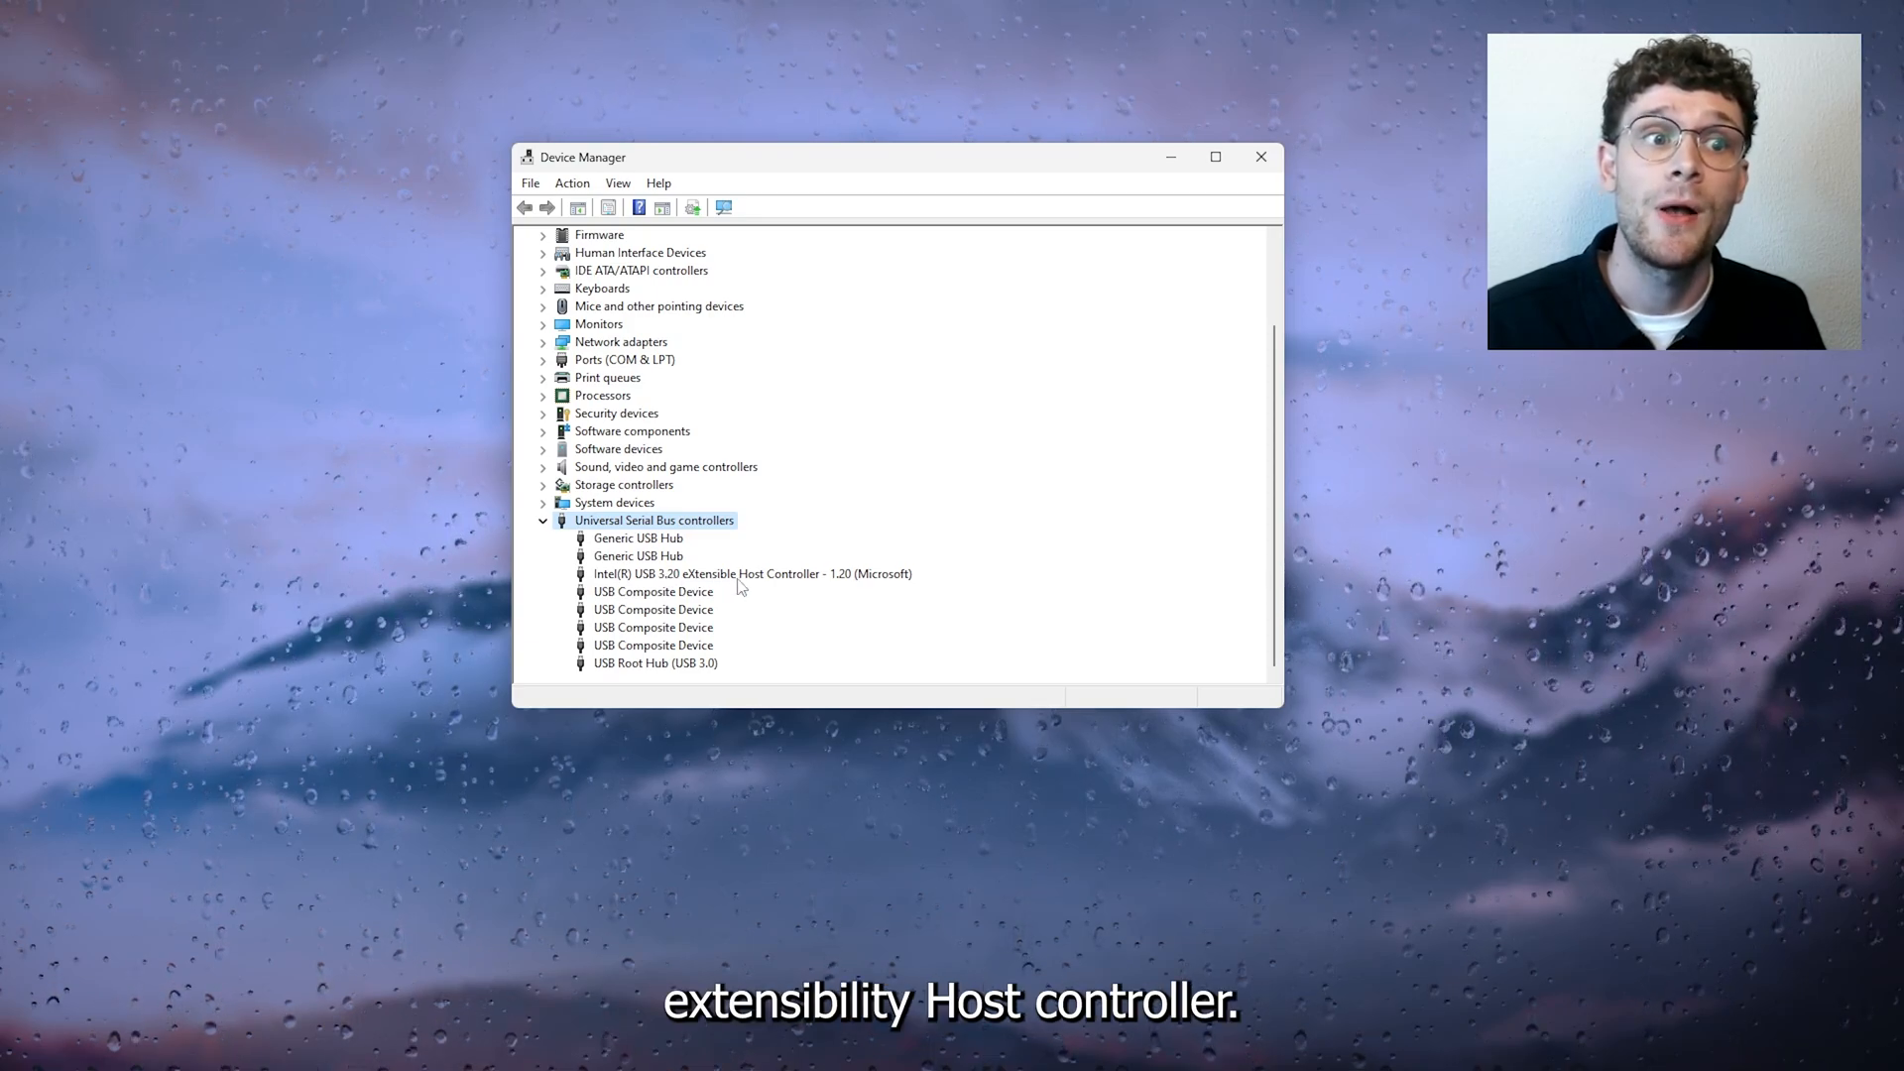
click(752, 573)
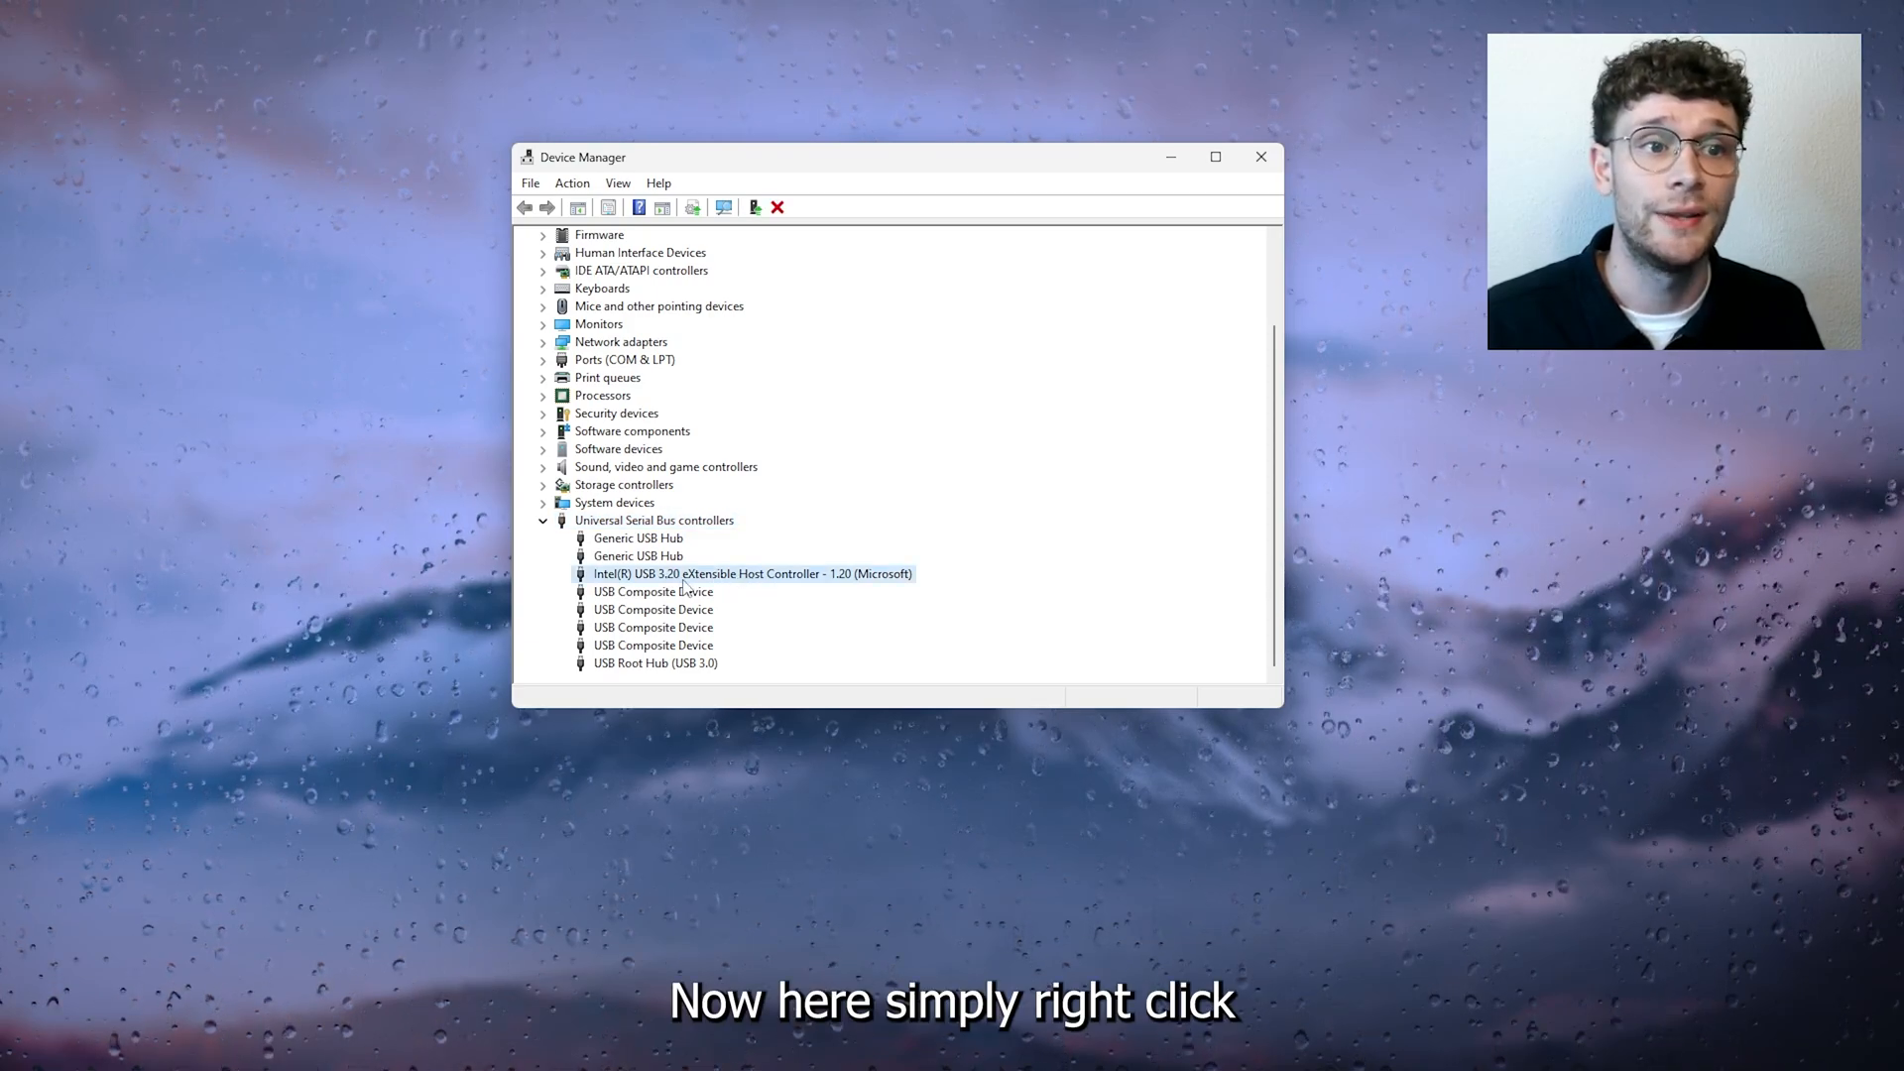
click(751, 593)
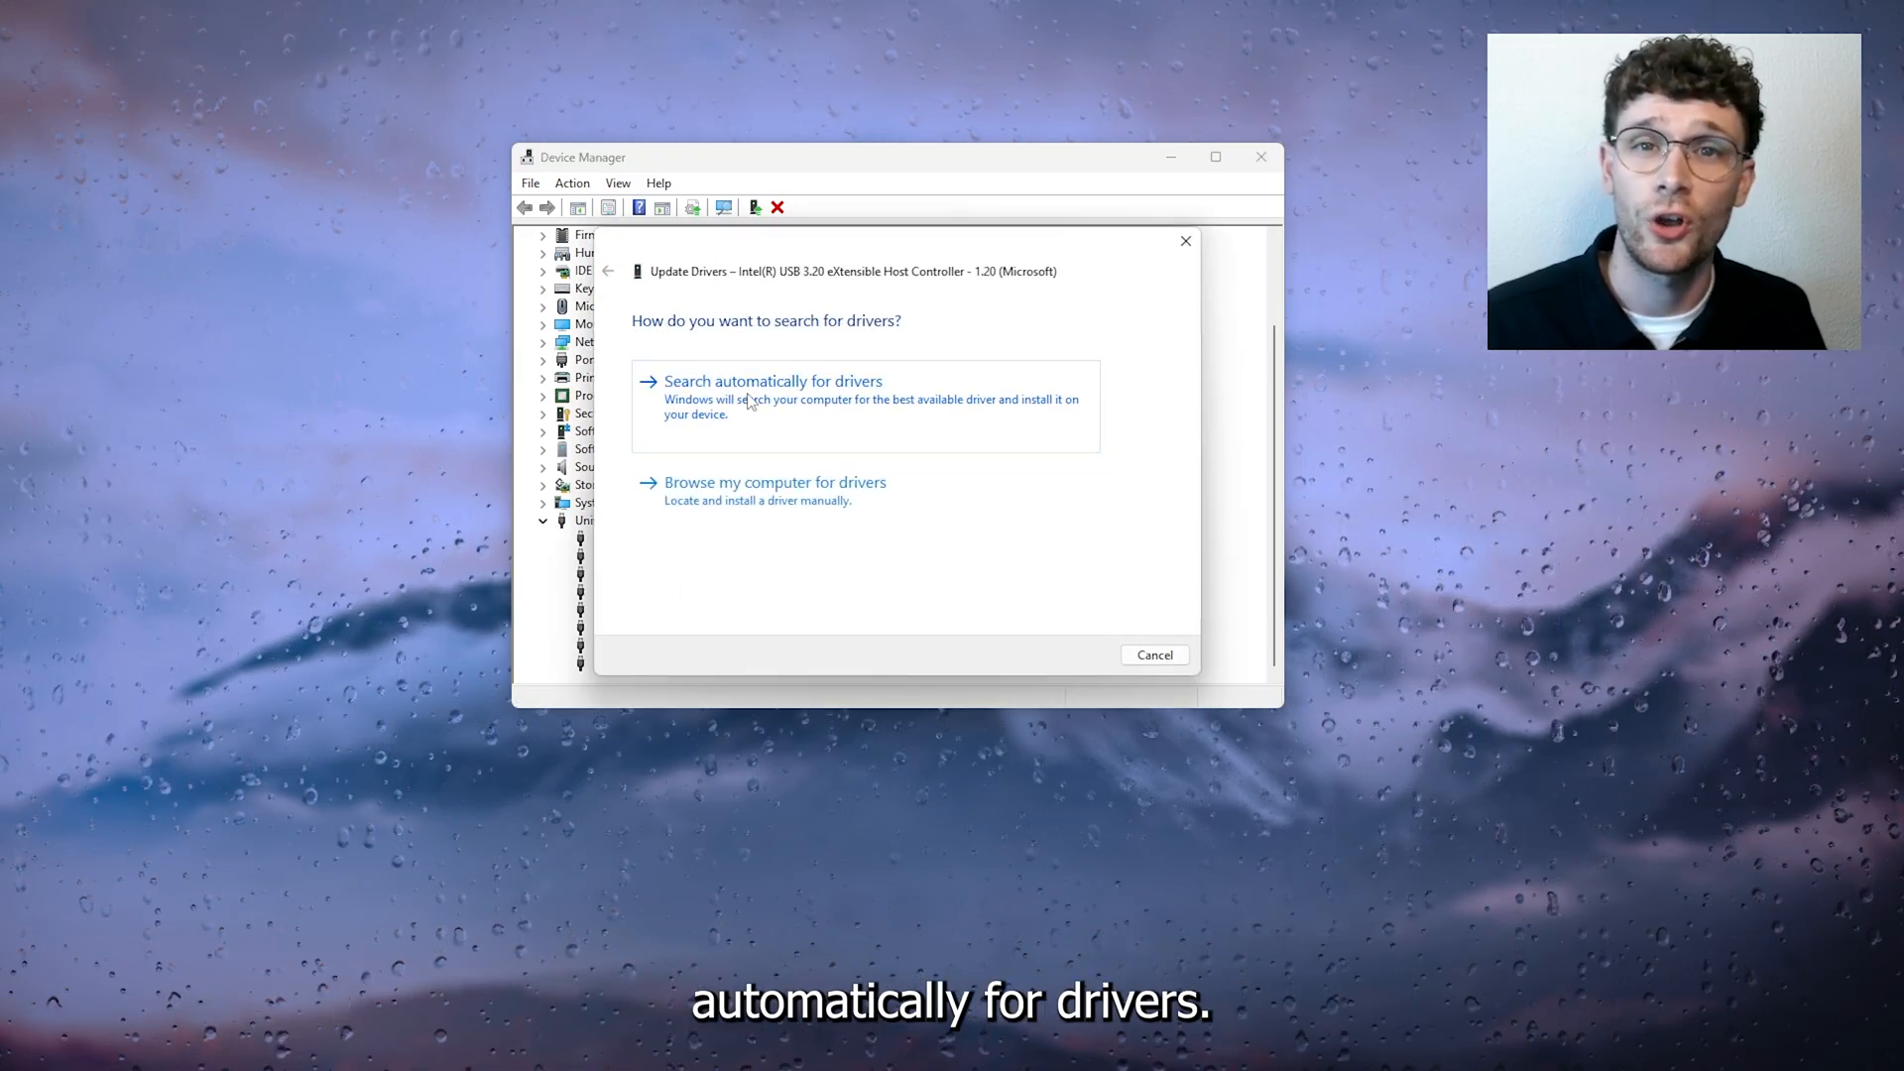
Step: Search automatically for drivers (best already installed), close, then cancel browsing for drivers on this computer
click(771, 380)
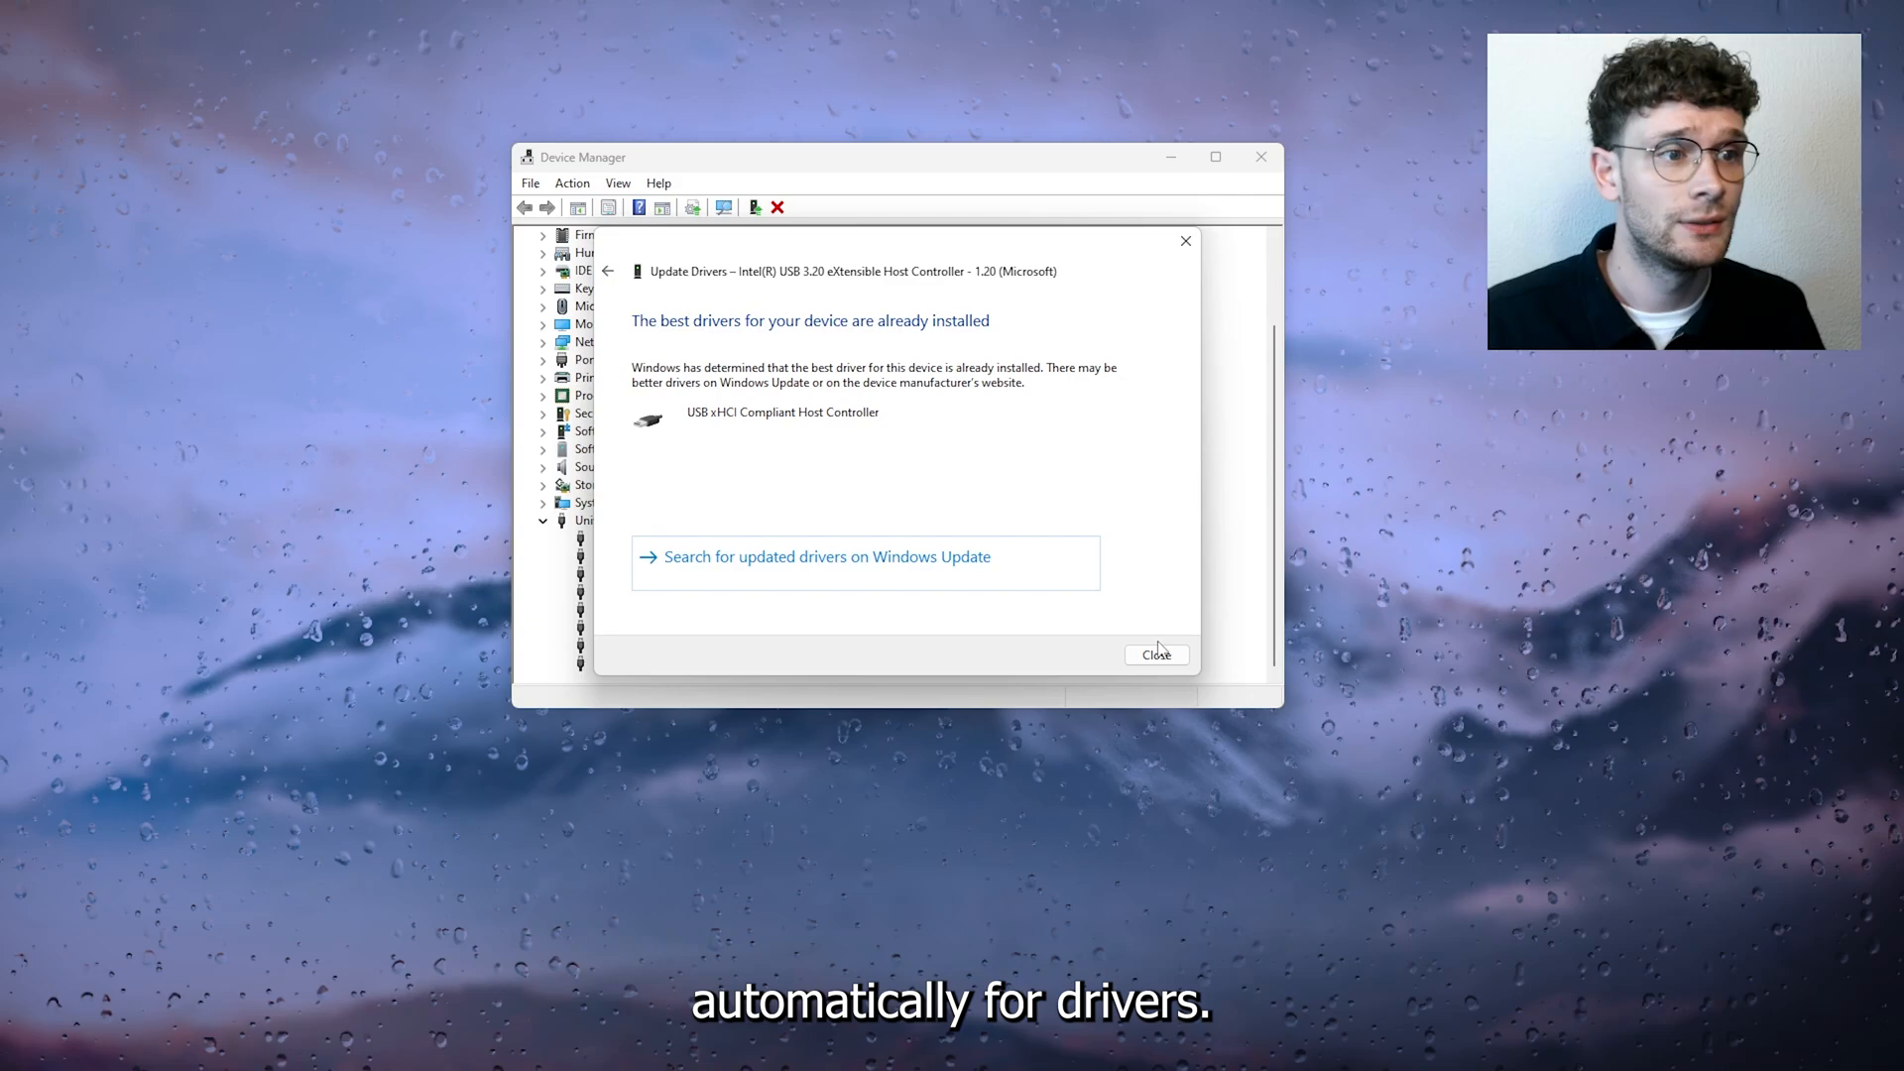
click(1154, 654)
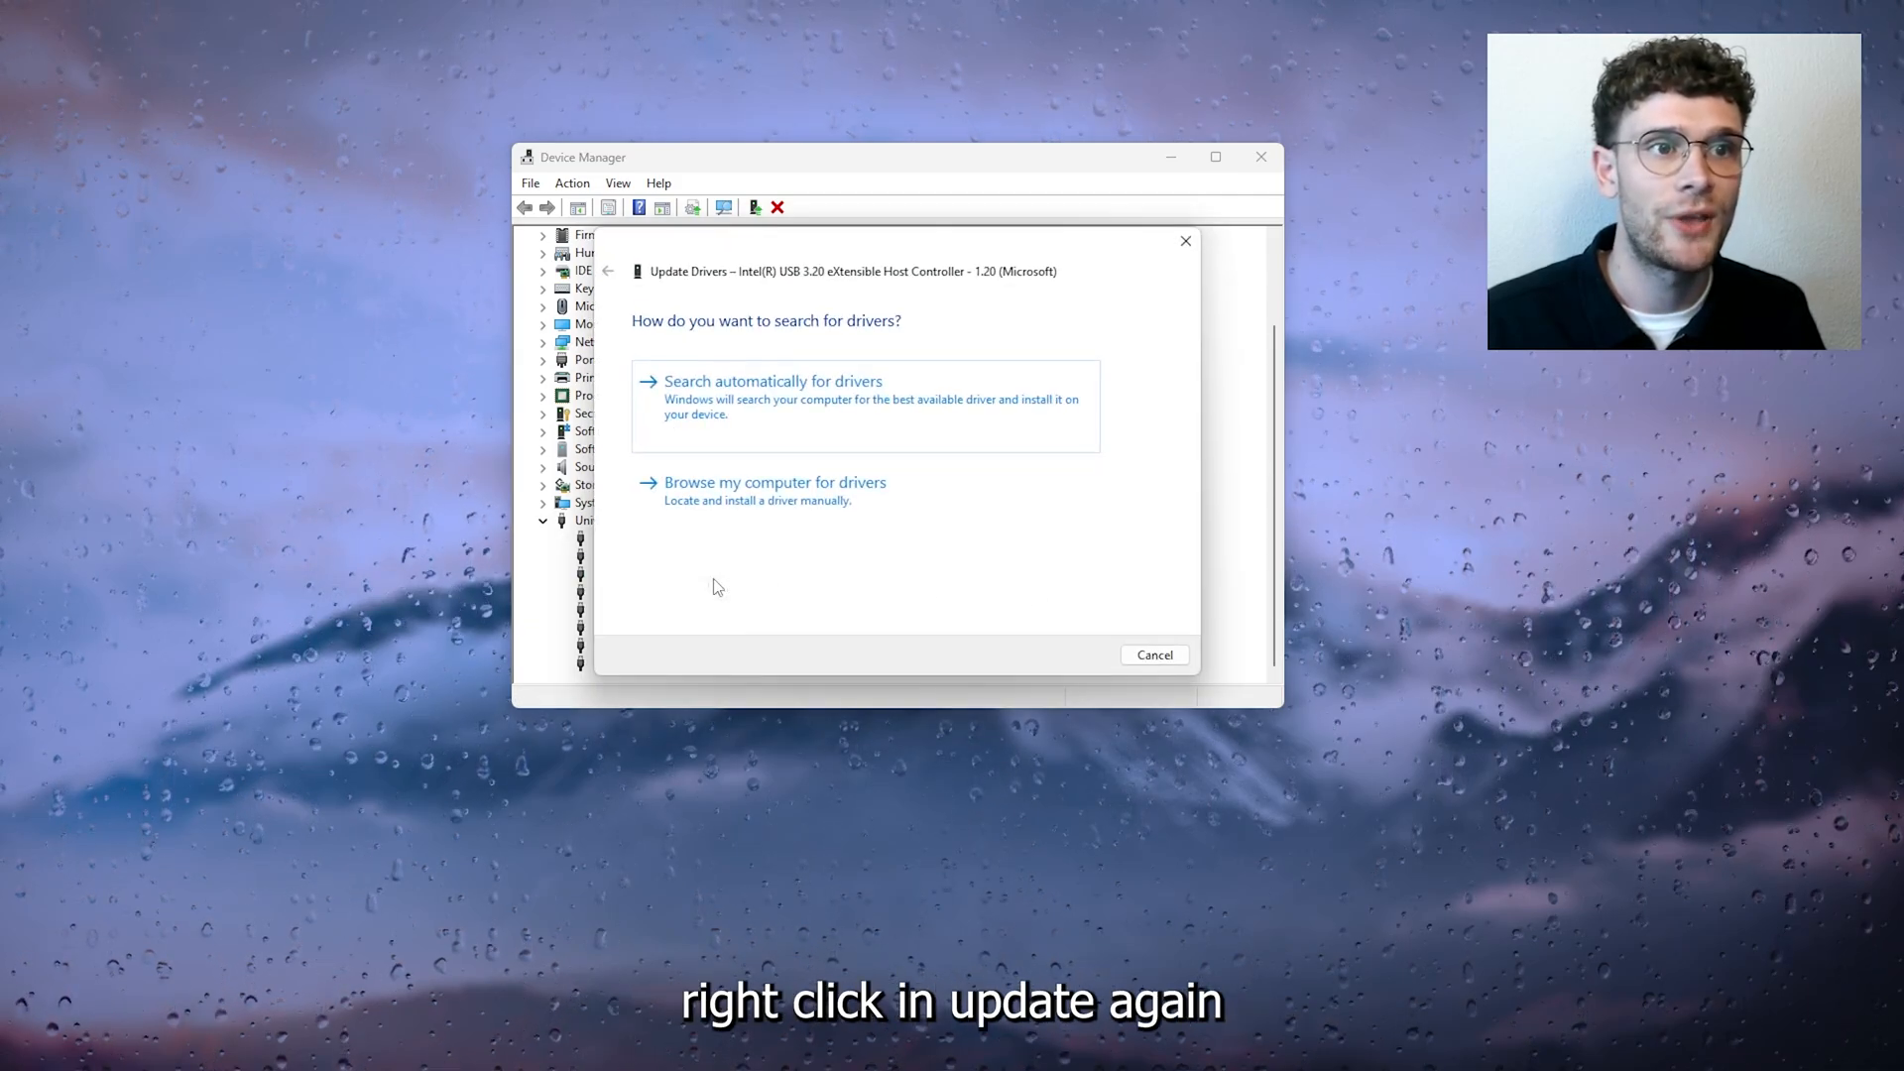
click(773, 482)
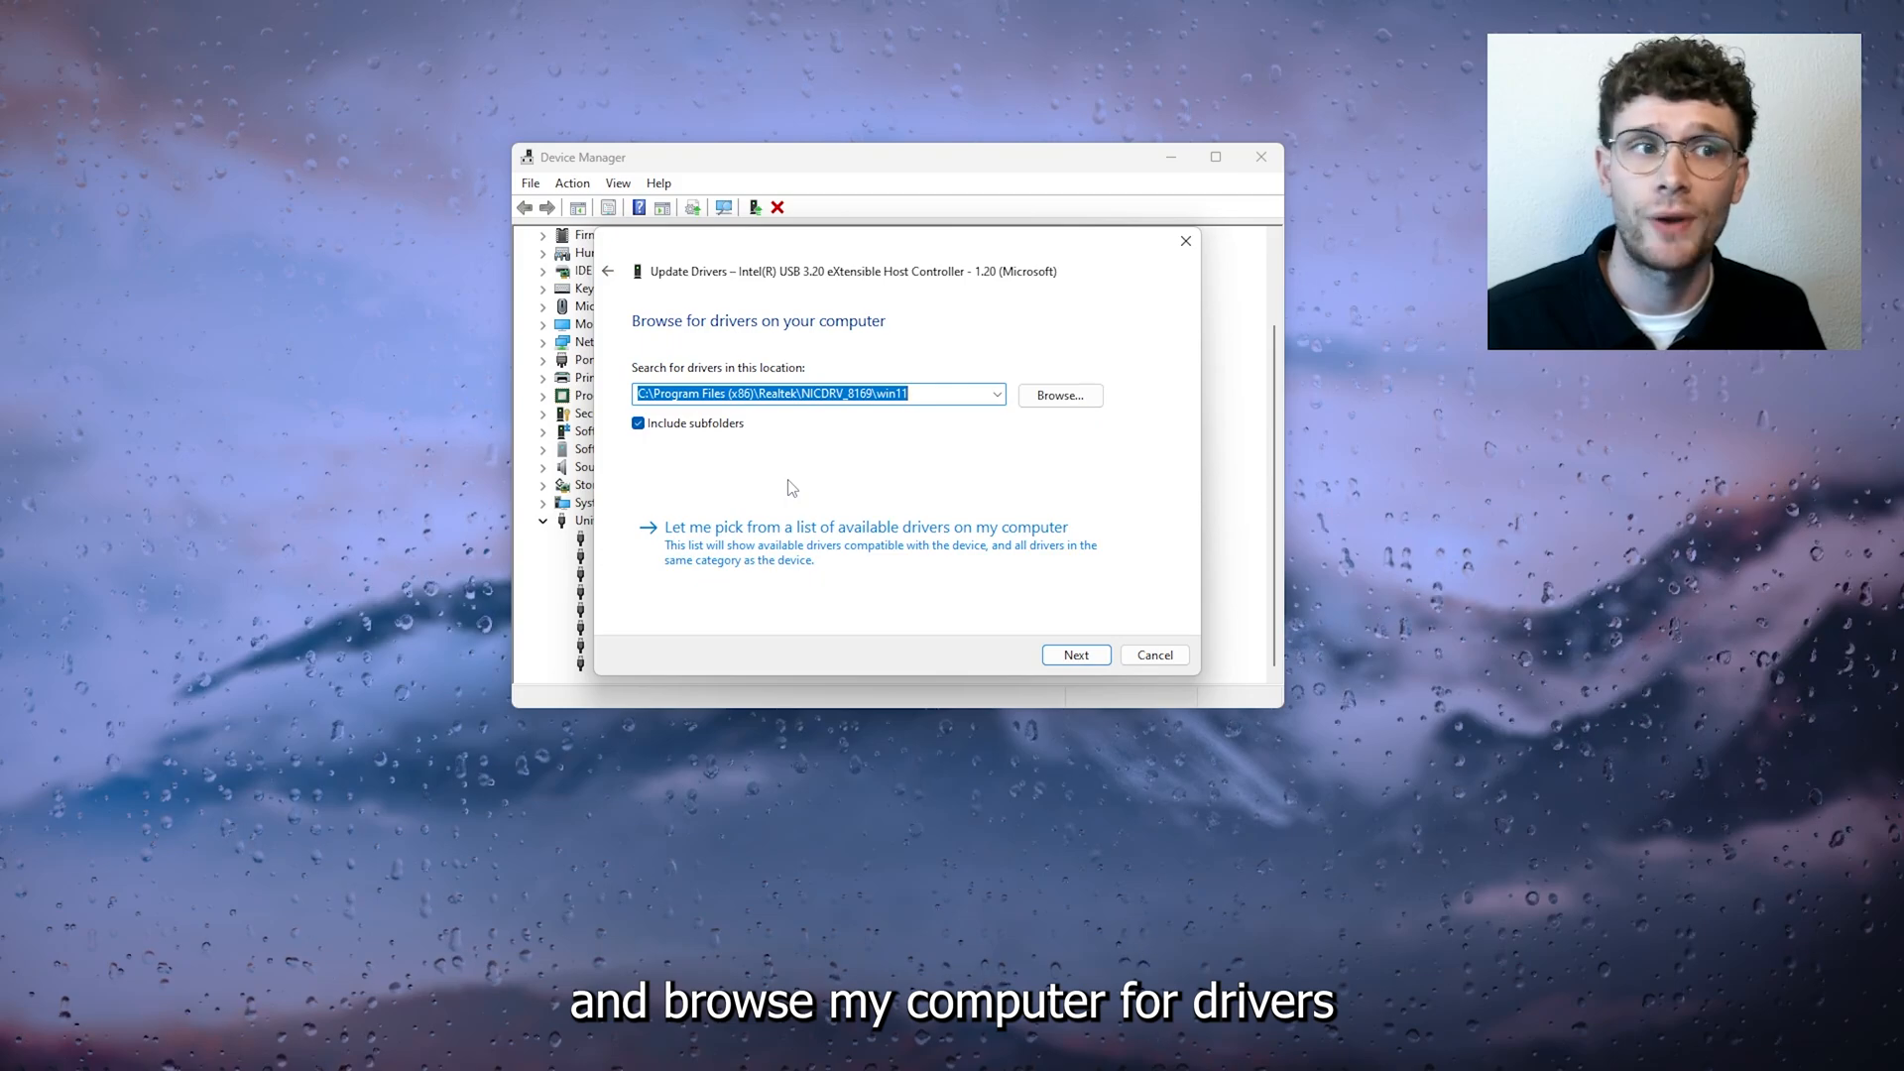
click(1073, 654)
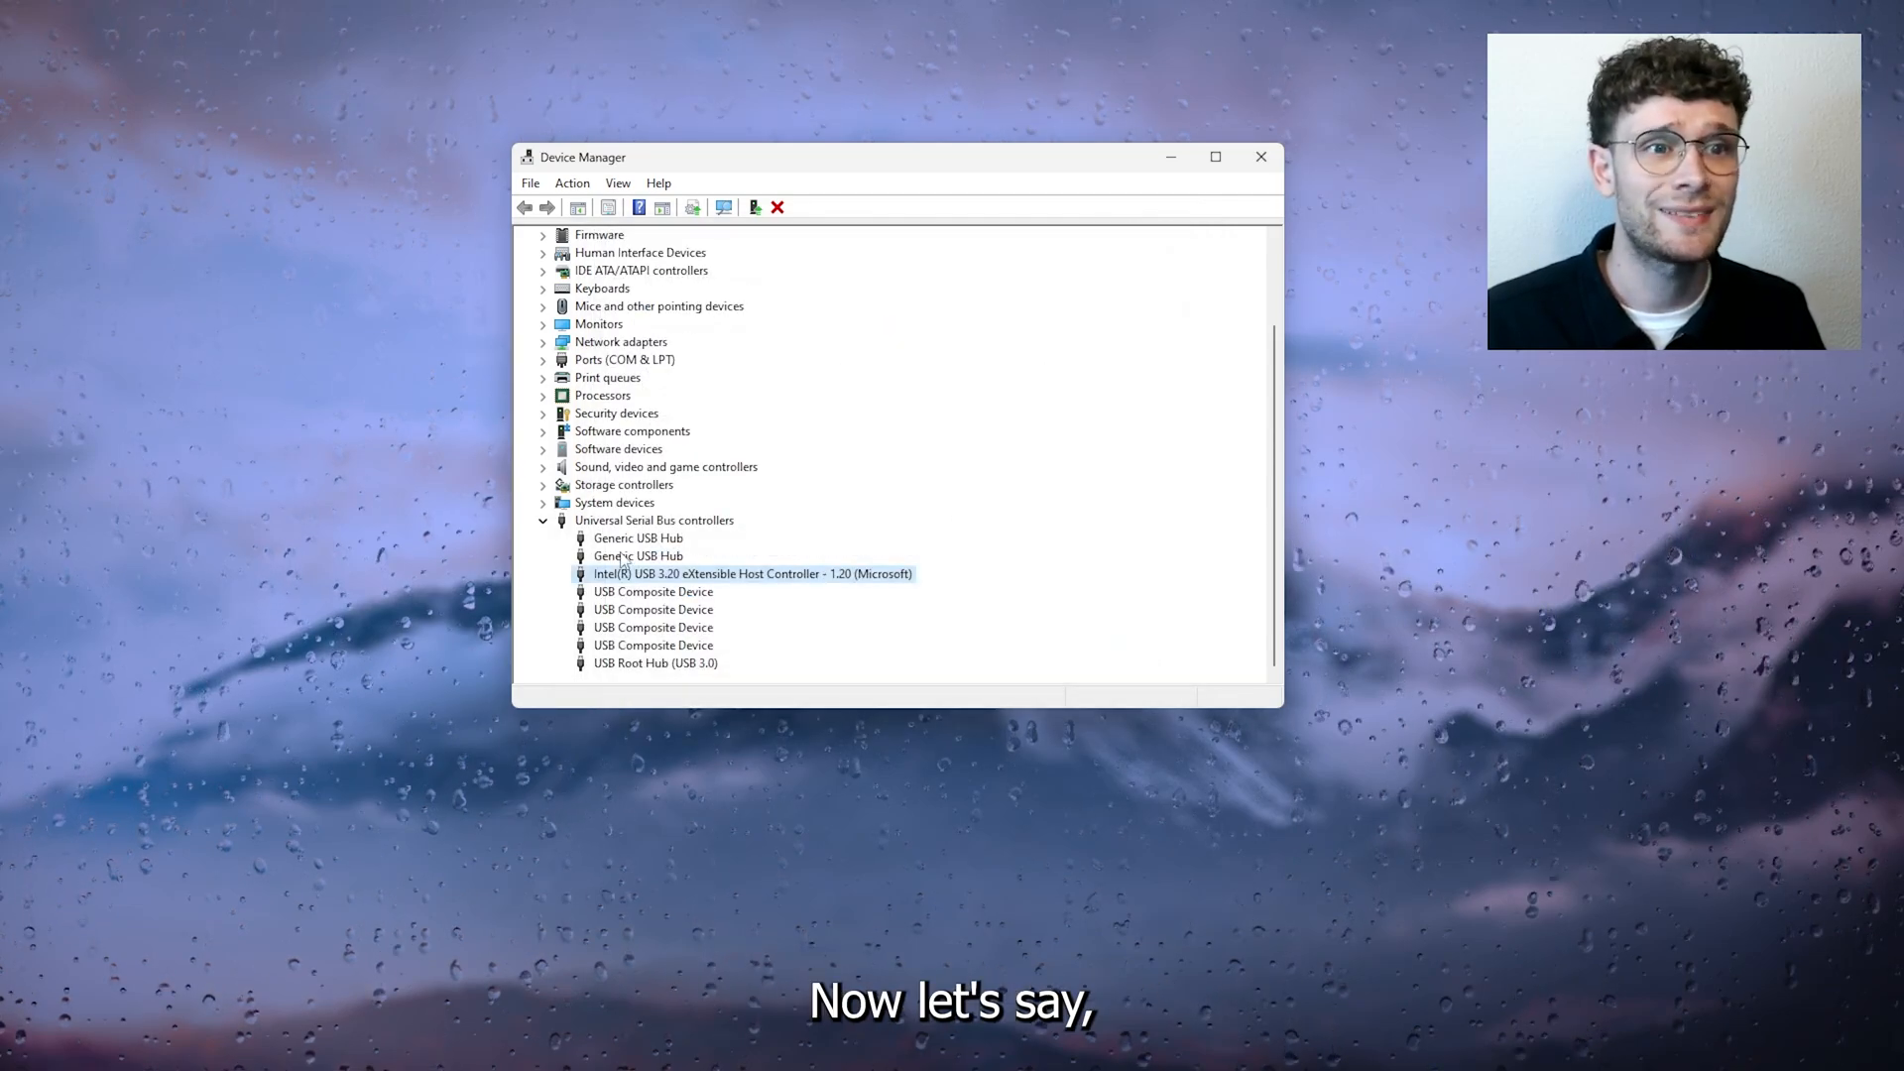
click(637, 556)
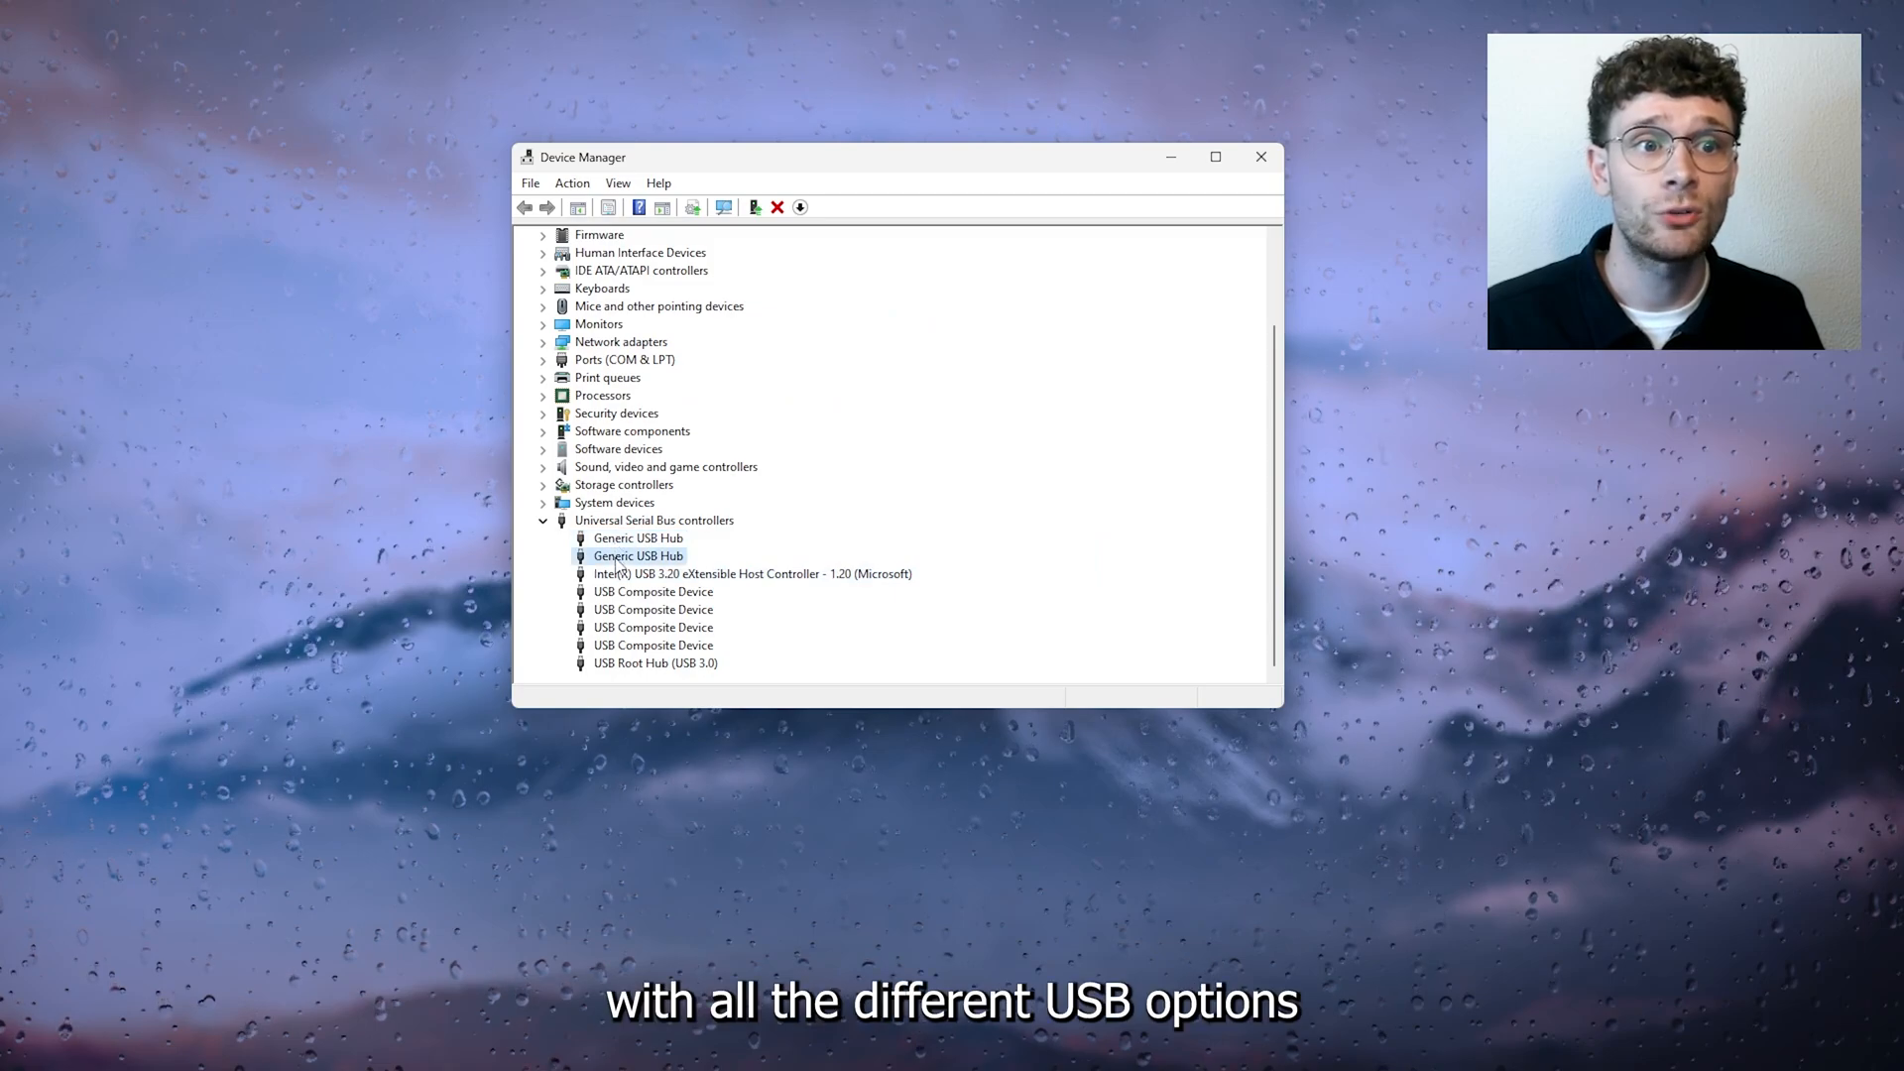
click(653, 645)
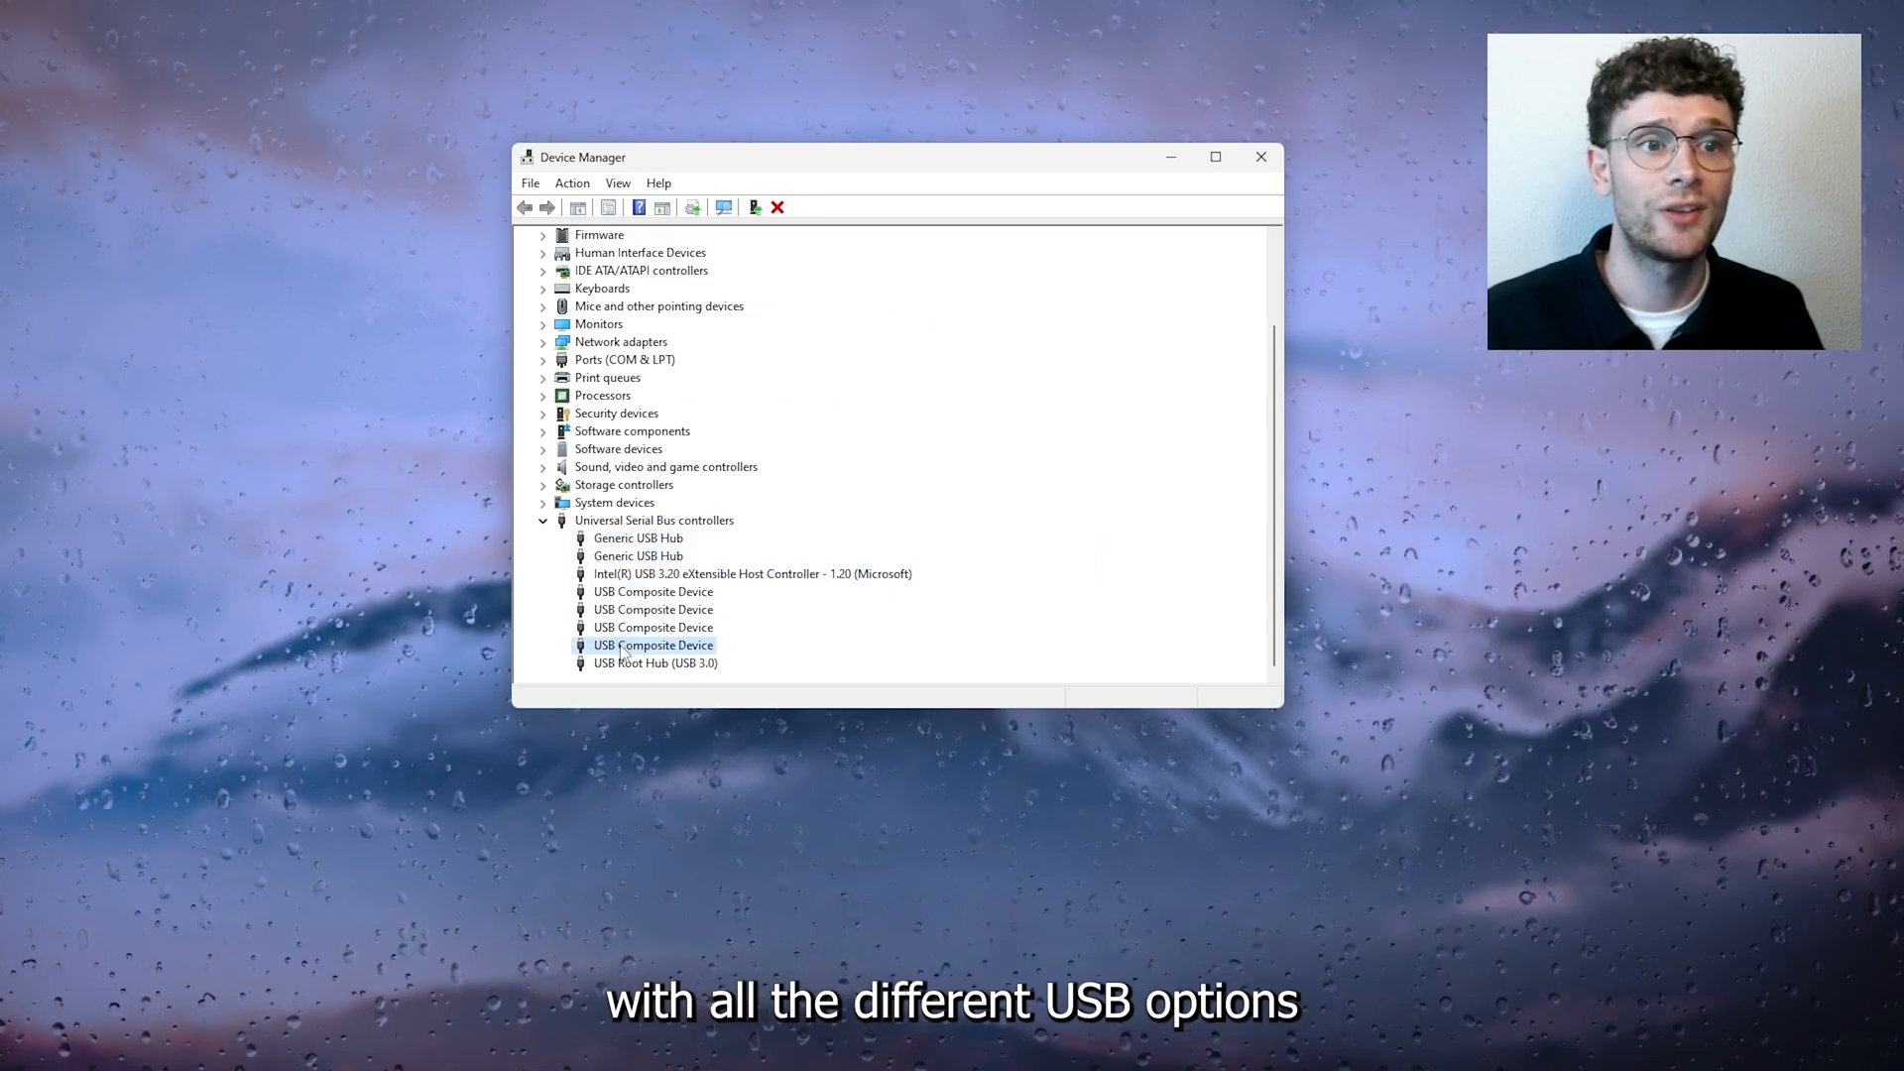
click(654, 661)
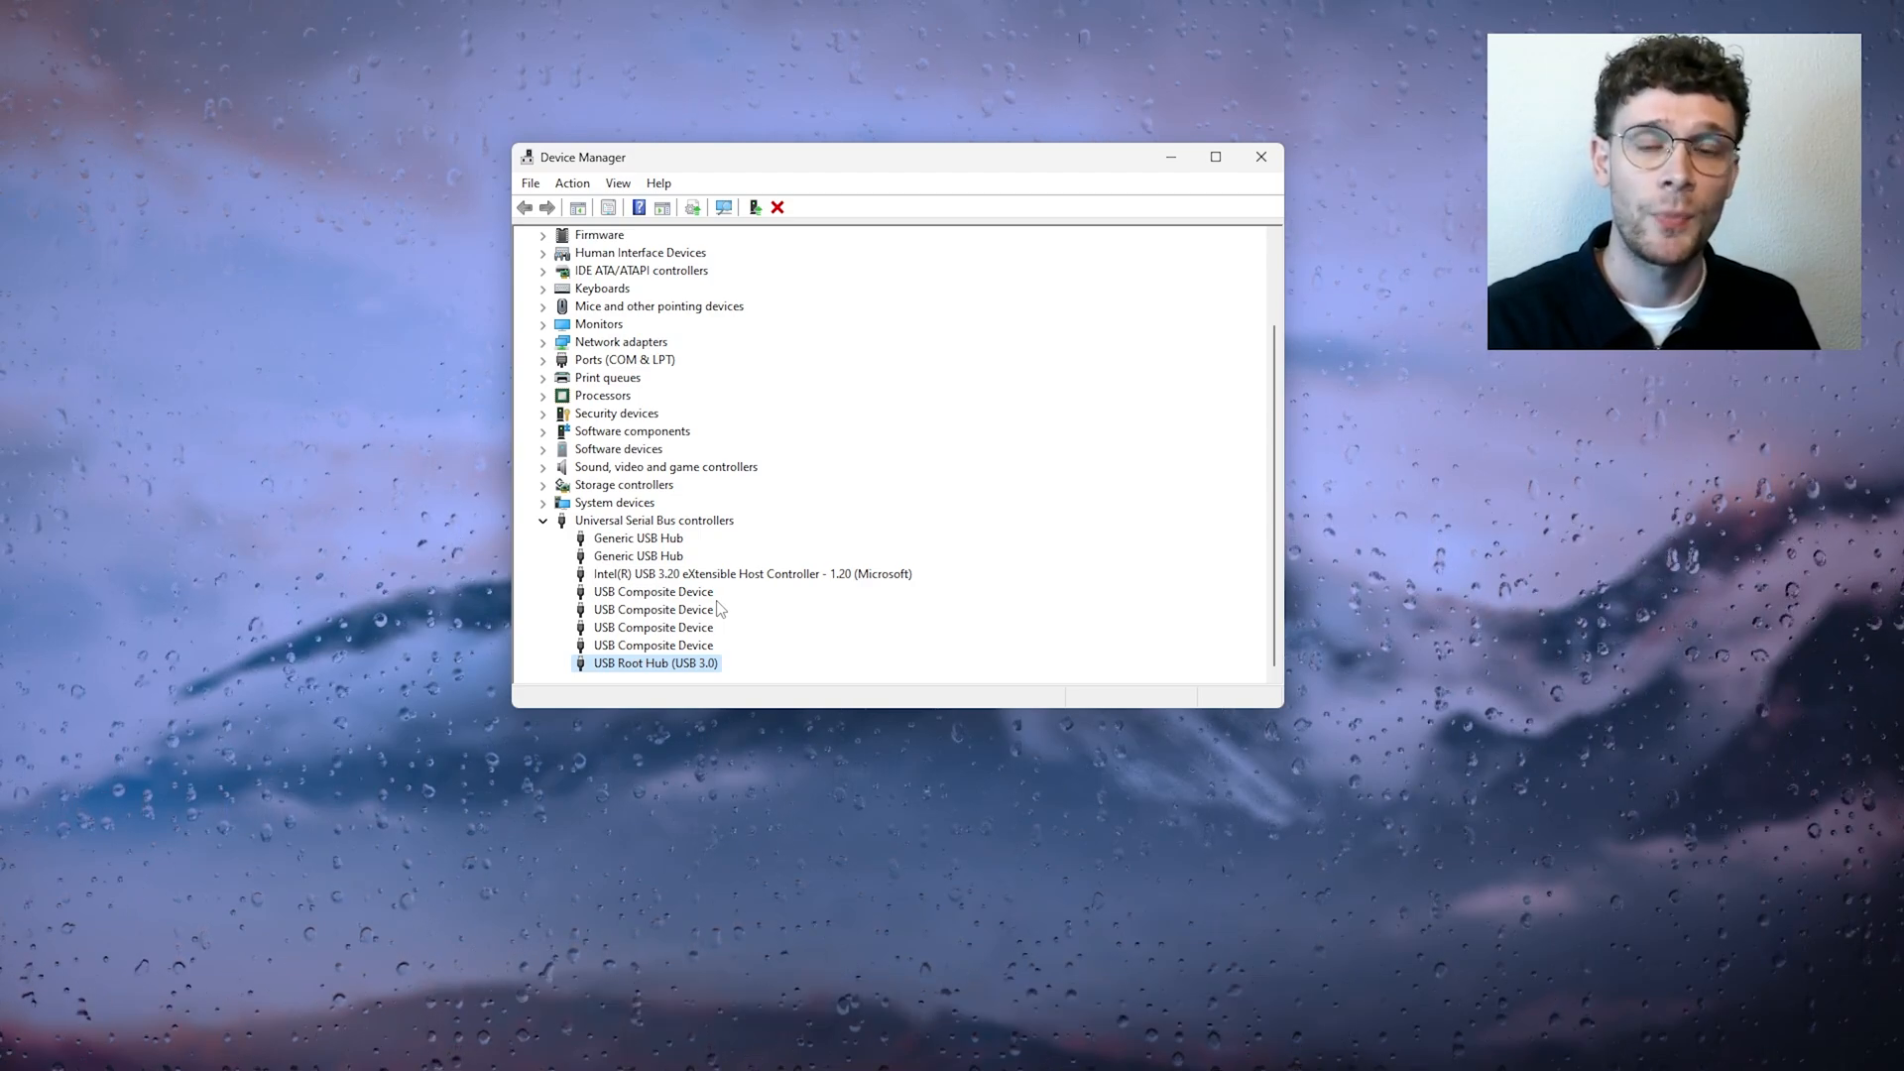
Step: Close Device Manager and reopen it from the recent apps in Start search
click(1259, 157)
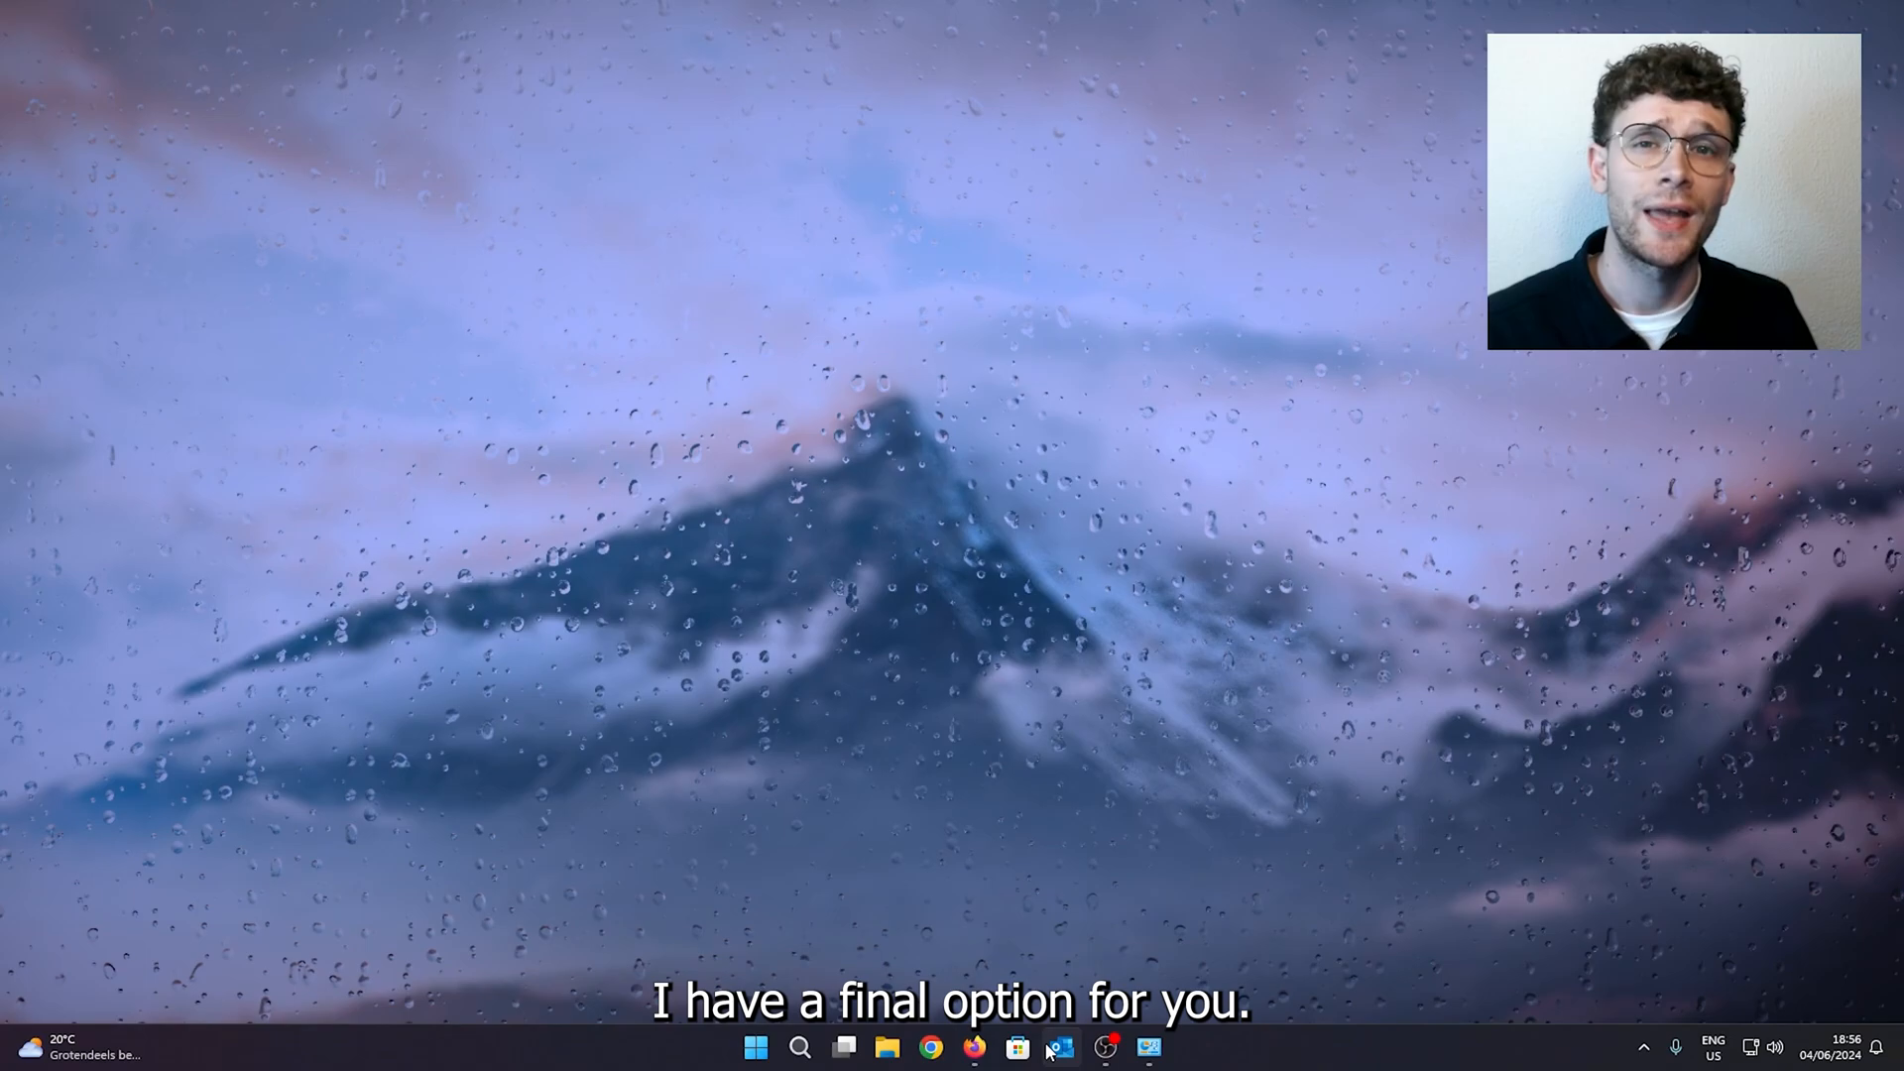
click(799, 1045)
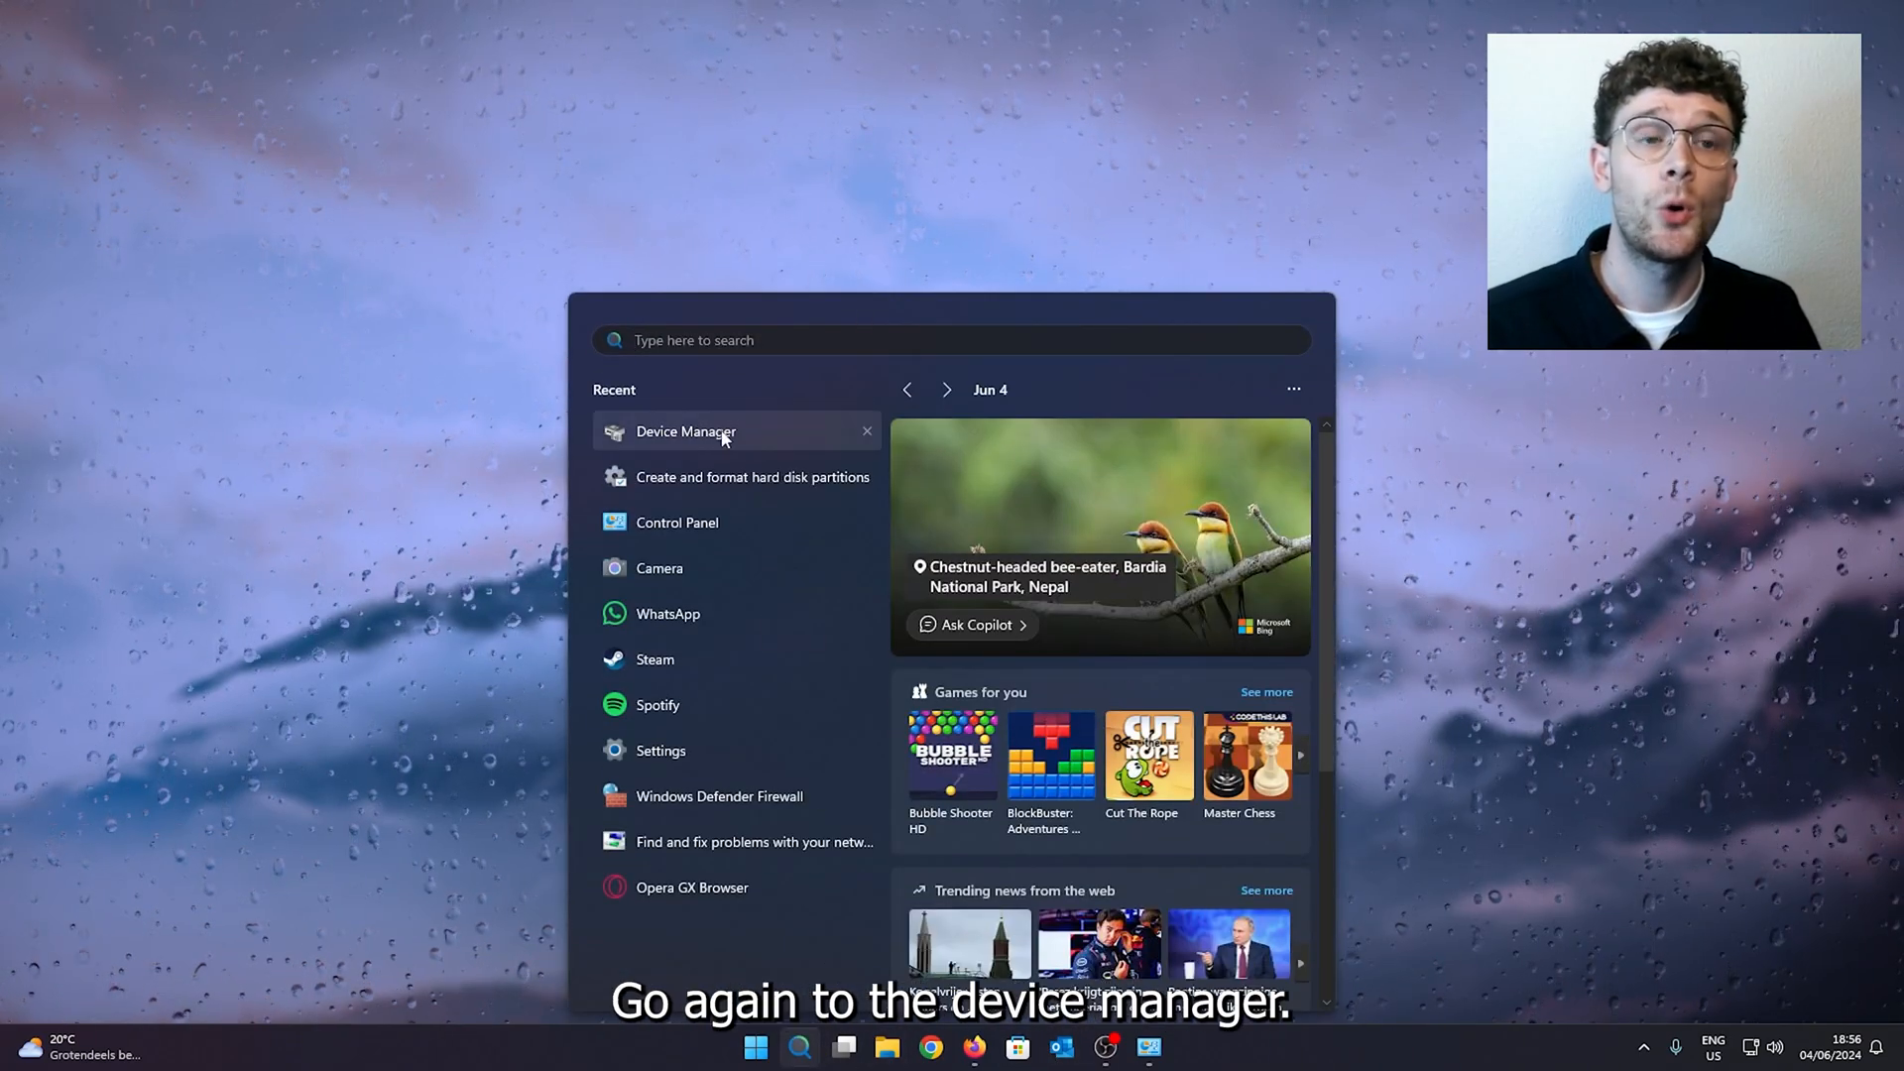
click(685, 431)
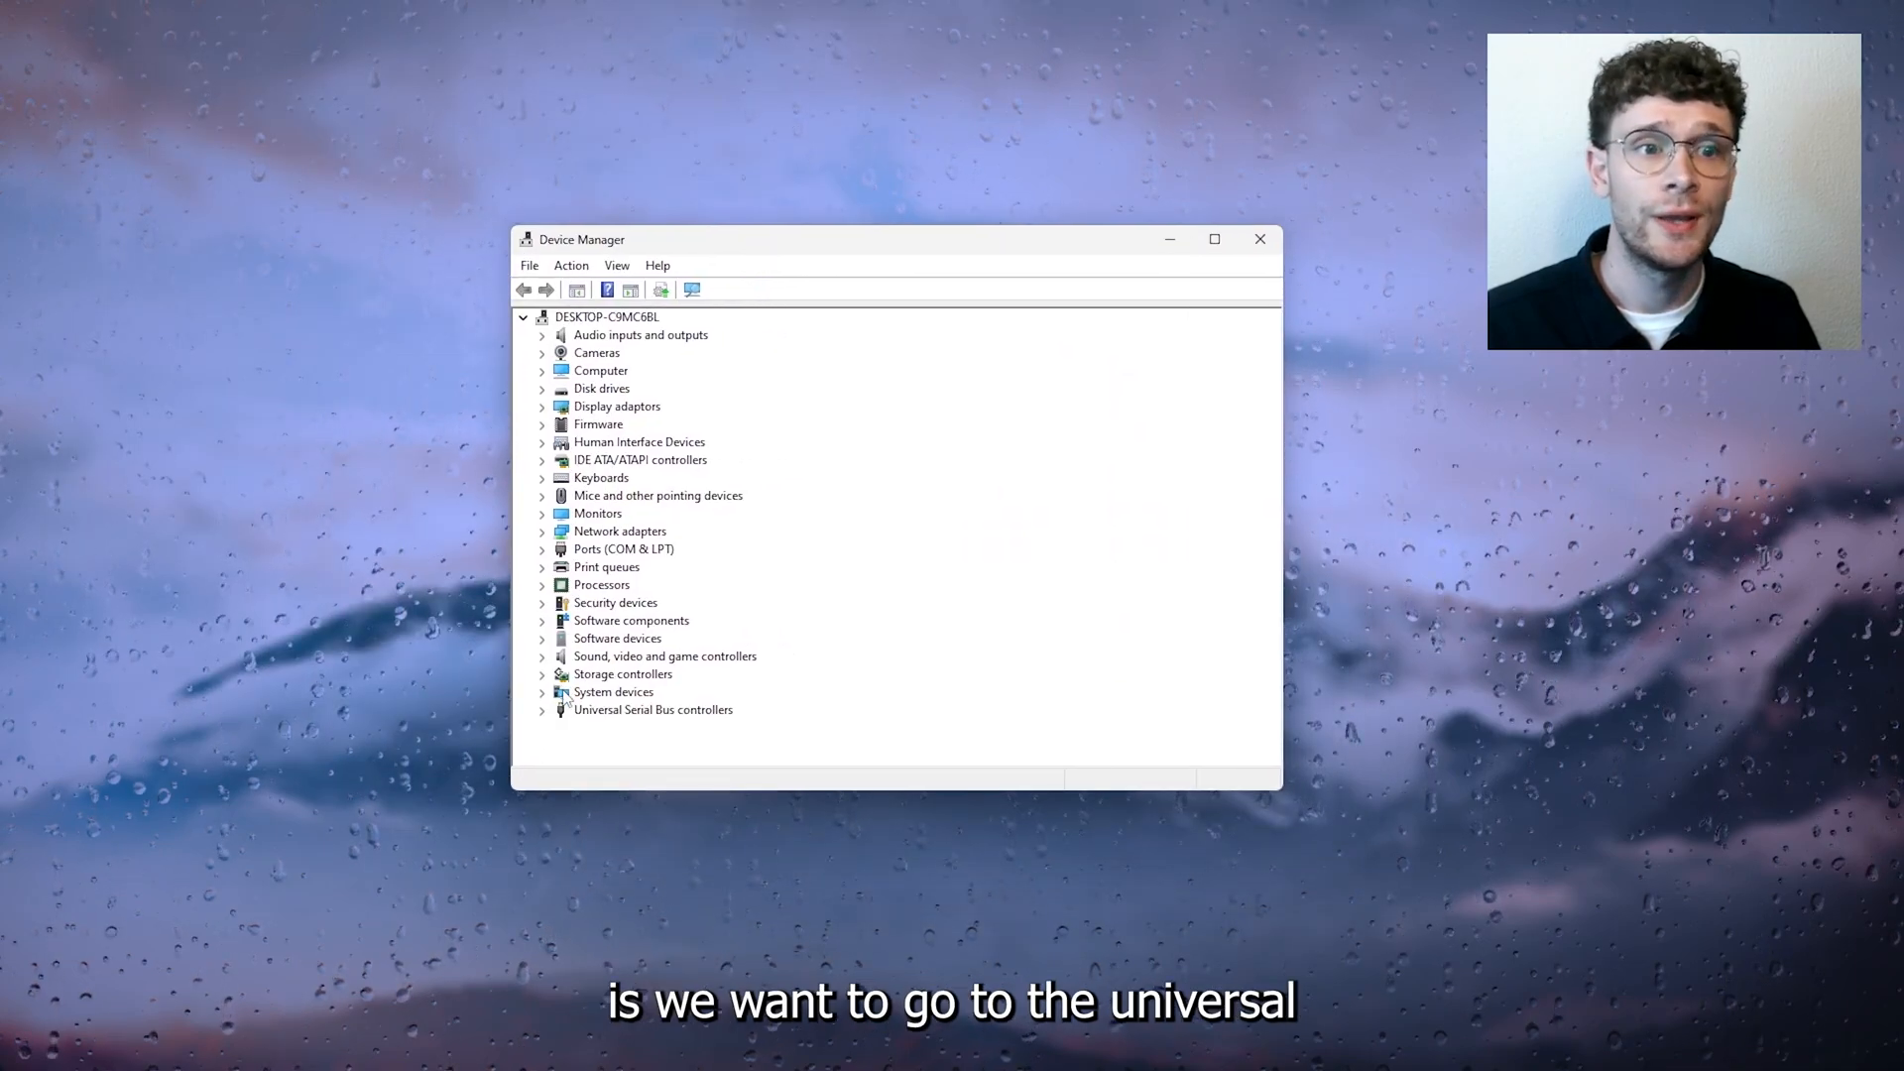
mouse_move(596, 718)
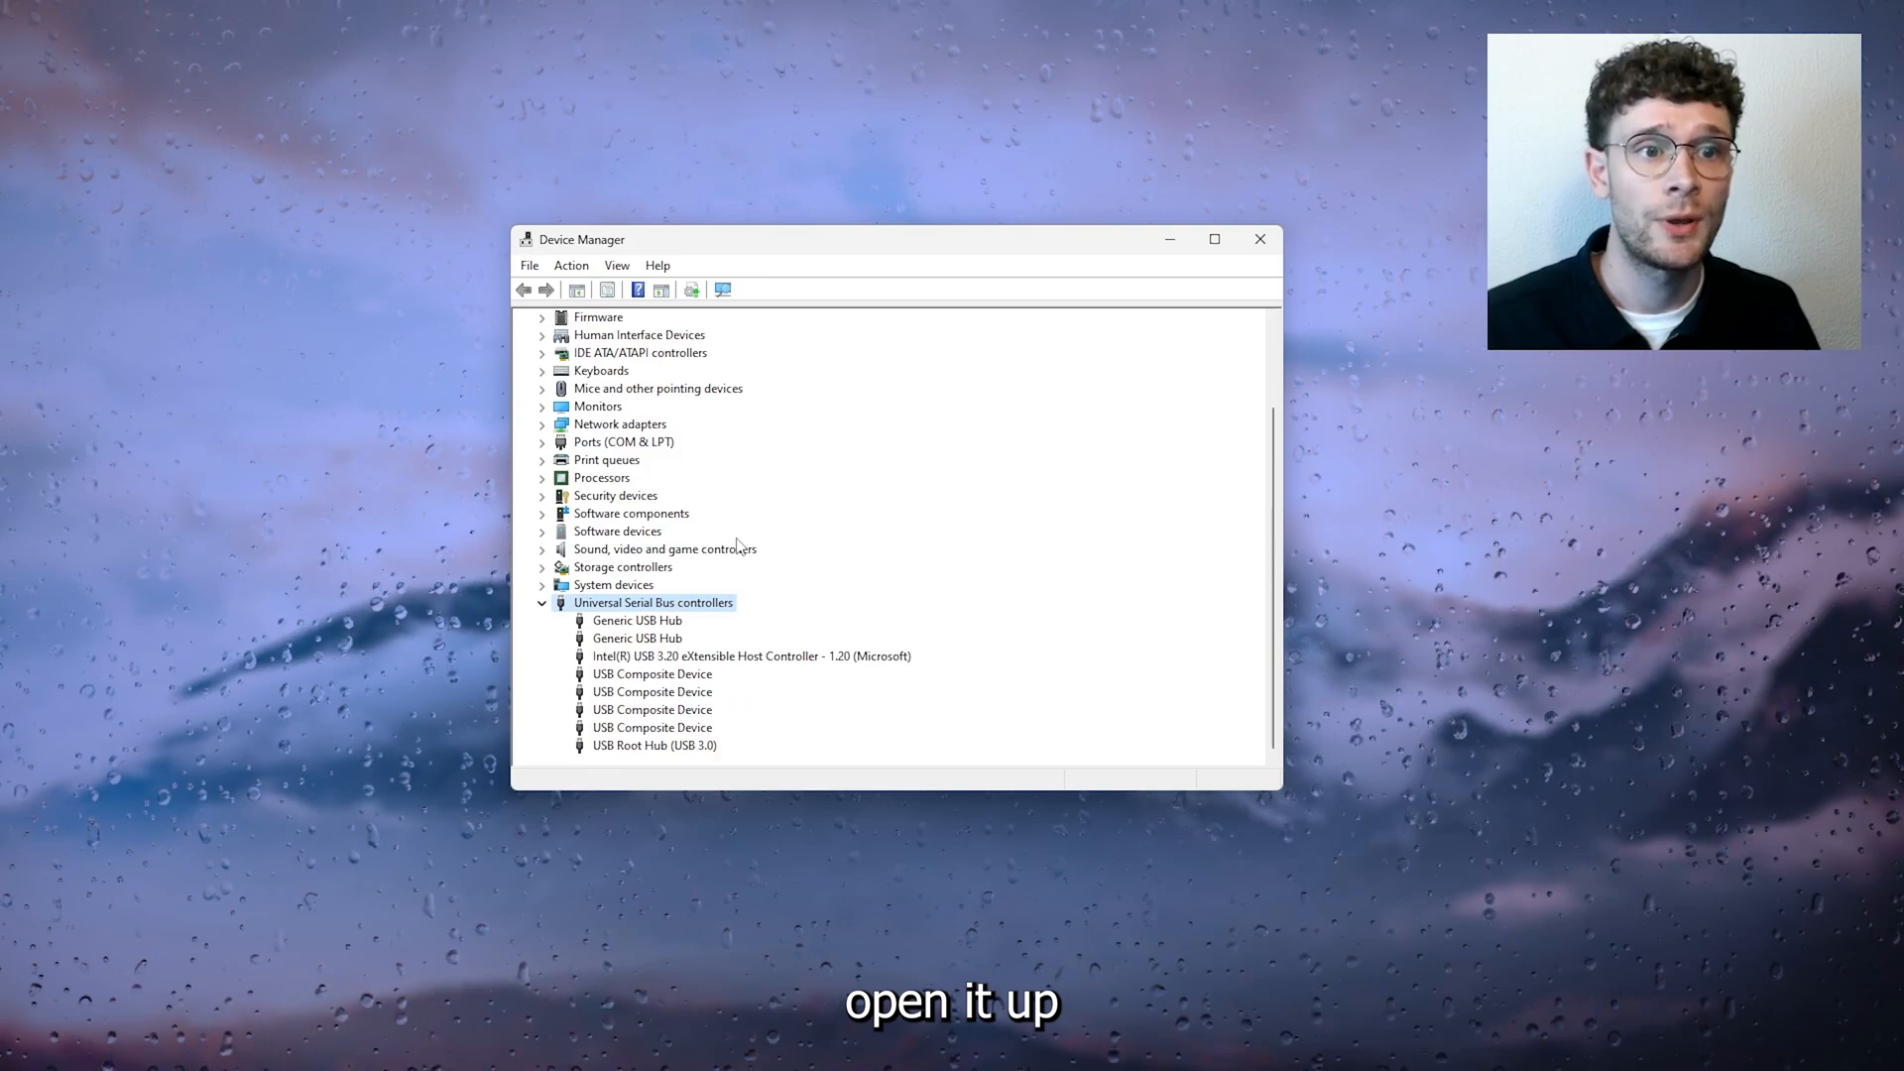
Step: Bring up the Intel USB 3.20 eXtensible Host Controller's actions, then dismiss them without uninstalling
click(751, 655)
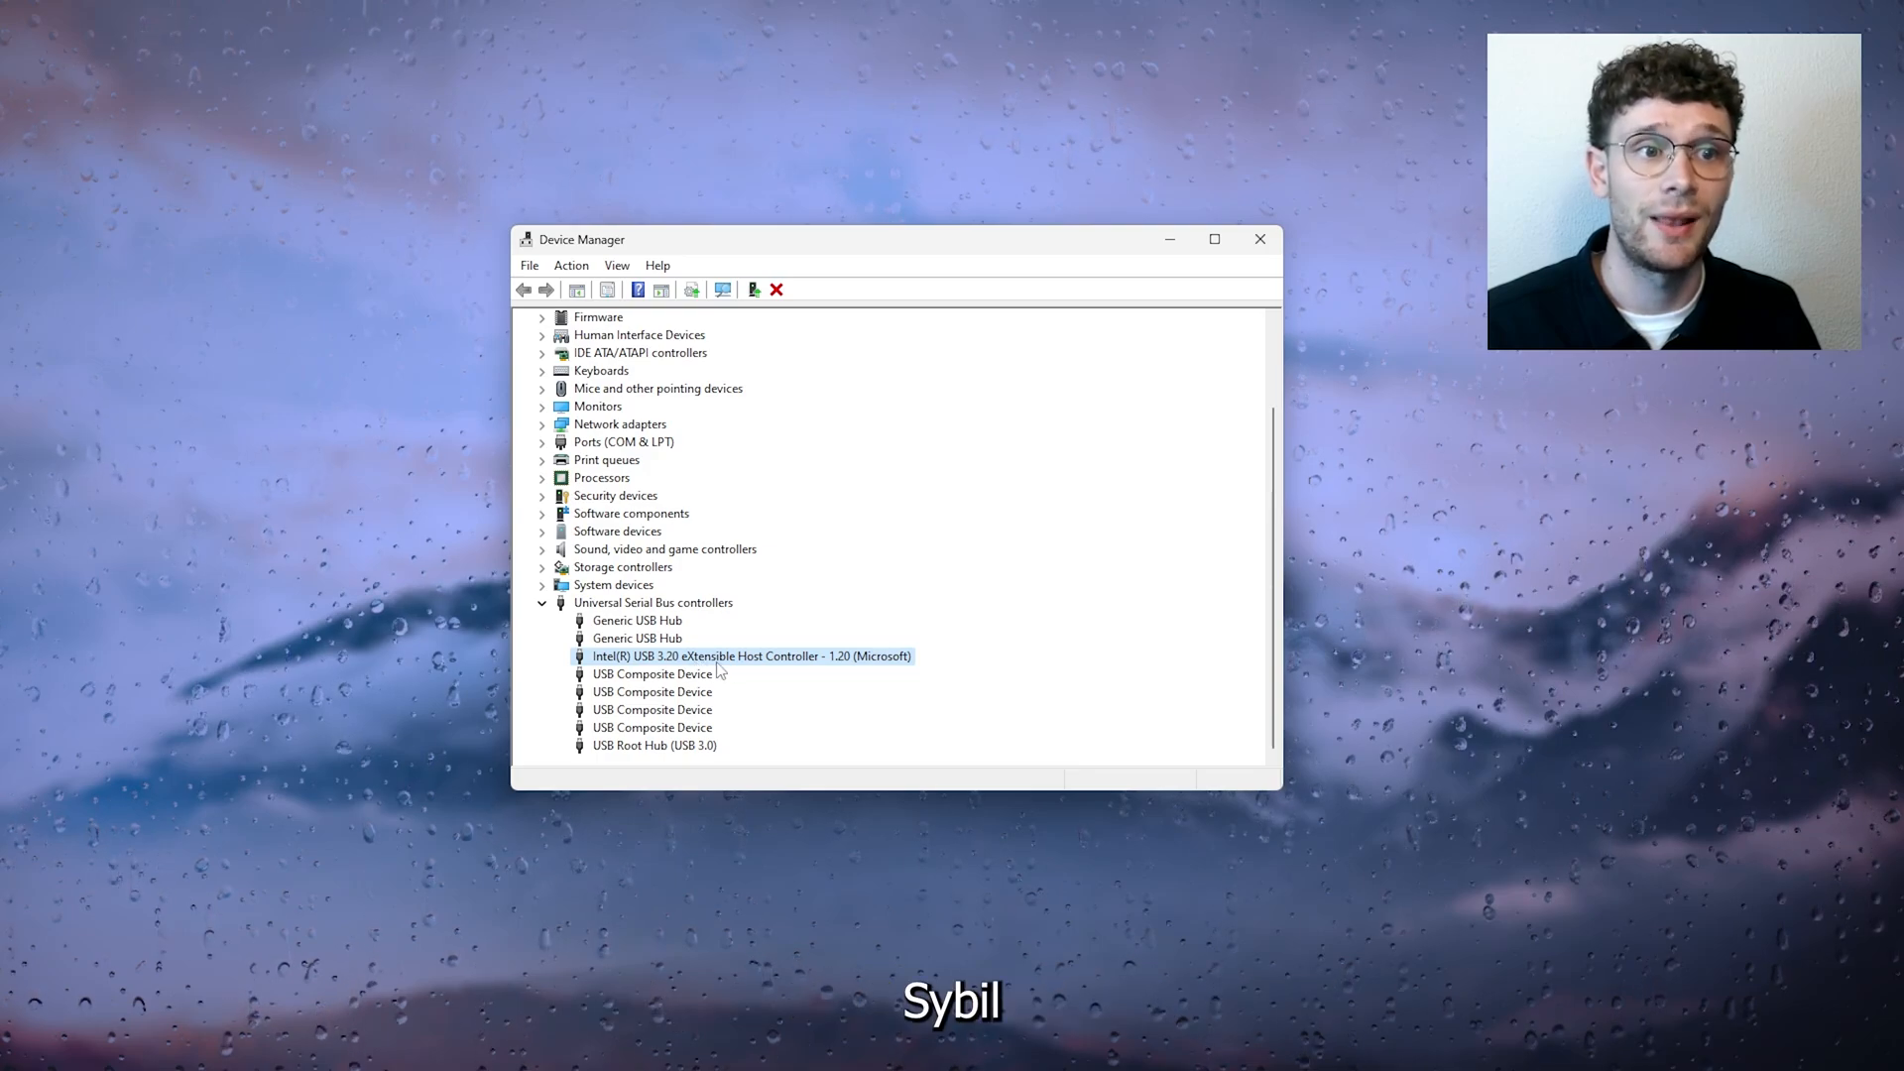
right_click(751, 655)
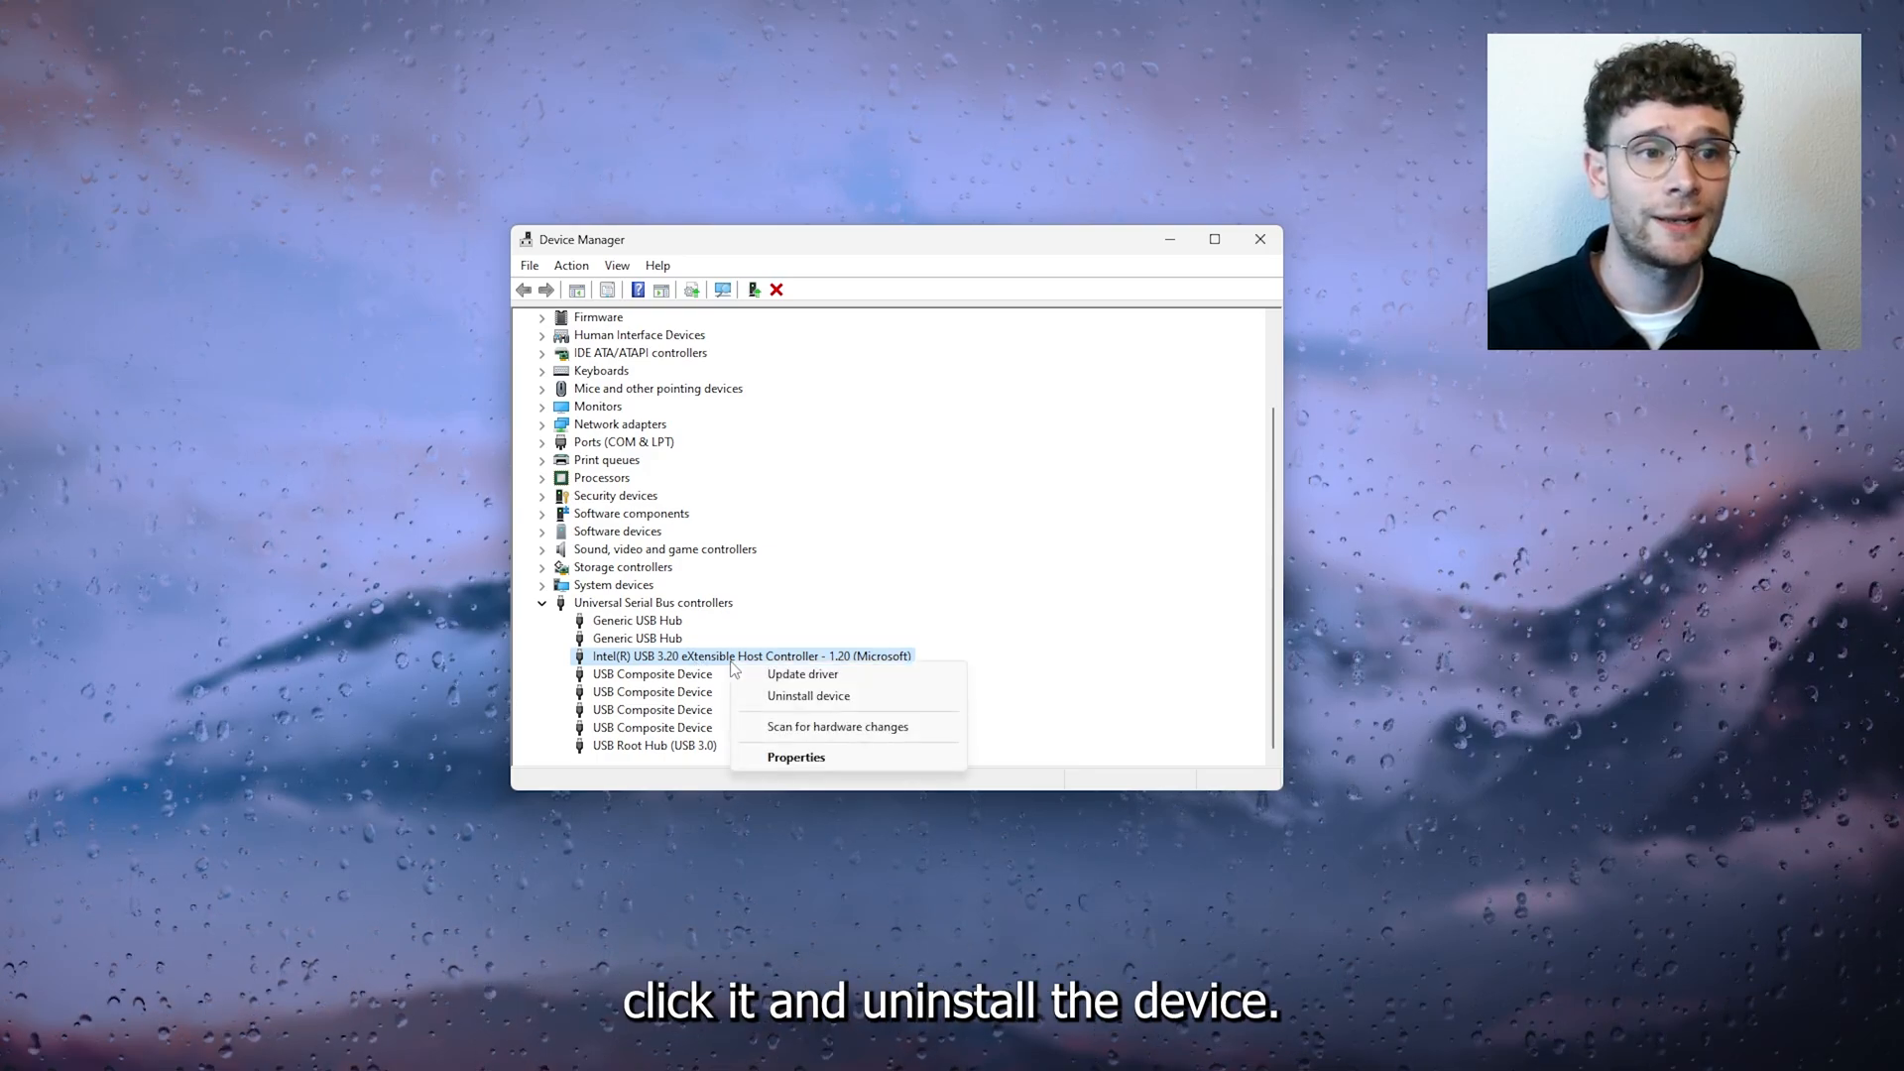
mouse_move(807, 696)
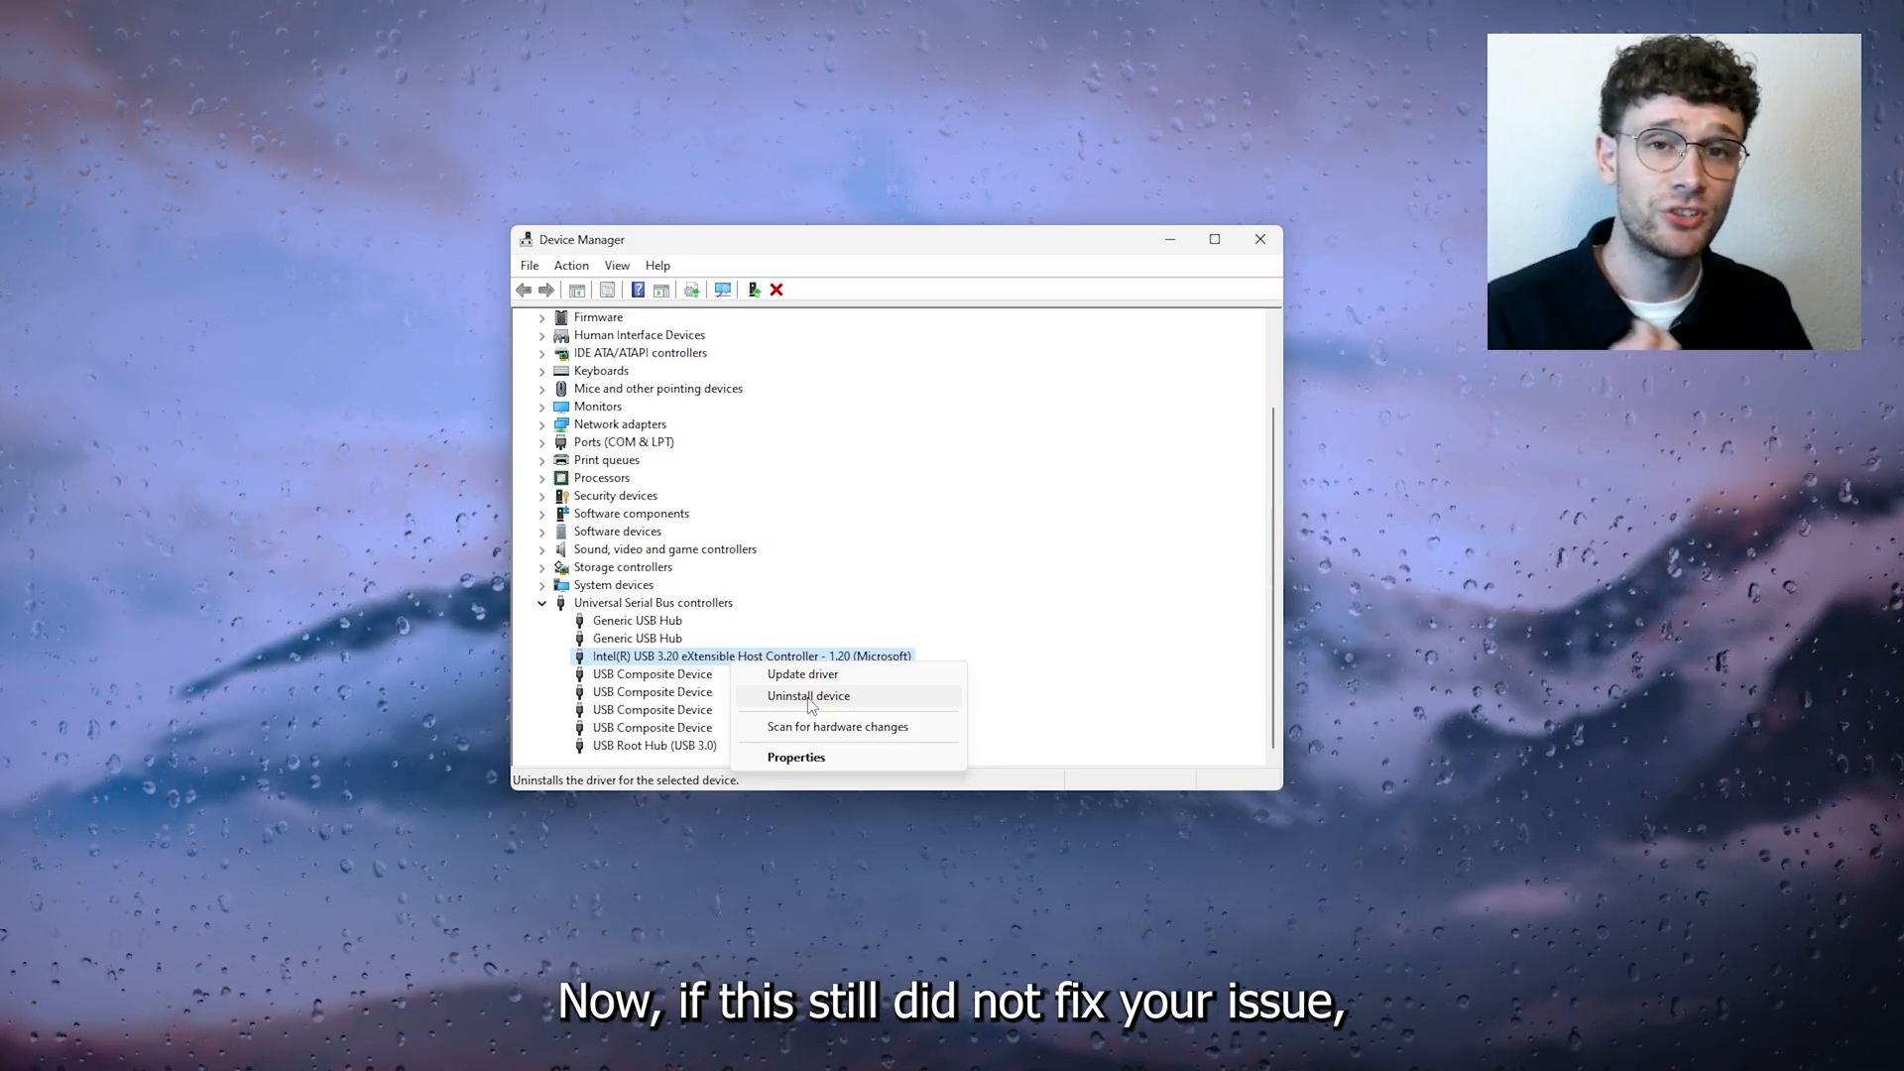
key(Escape)
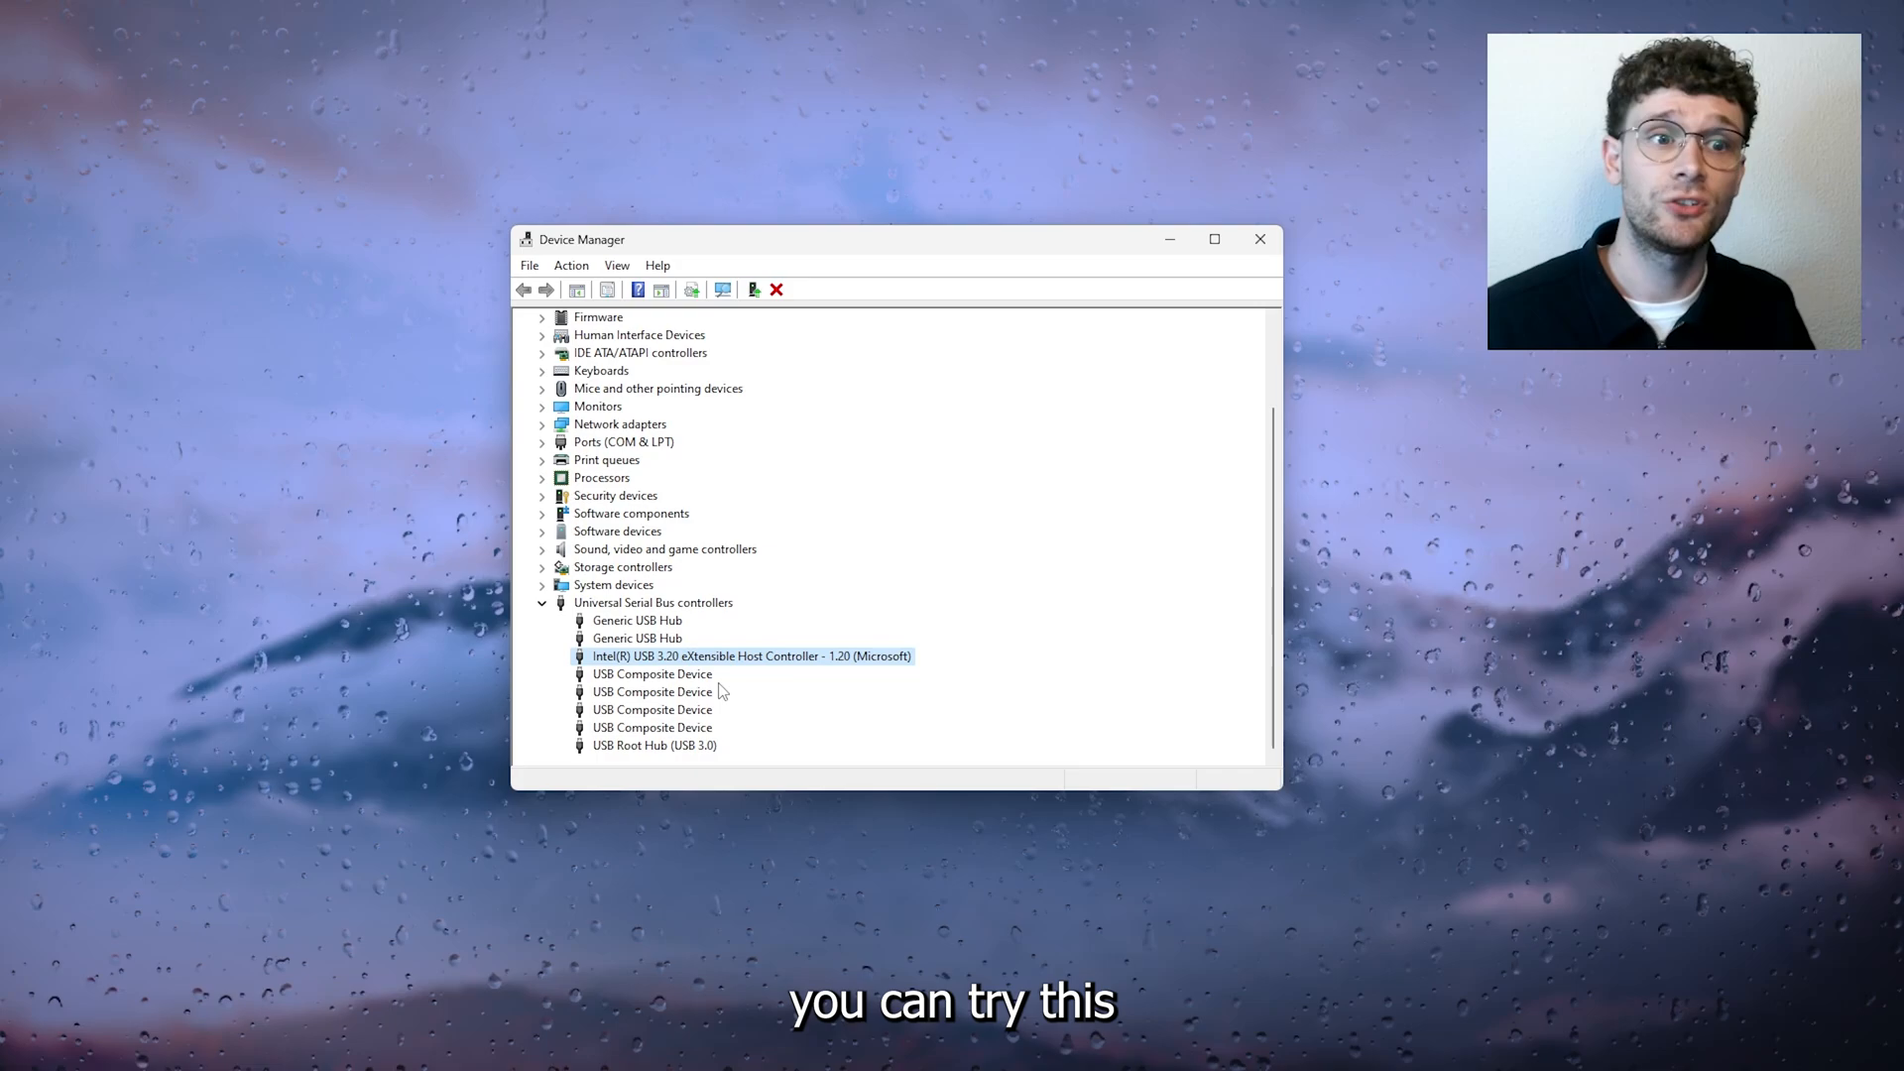